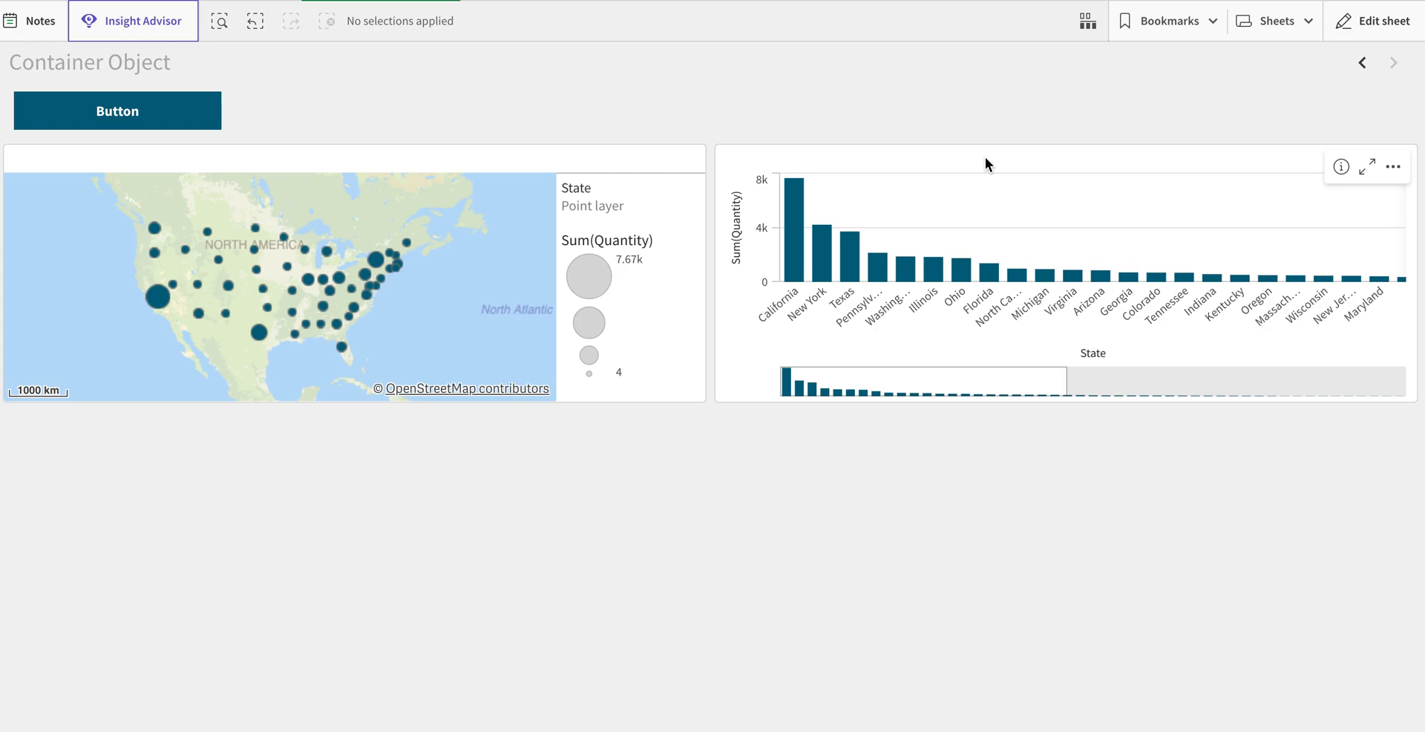
Enter edit mode on the Container Object sheet.
{"action": "left_click", "coordinate": [1373, 21]}
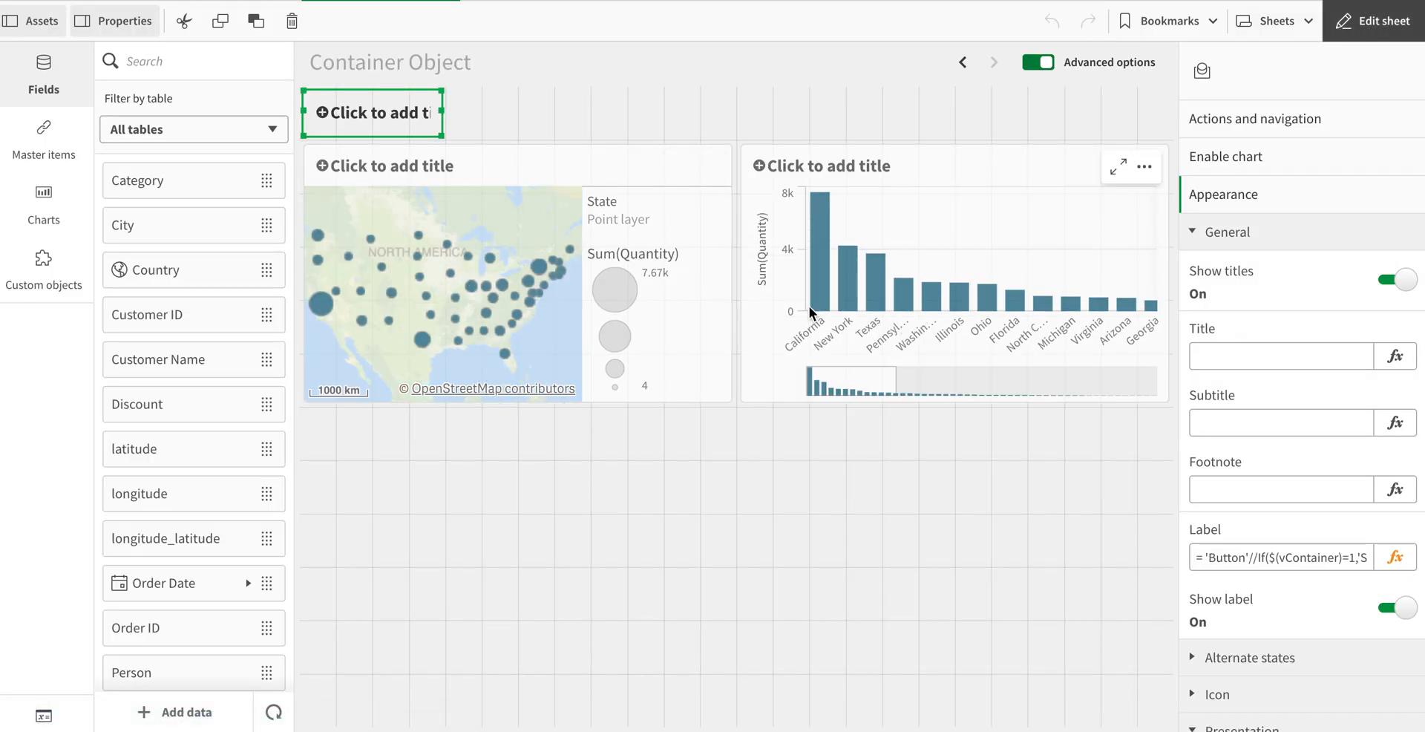
{"action": "mouse_move", "coordinate": [183, 396]}
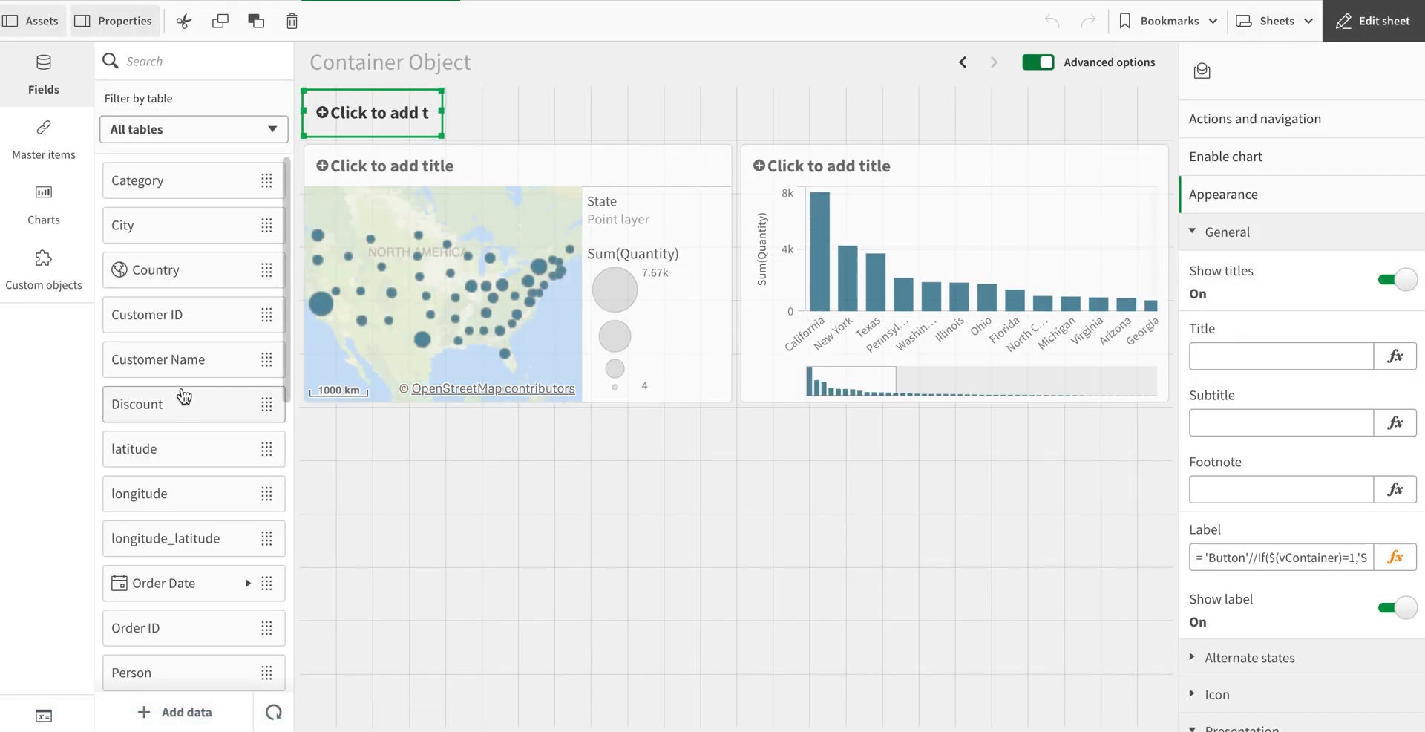
{"action": "mouse_move", "coordinate": [81, 122]}
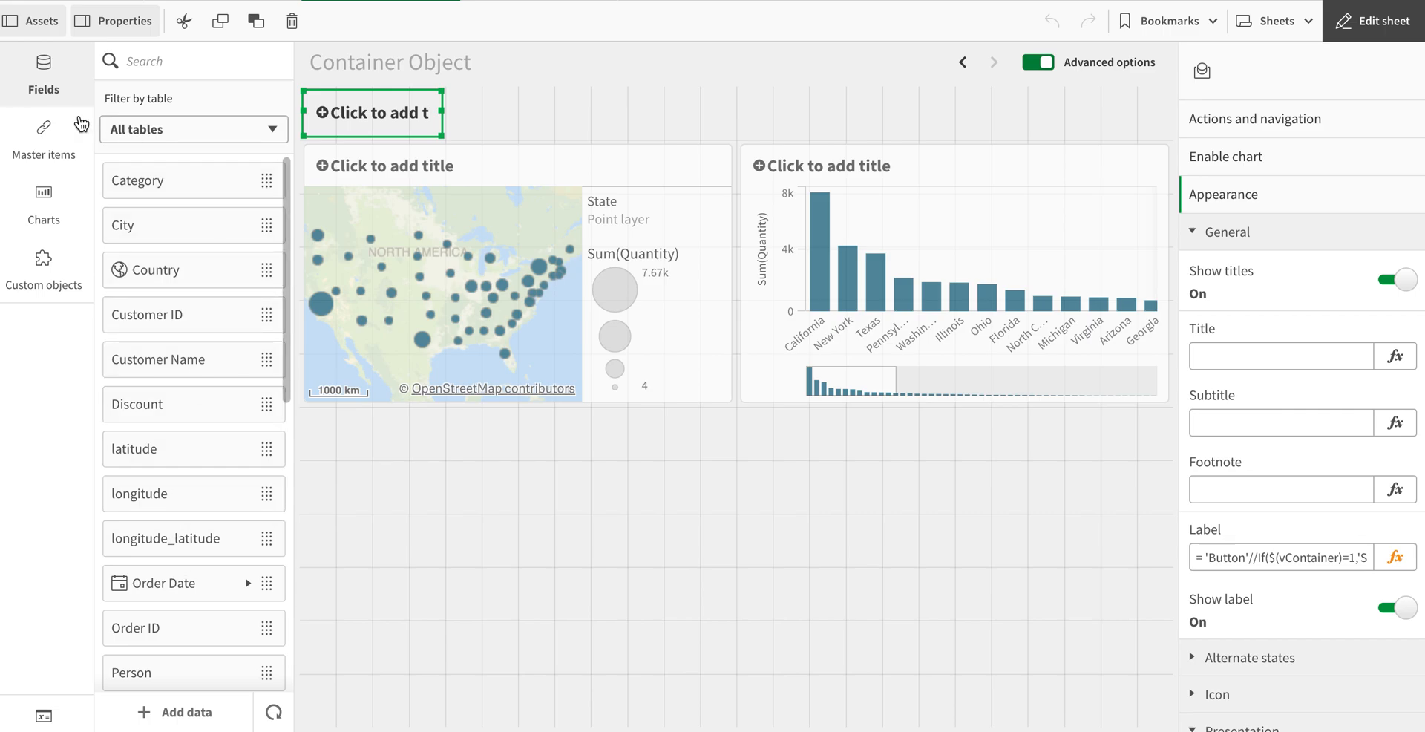
Merge the bar chart and map into one container and enlarge it slightly.
{"action": "left_click", "coordinate": [44, 205]}
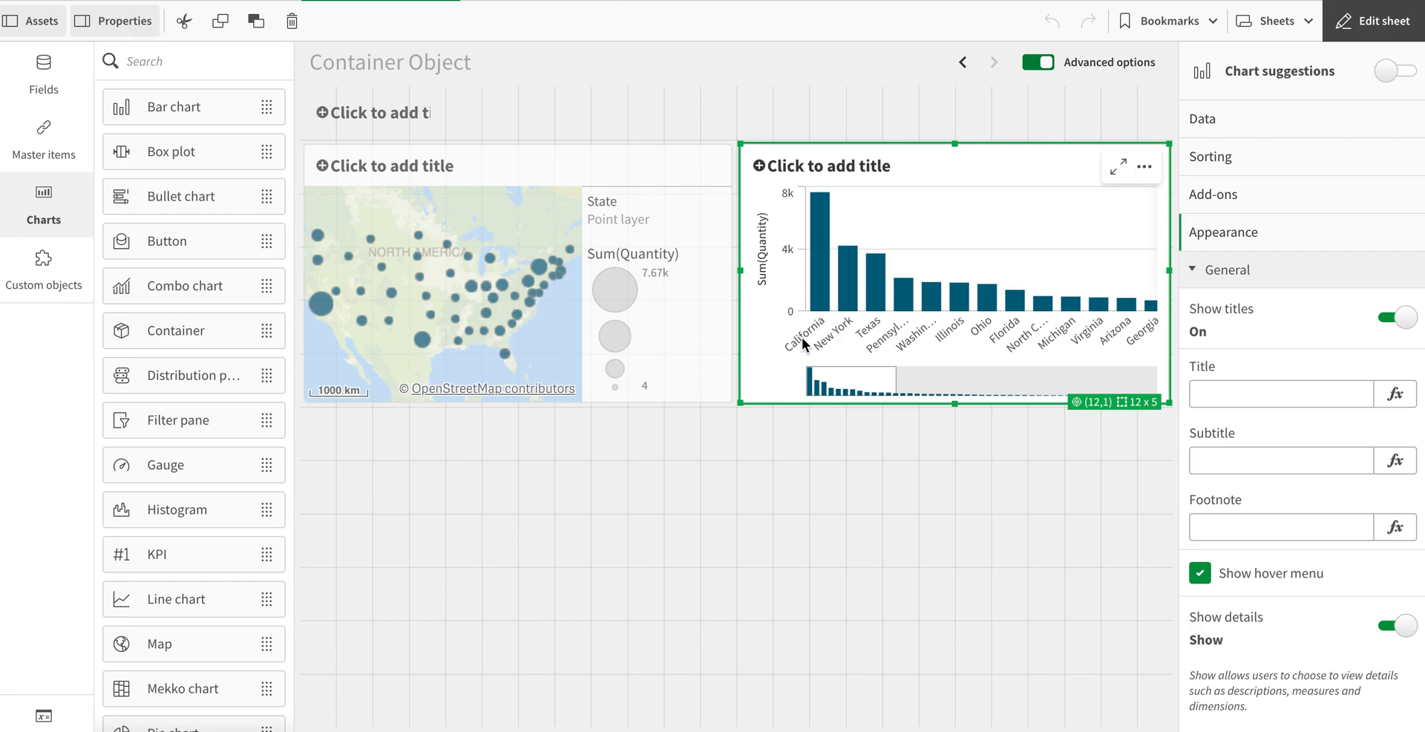
{"action": "mouse_move", "coordinate": [886, 292]}
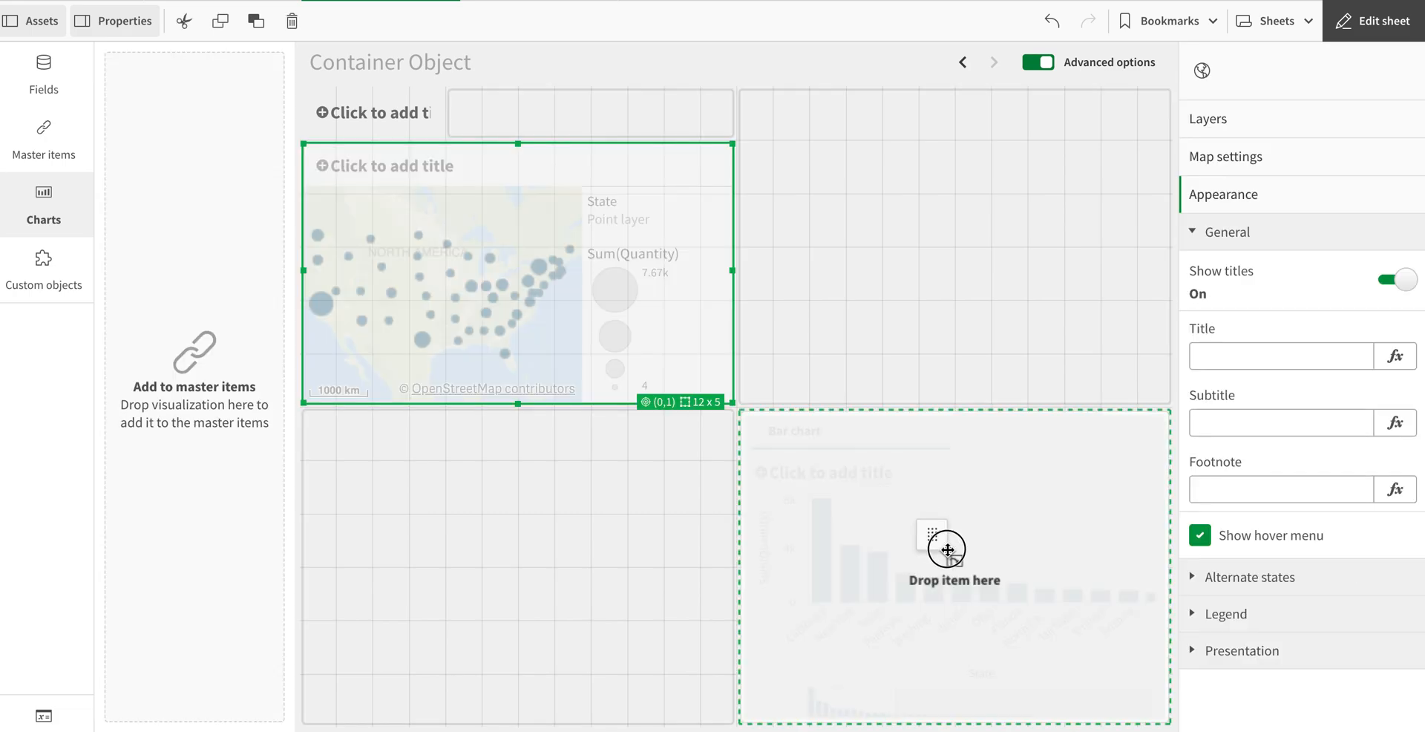
{"action": "left_click", "coordinate": [44, 205]}
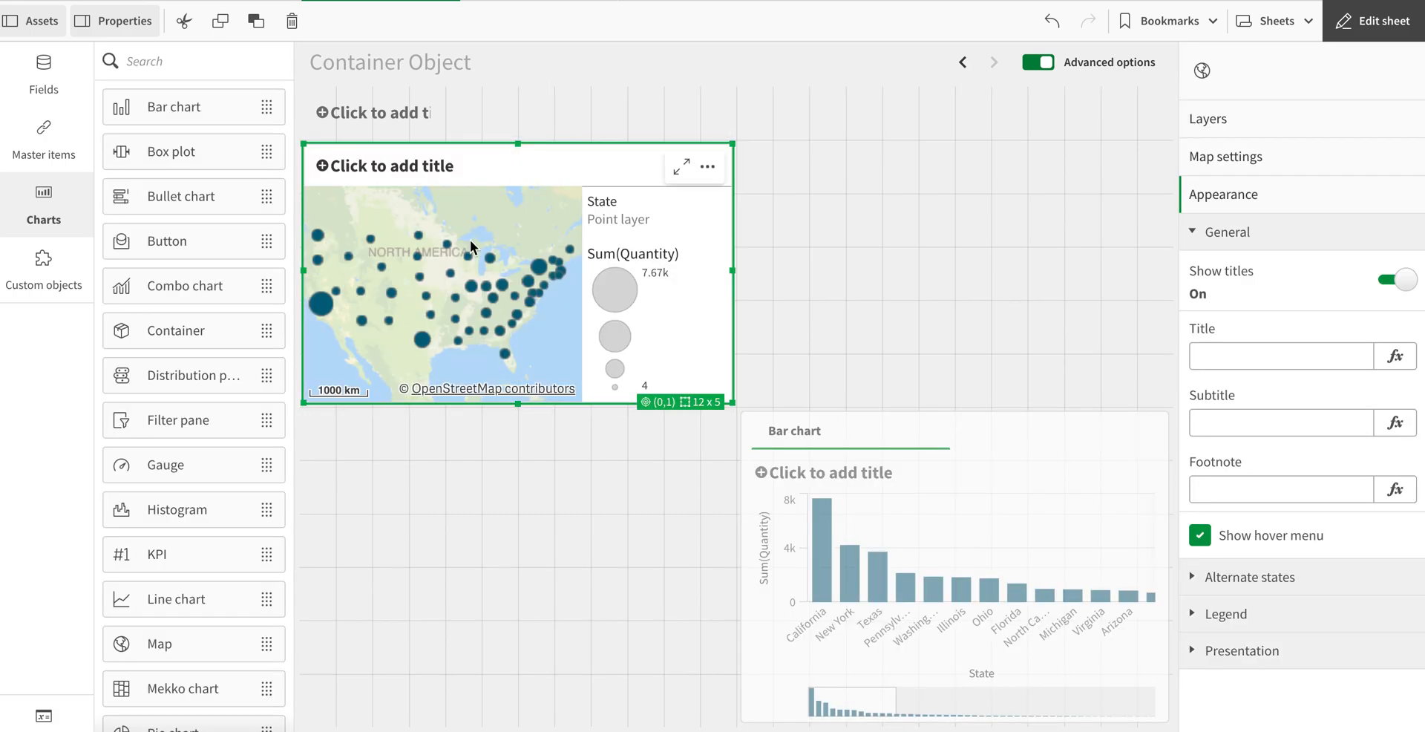
{"action": "left_click", "coordinate": [744, 330]}
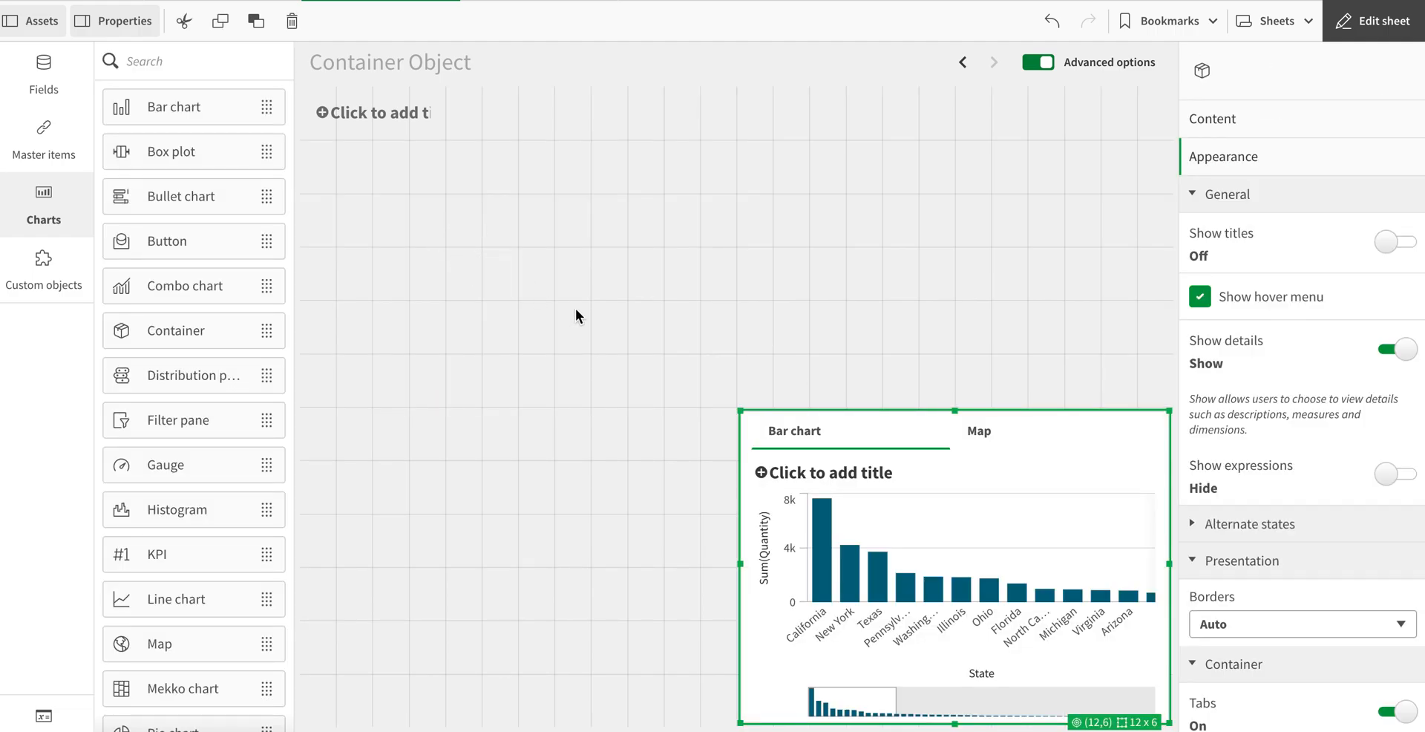
{"action": "mouse_move", "coordinate": [492, 213]}
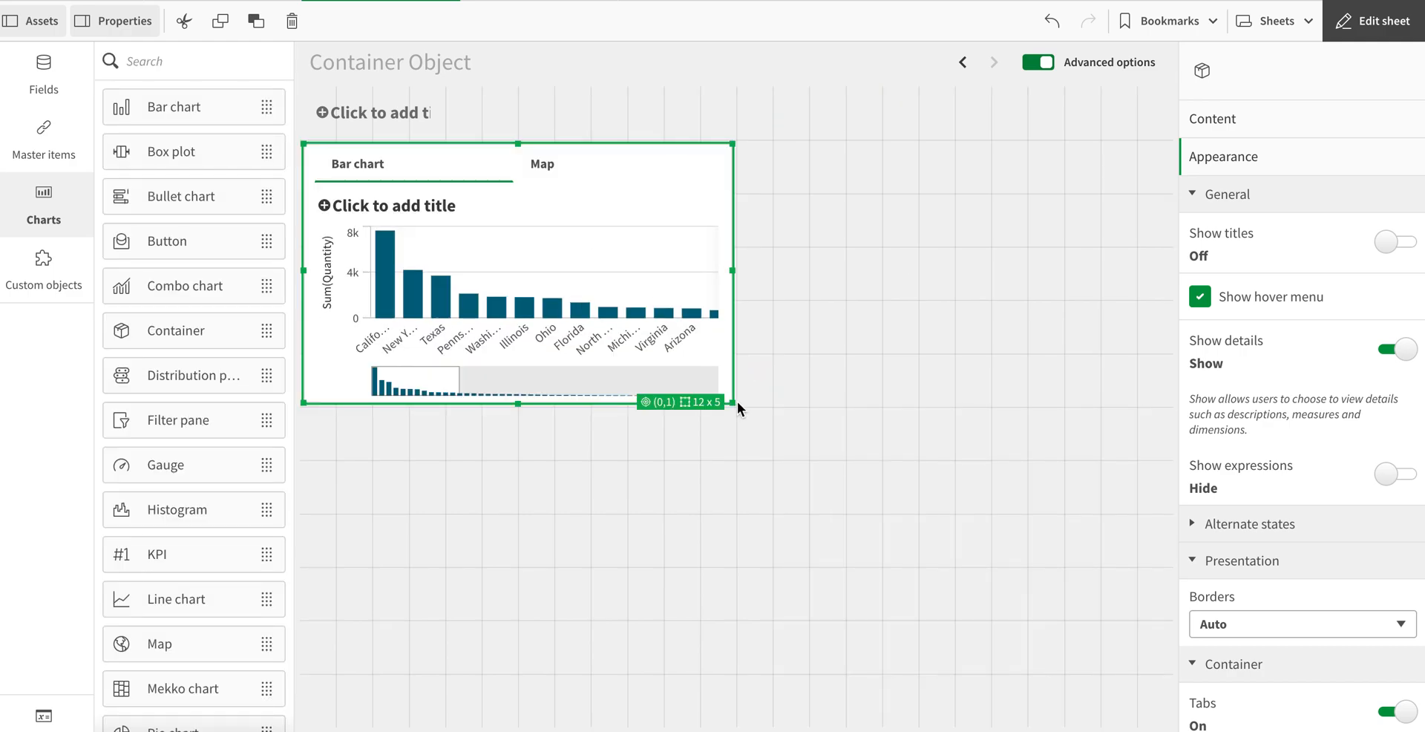
{"action": "left_click_drag", "start_coordinate": [737, 404], "coordinate": [768, 449]}
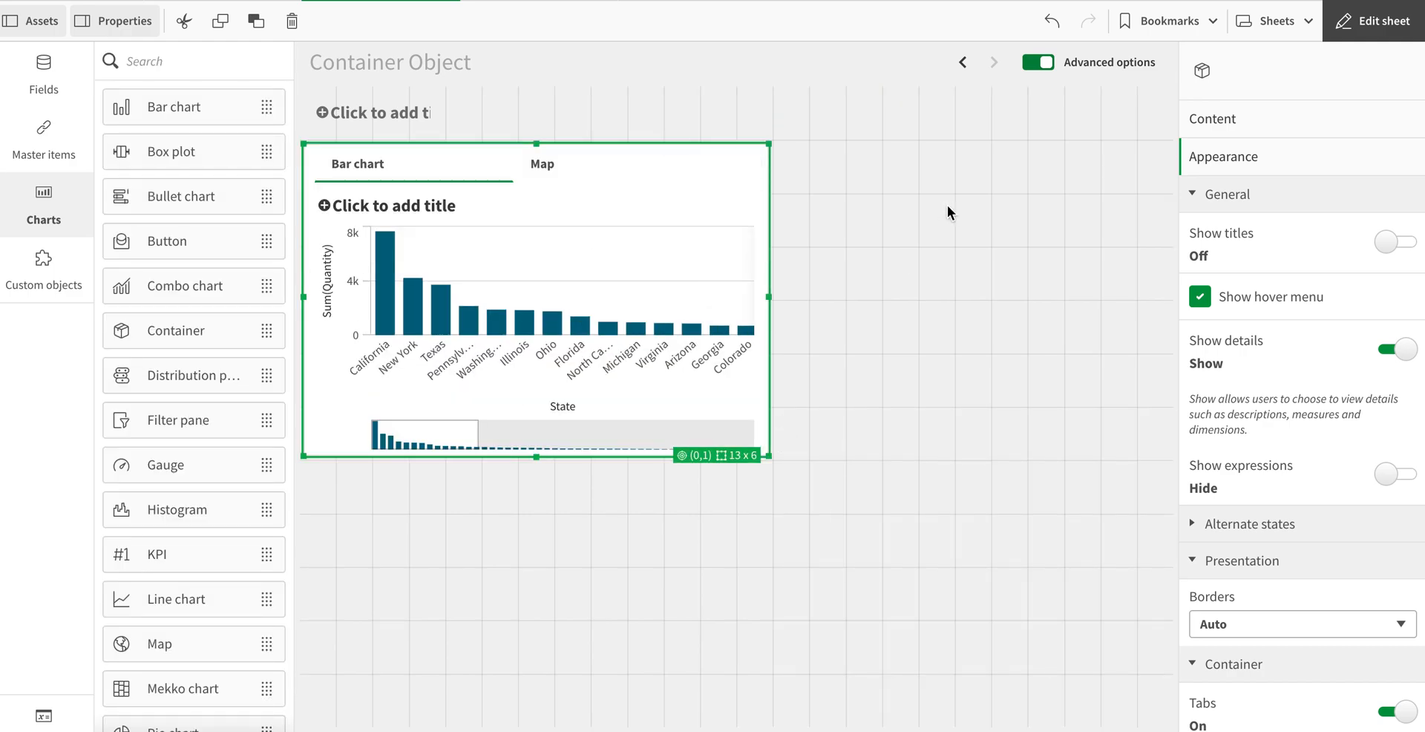
{"action": "left_click", "coordinate": [1372, 20]}
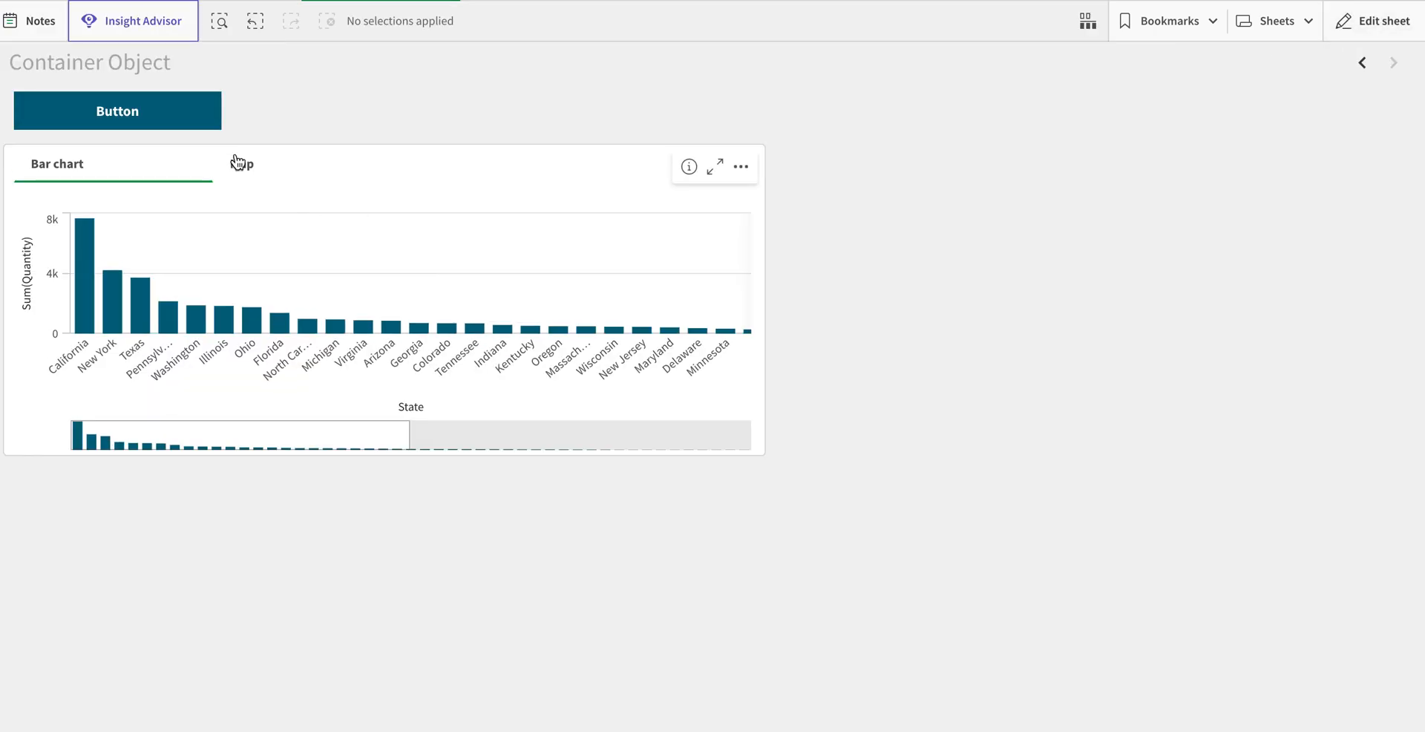
{"action": "left_click", "coordinate": [240, 163]}
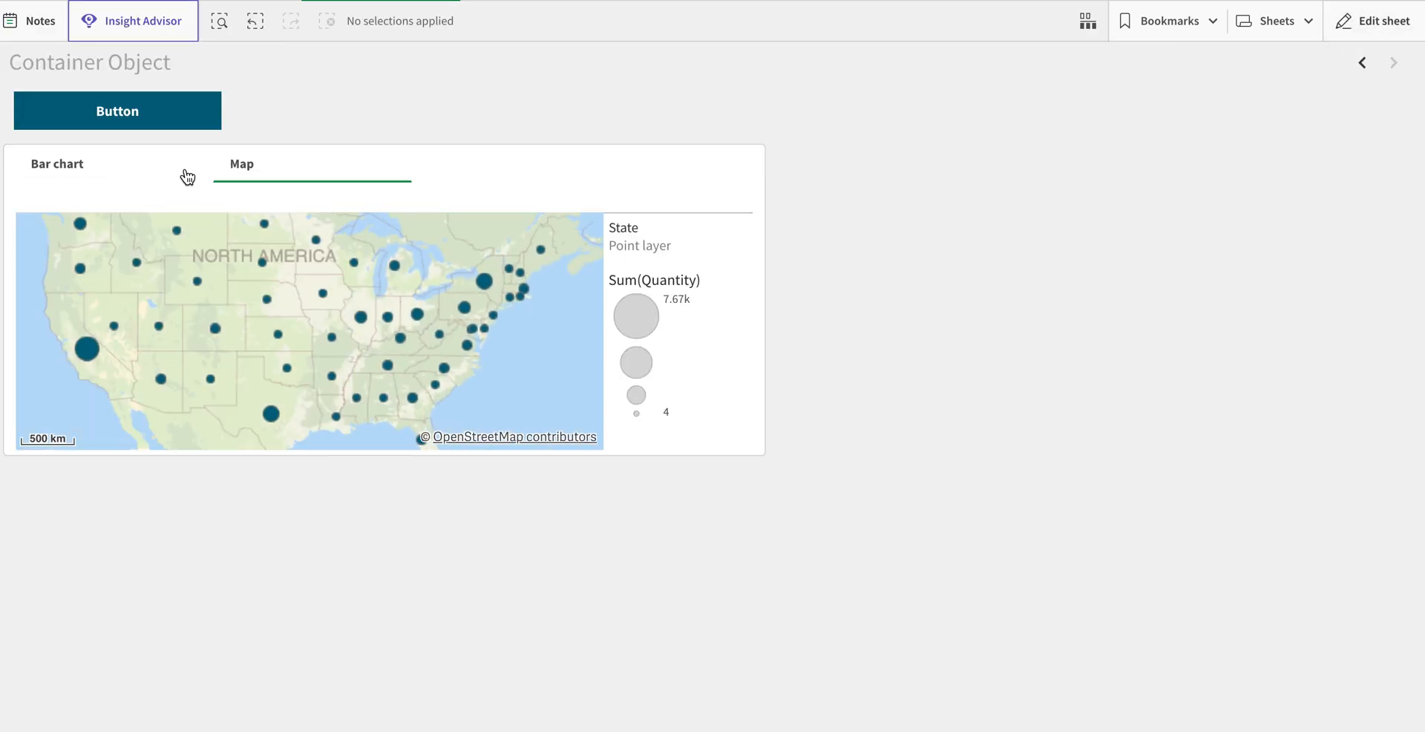
{"action": "left_click", "coordinate": [57, 164]}
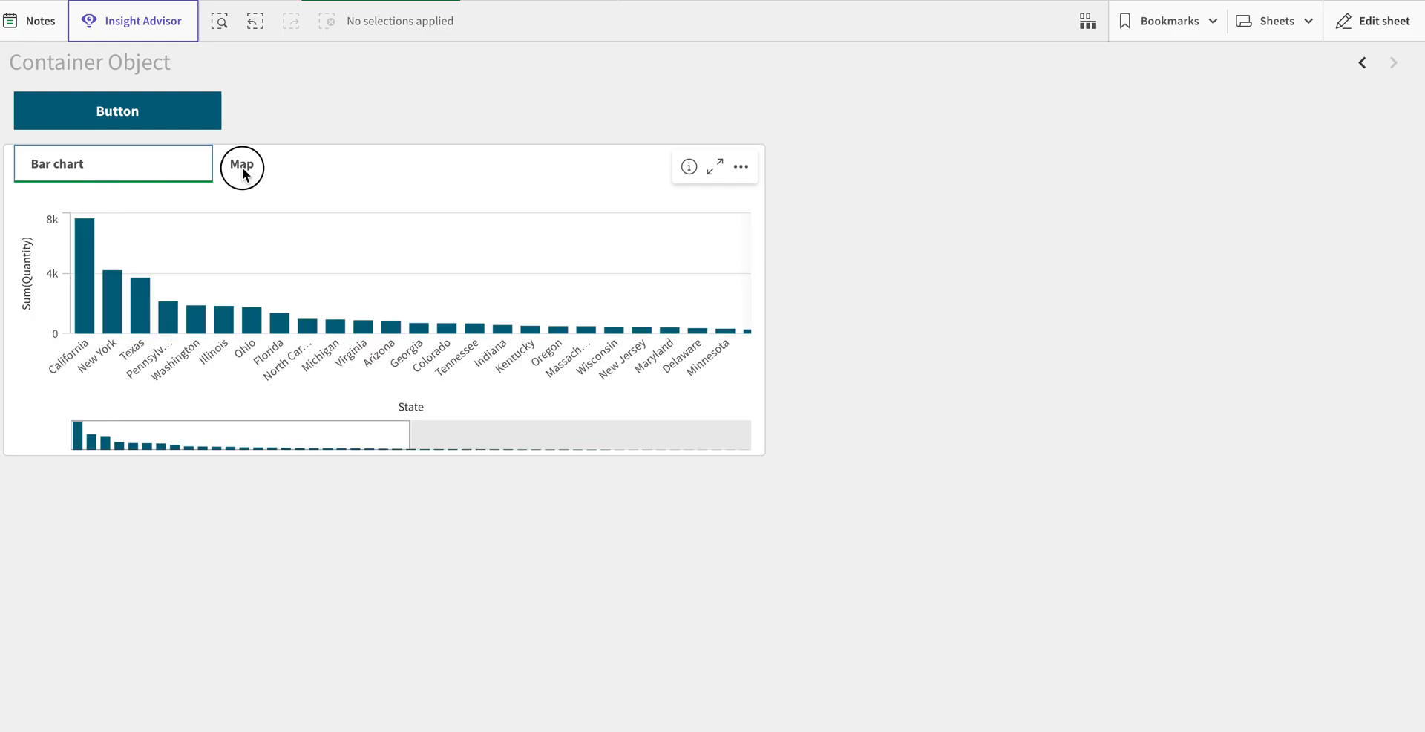
{"action": "left_click", "coordinate": [241, 166]}
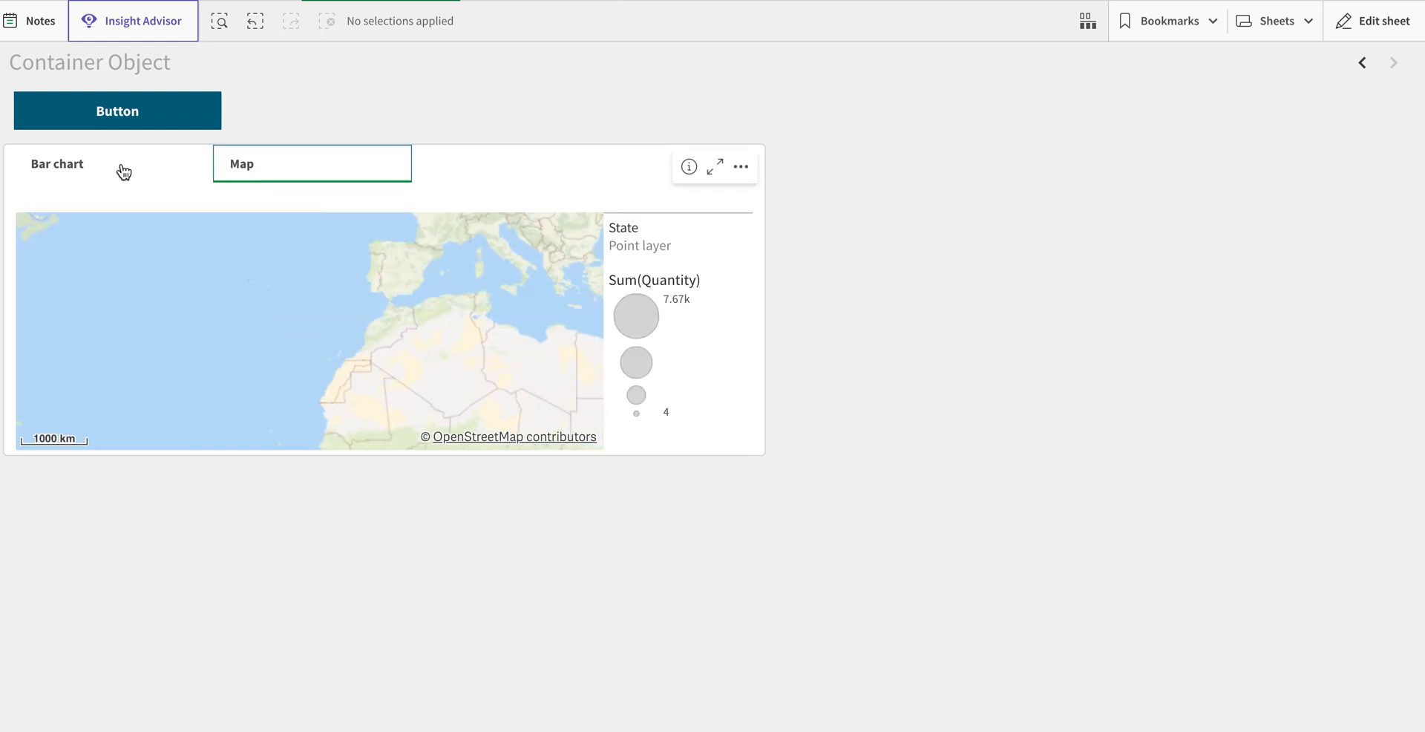
{"action": "left_click", "coordinate": [240, 163]}
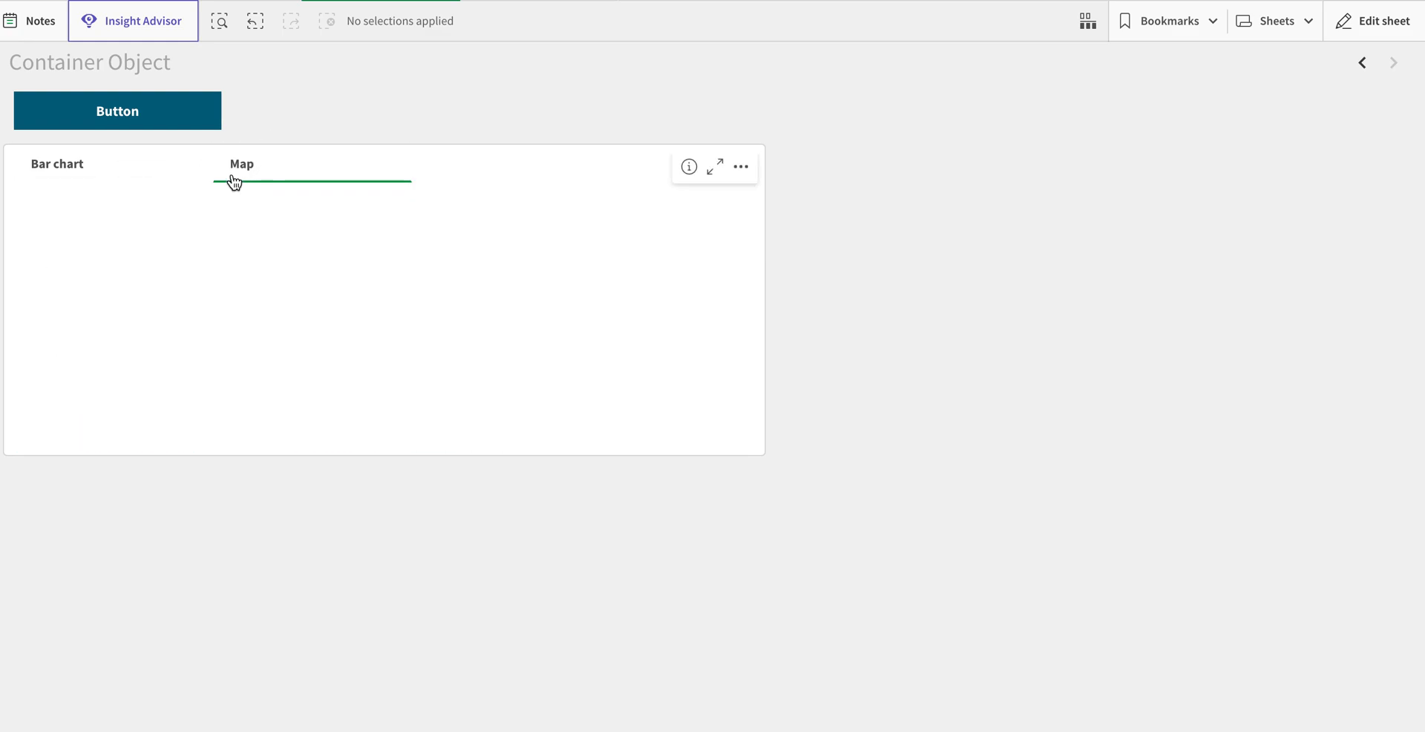
{"action": "left_click", "coordinate": [240, 163]}
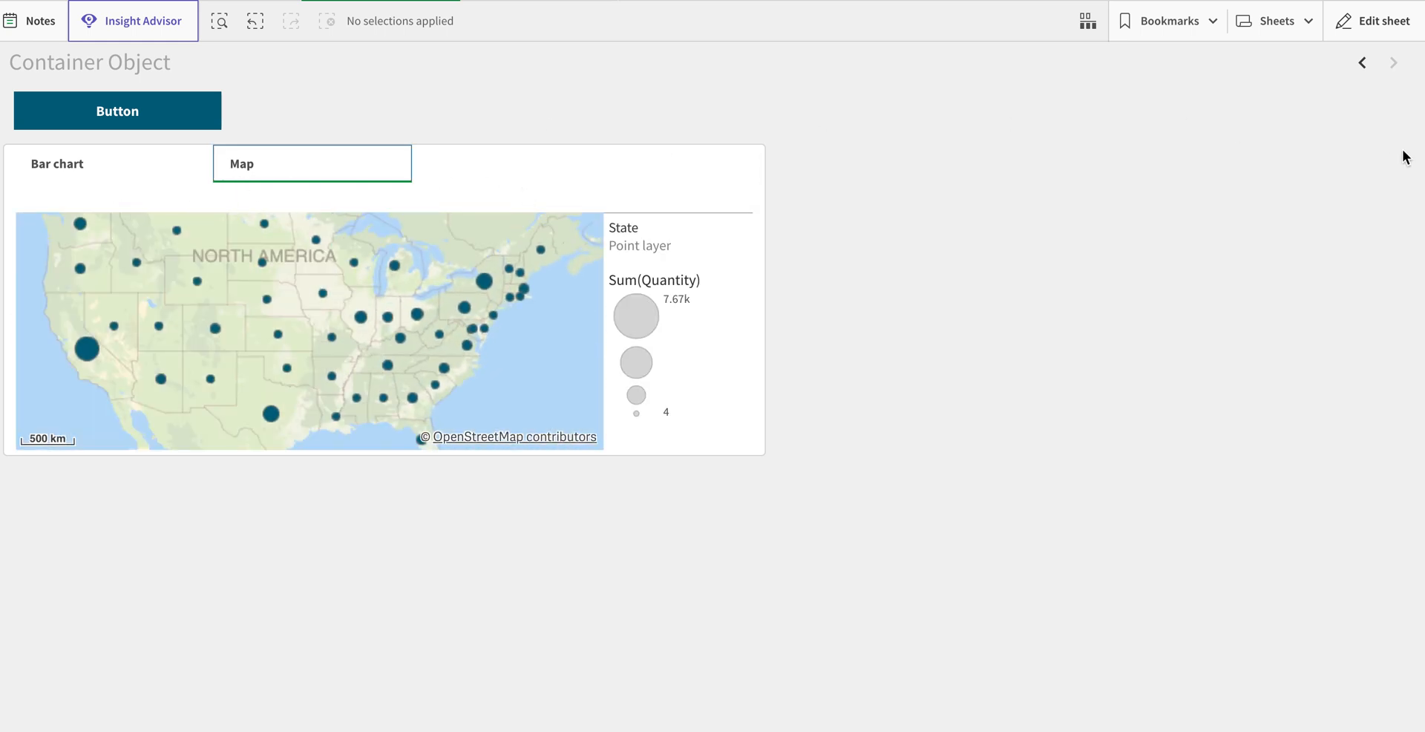
{"action": "left_click", "coordinate": [57, 163]}
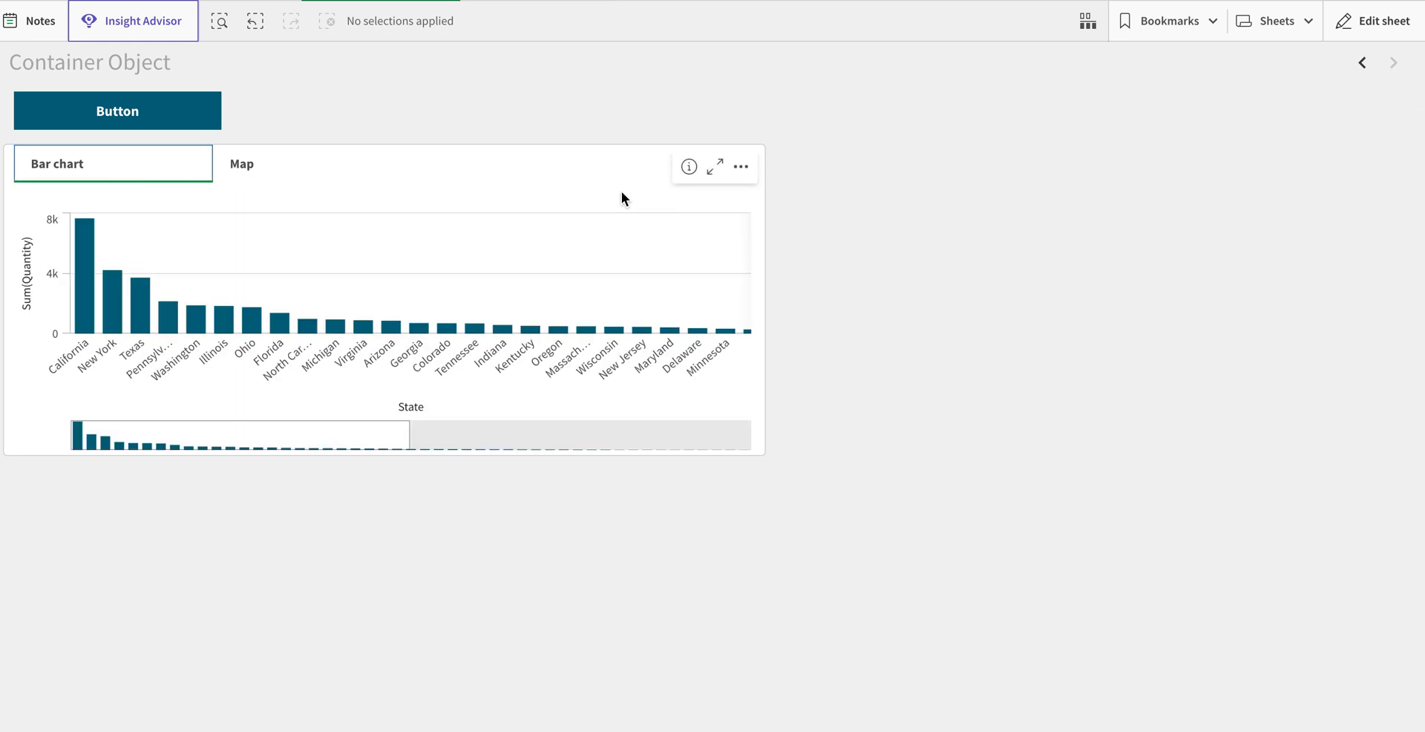
{"action": "left_click", "coordinate": [1381, 20]}
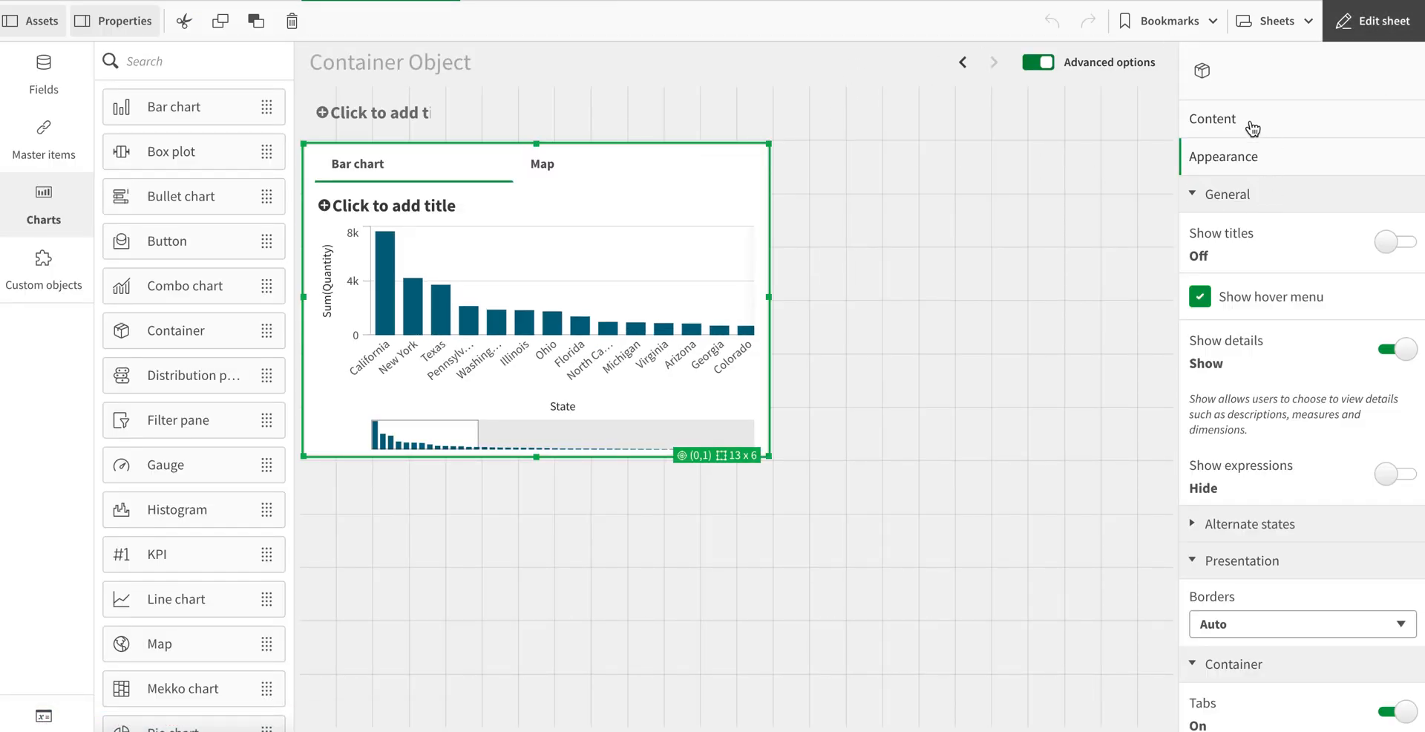
Rename the container's bar chart tab label to 'Sales Bar chart'.
{"action": "left_click", "coordinate": [1211, 118]}
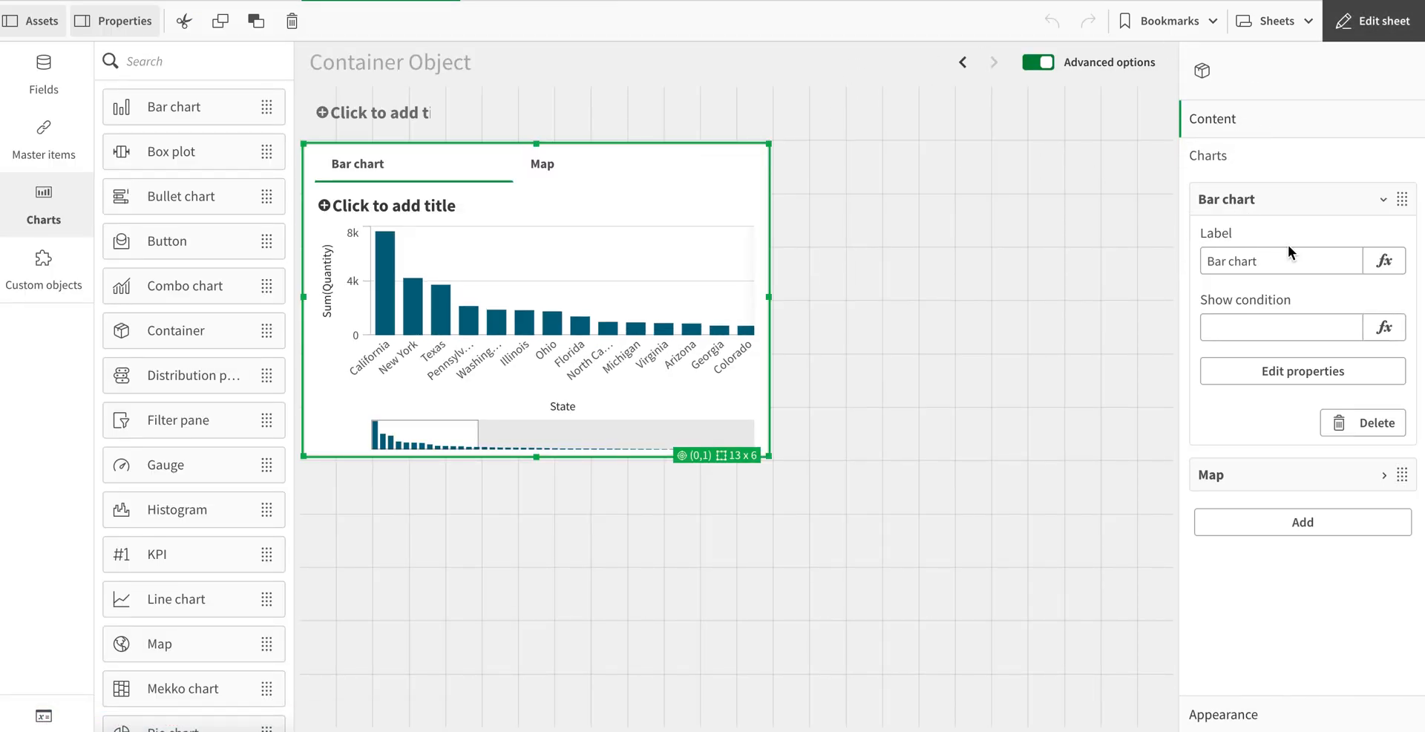
{"action": "left_click", "coordinate": [1280, 261]}
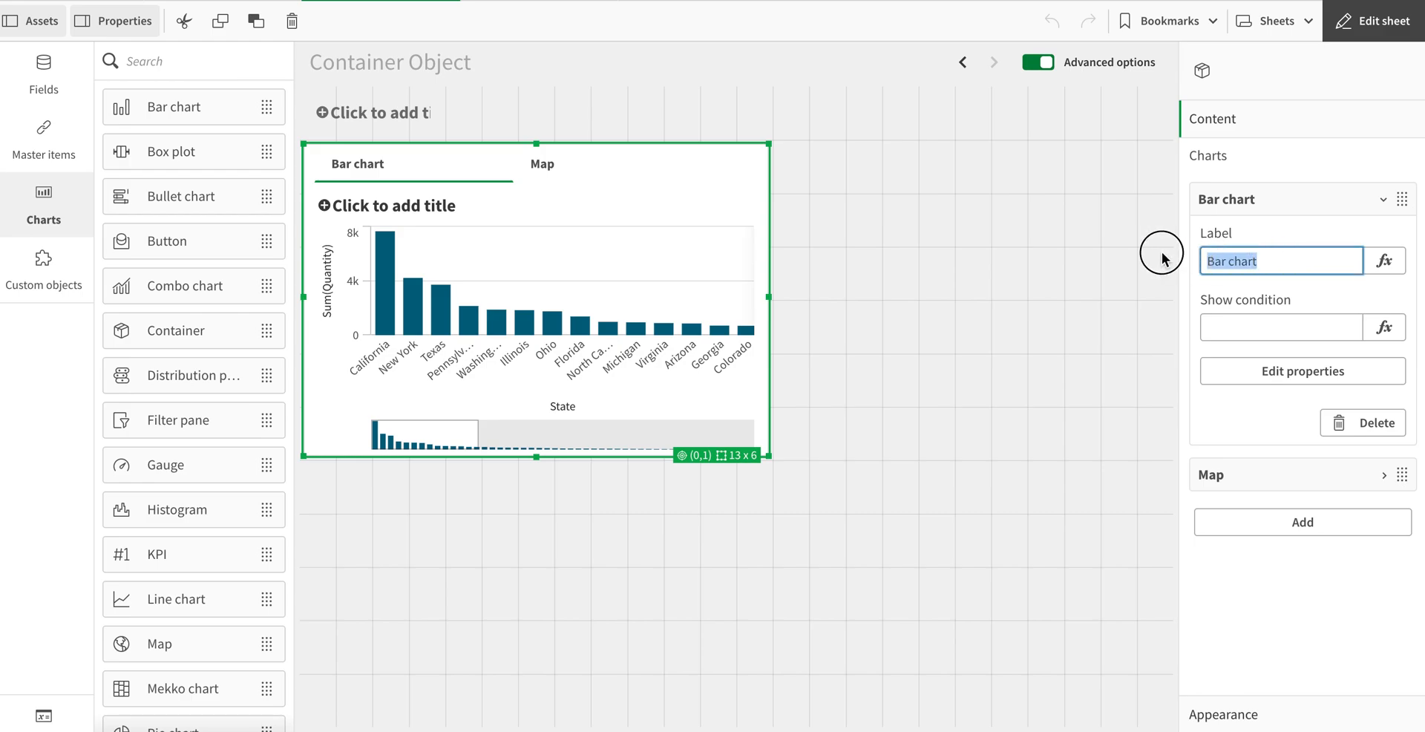
{"action": "type", "text": "M"}
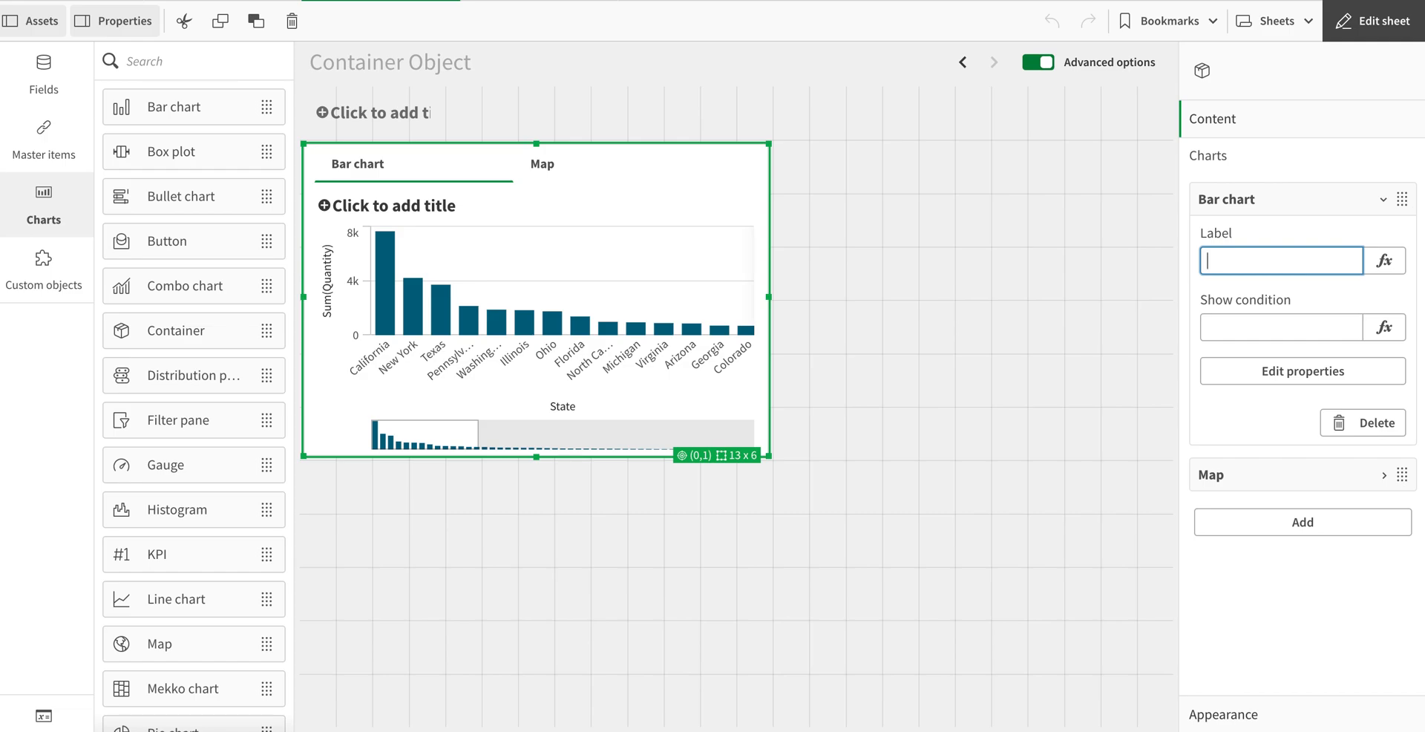
{"action": "type", "text": "Sales Bar"}
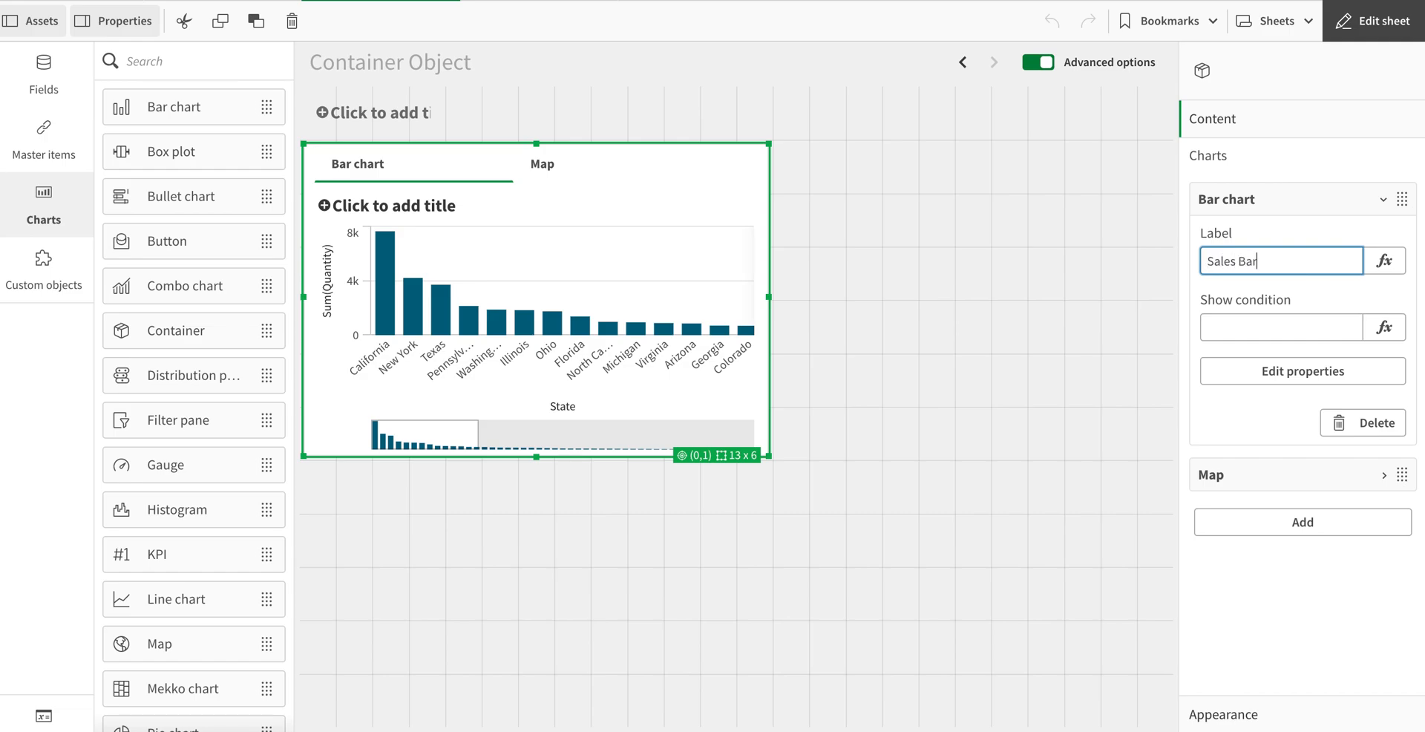
{"action": "type", "text": "chart"}
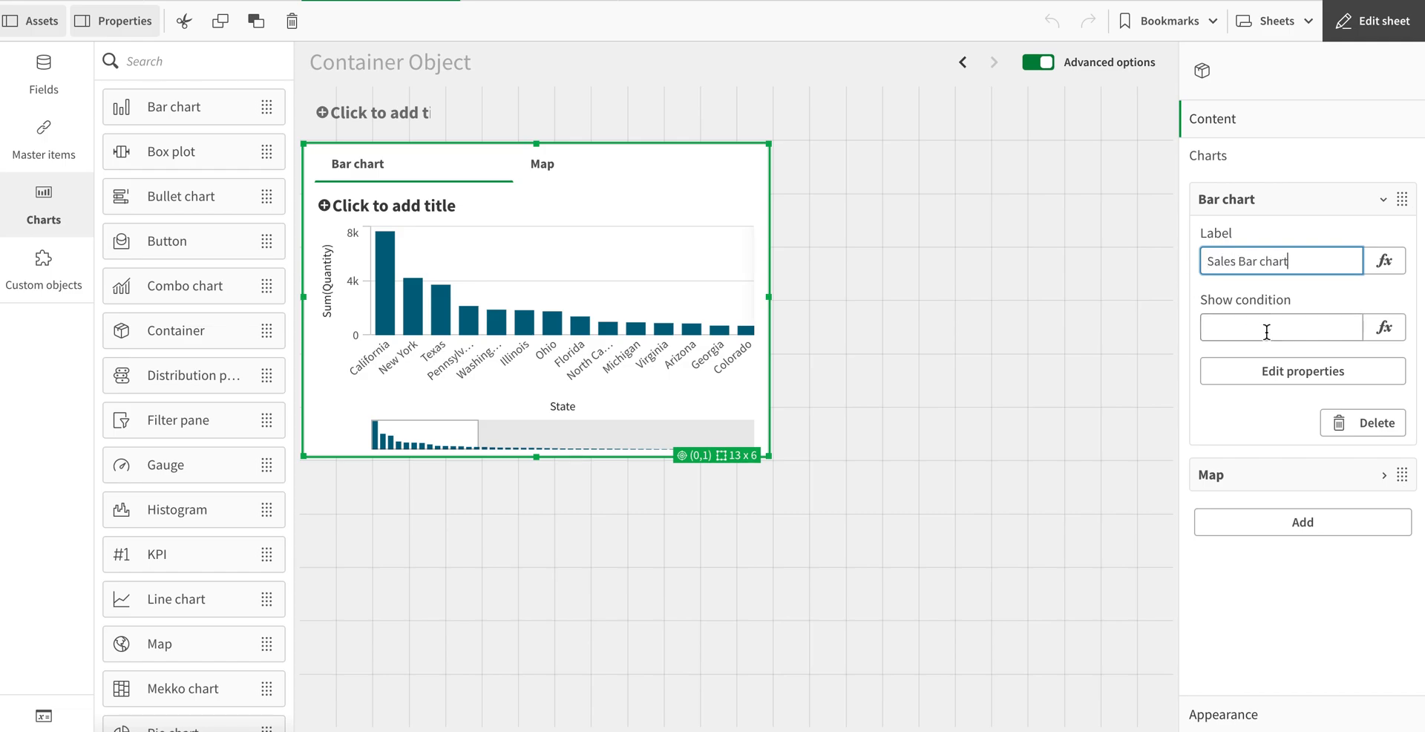
{"action": "mouse_move", "coordinate": [1284, 214]}
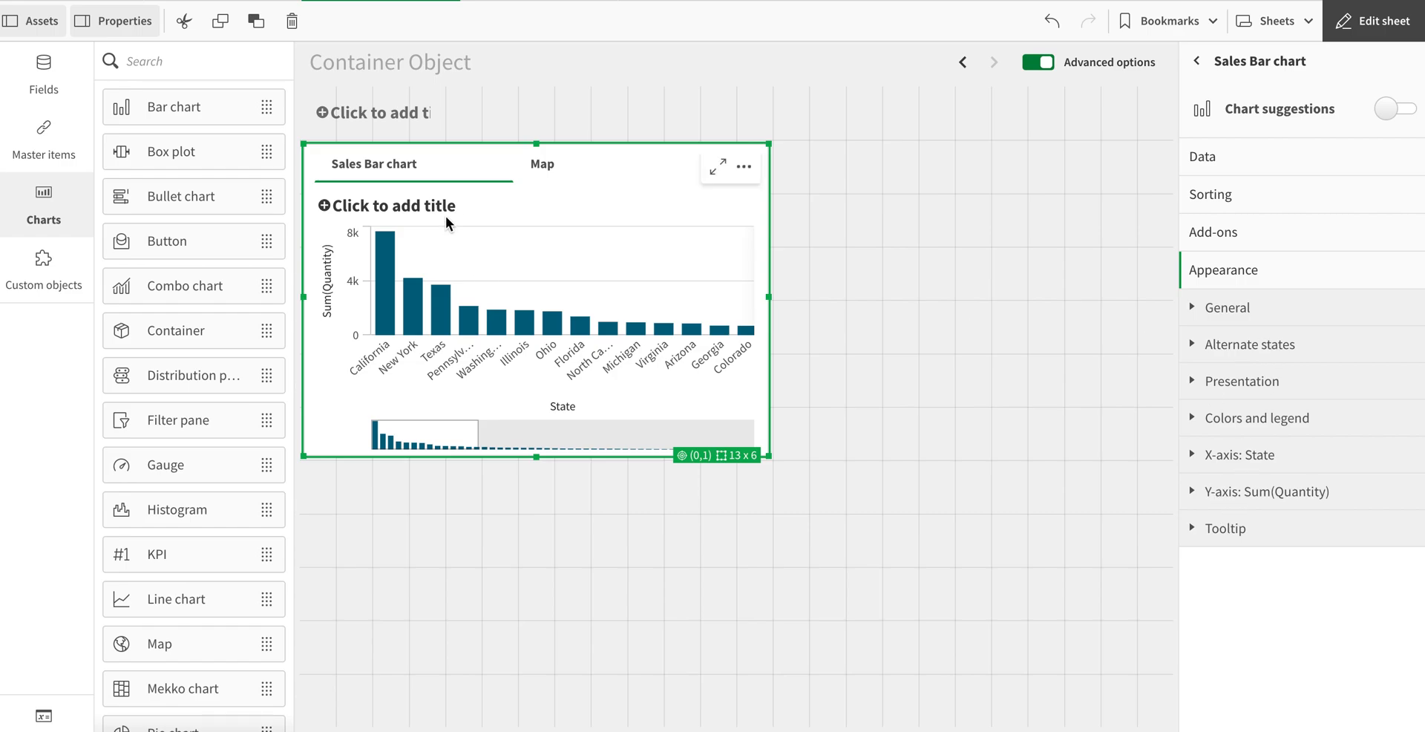
{"action": "mouse_move", "coordinate": [667, 235]}
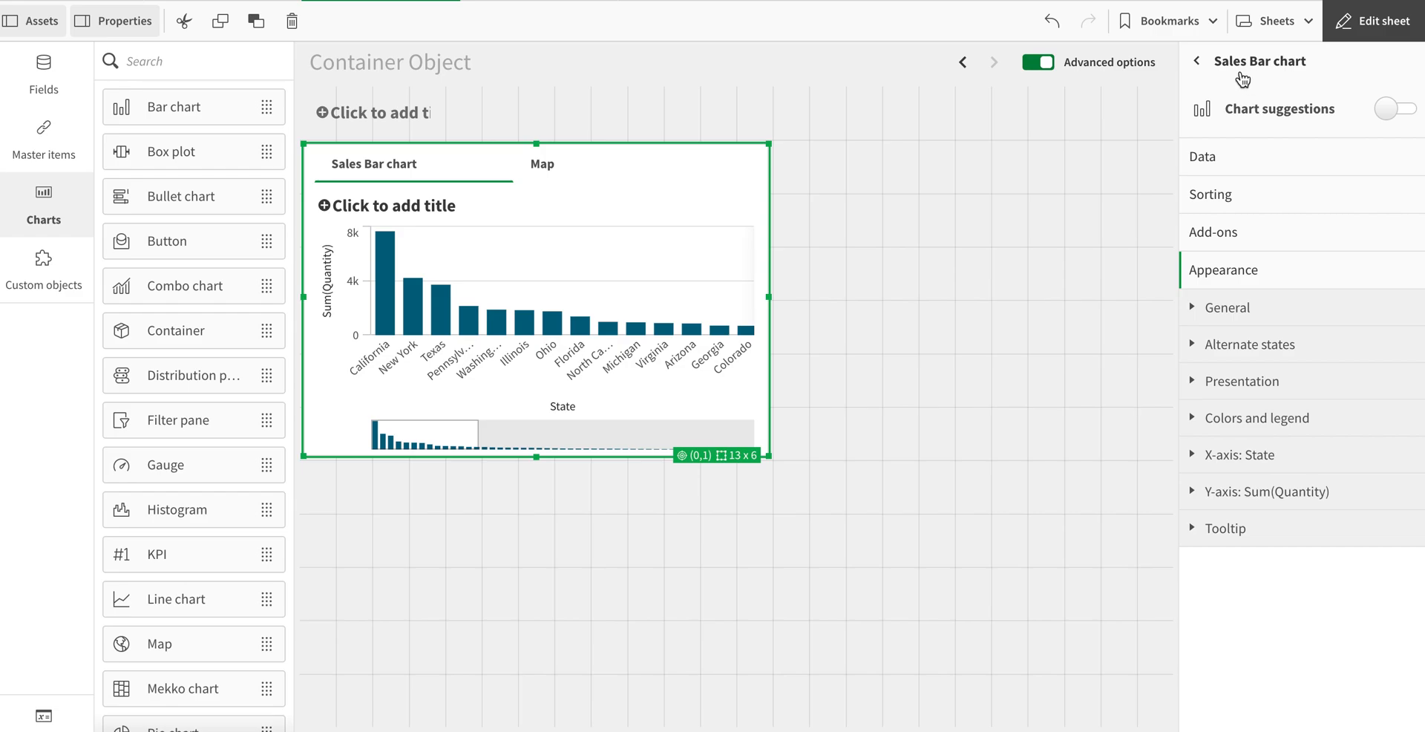
In the container's properties, try toggling the tab bar and menu settings.
{"action": "left_click", "coordinate": [1199, 69]}
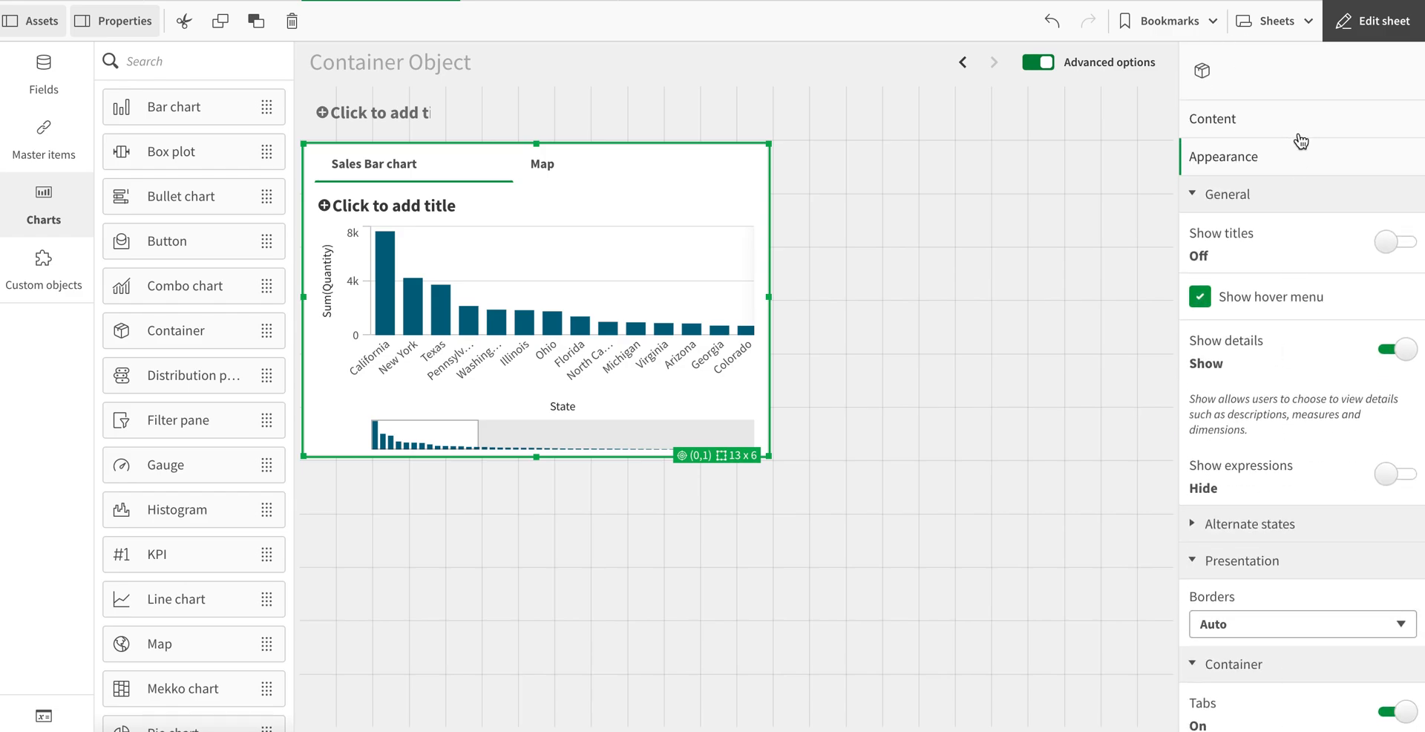
{"action": "mouse_move", "coordinate": [1349, 363]}
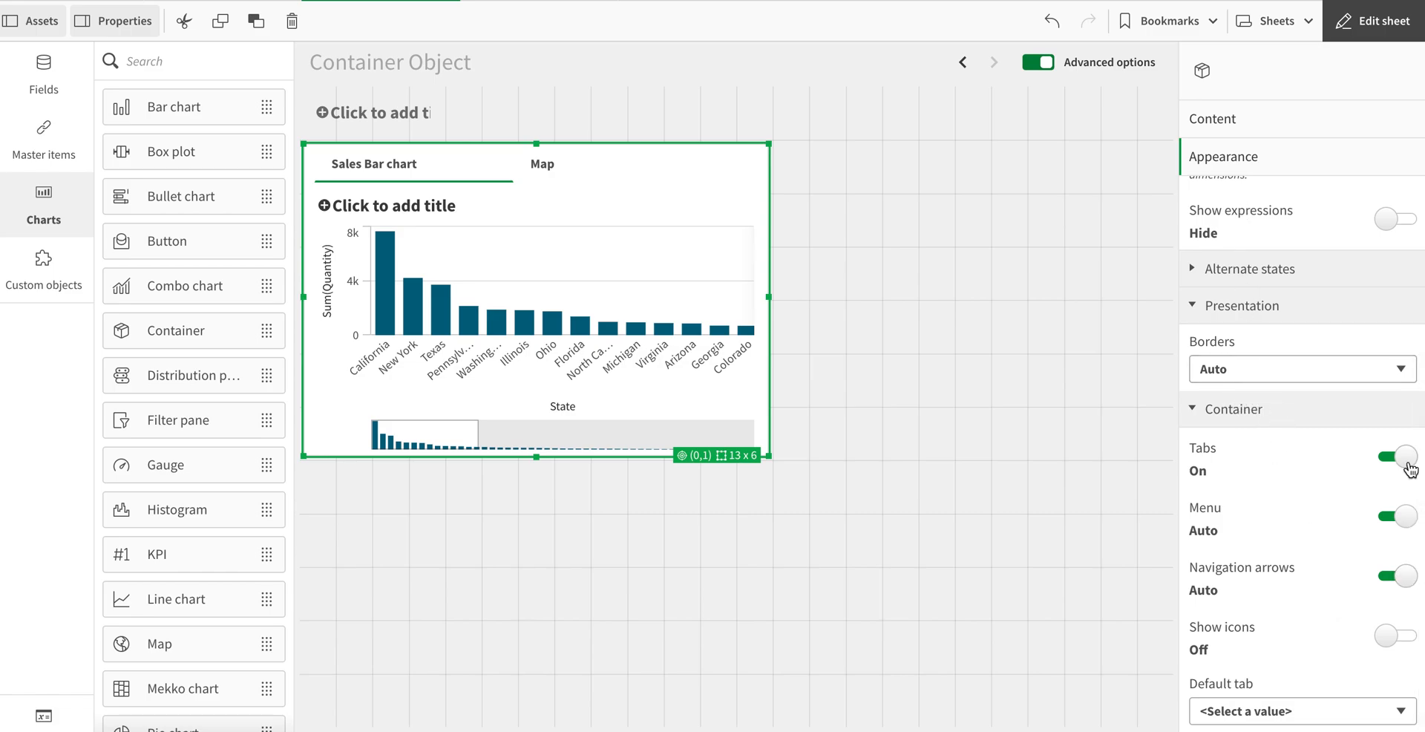
{"action": "mouse_move", "coordinate": [1407, 466]}
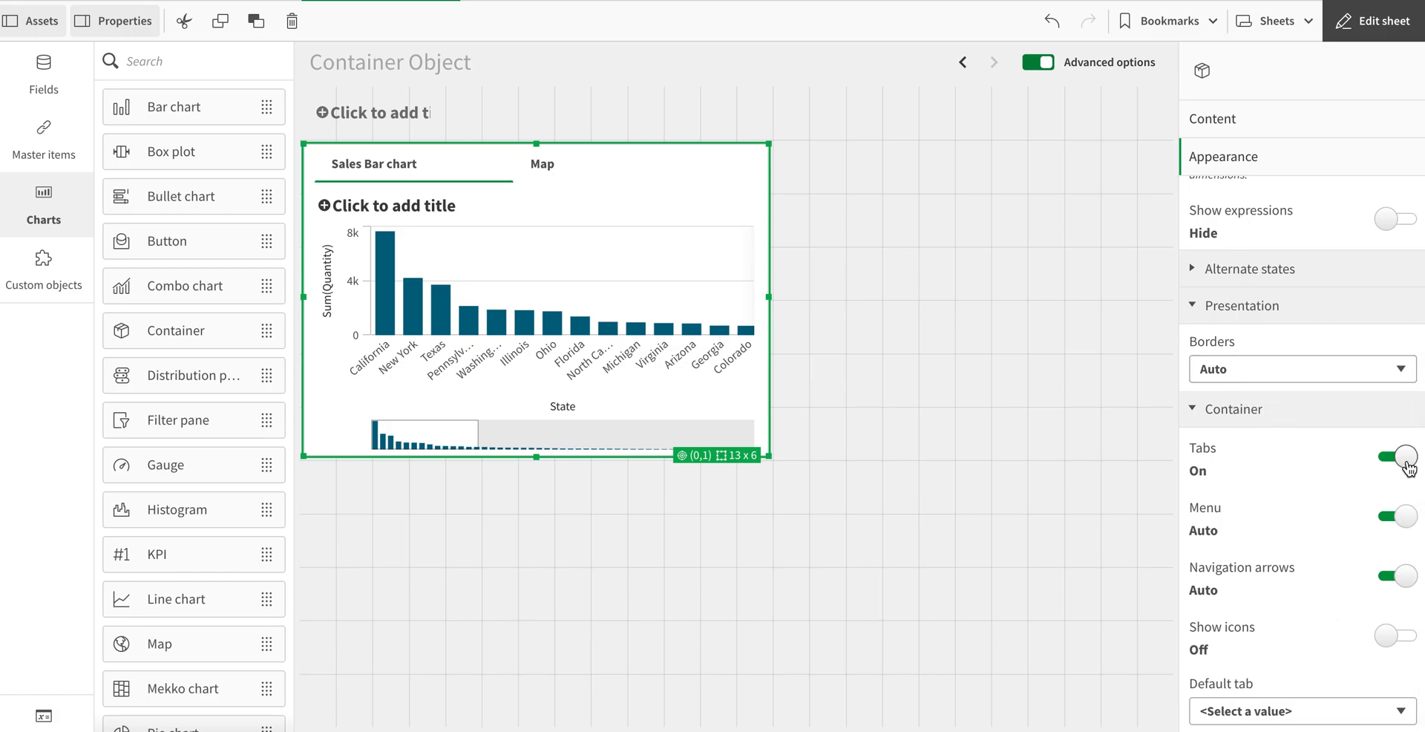
{"action": "left_click", "coordinate": [1392, 462]}
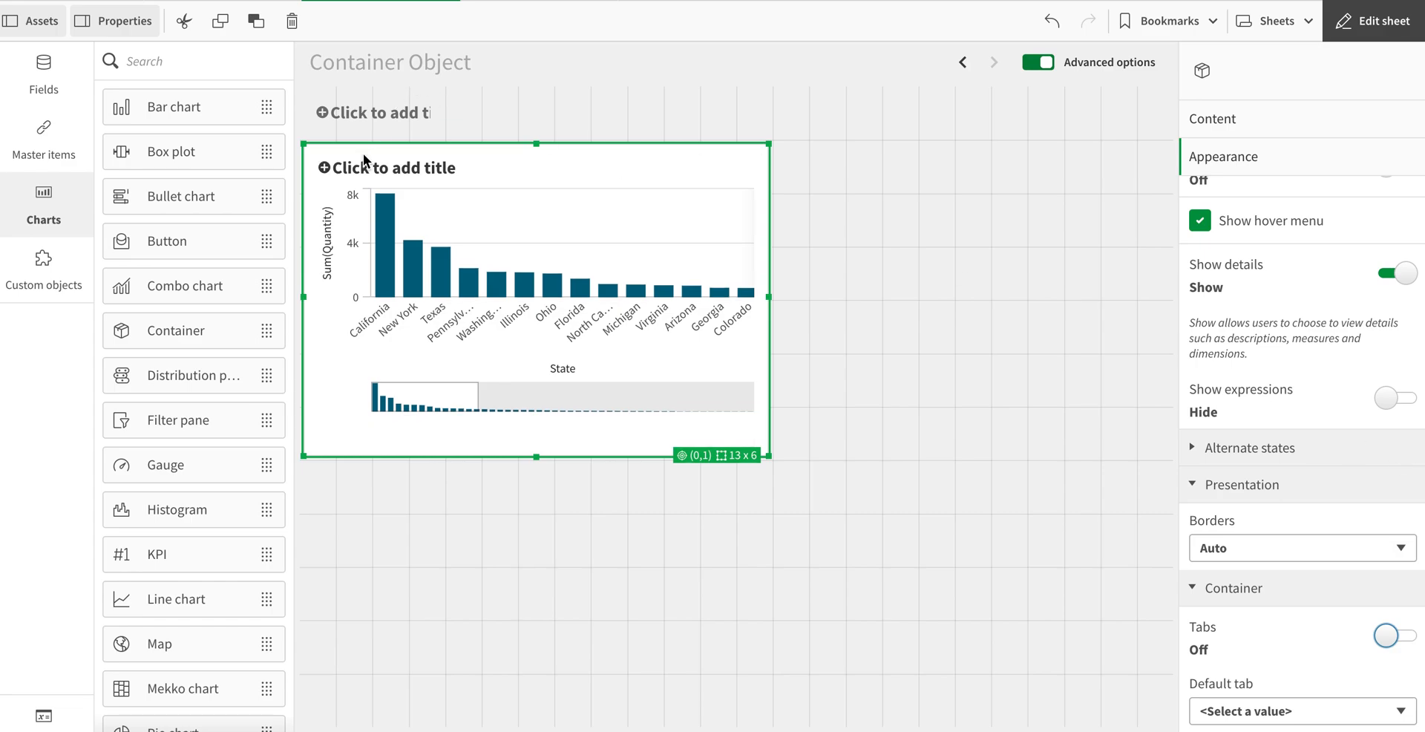
{"action": "mouse_move", "coordinate": [662, 203]}
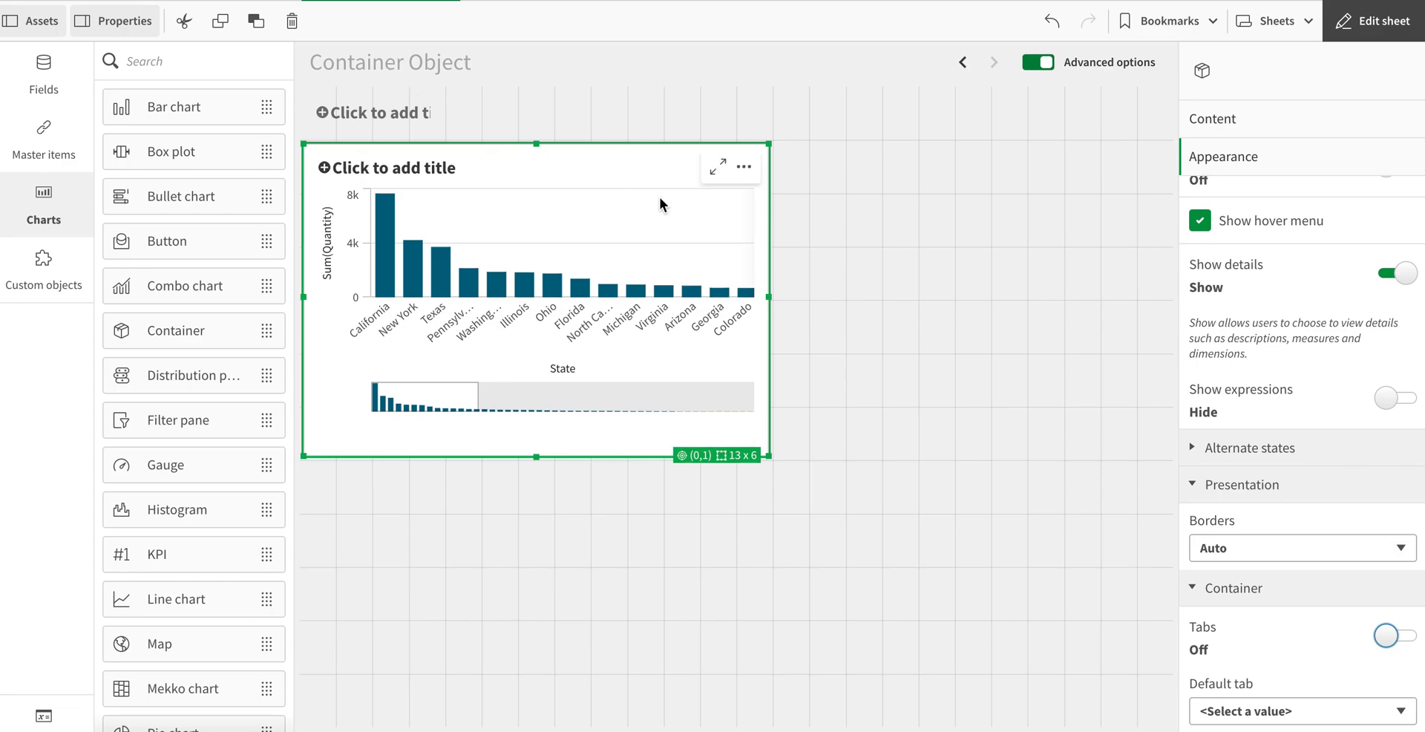
{"action": "left_click", "coordinate": [1384, 635]}
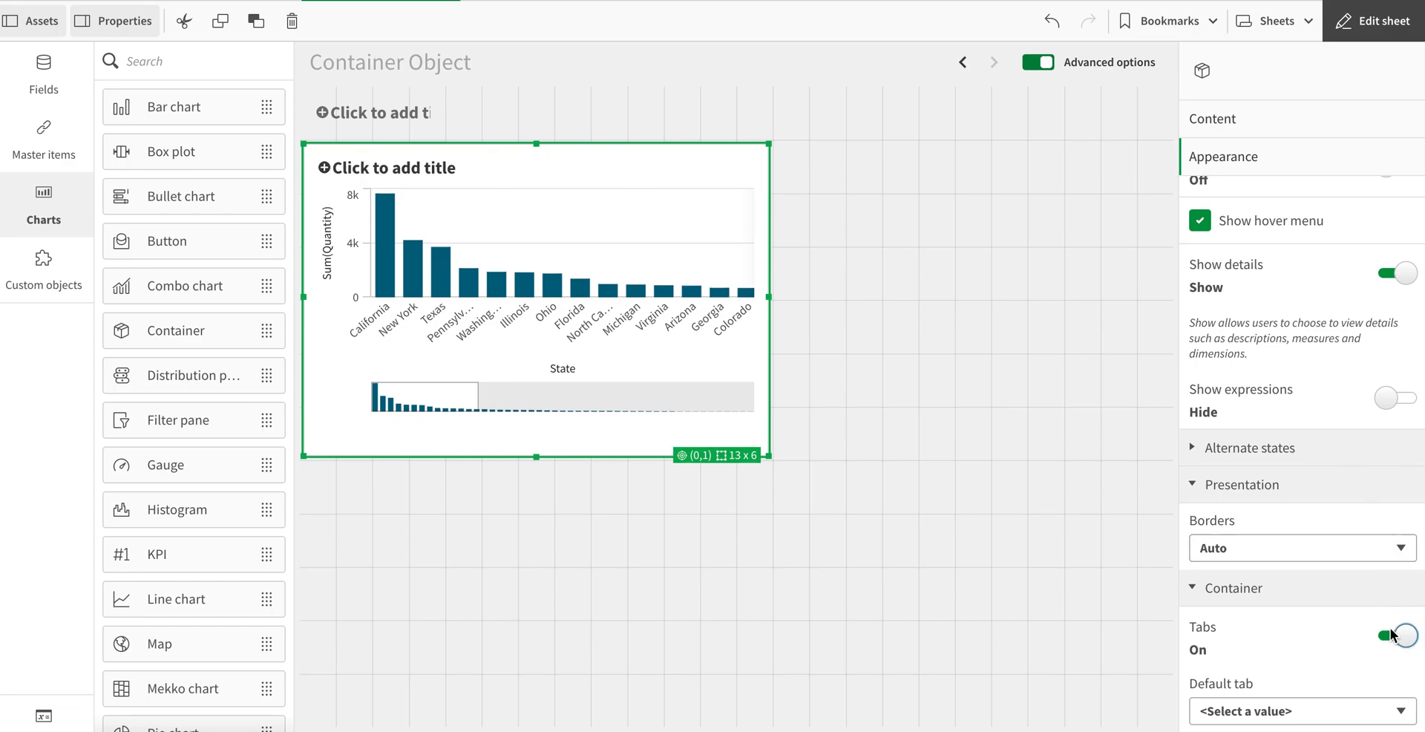
{"action": "left_click", "coordinate": [1396, 633]}
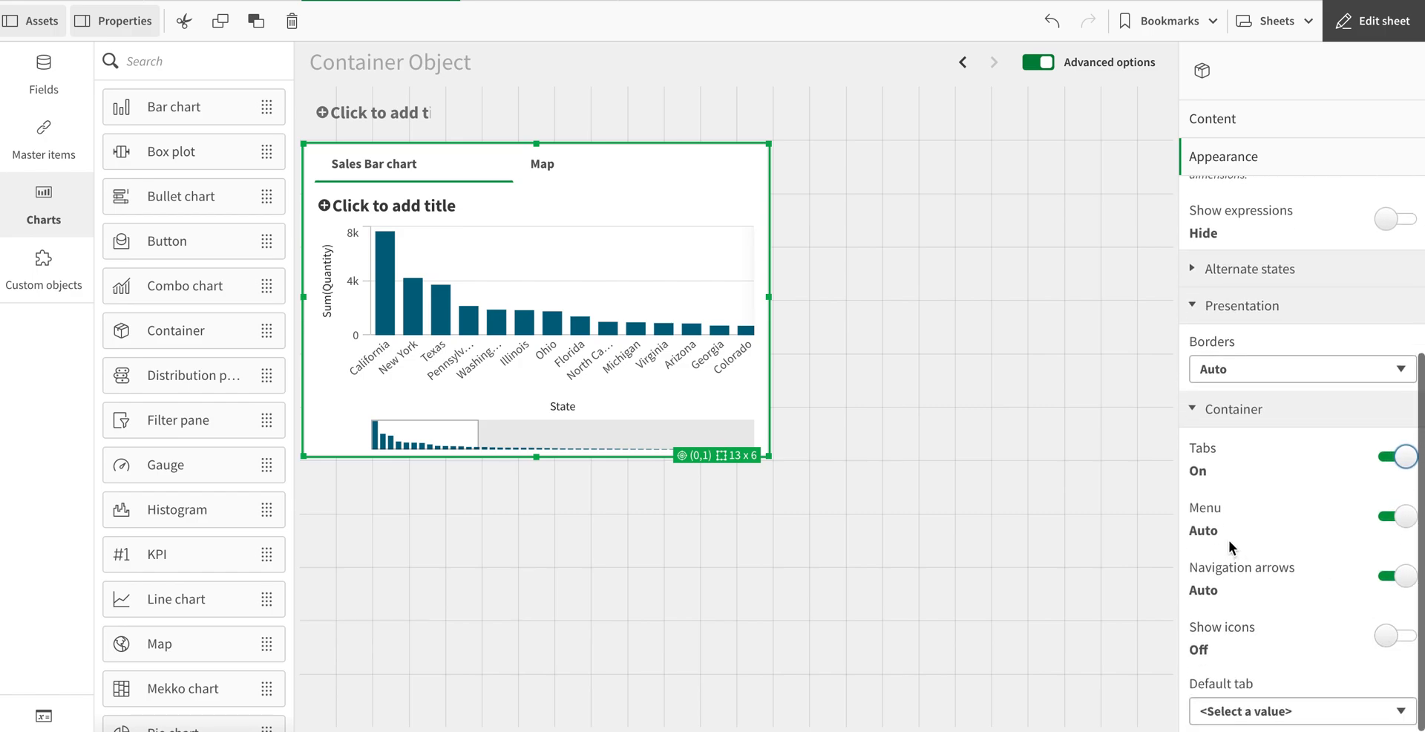
{"action": "left_click", "coordinate": [1389, 516]}
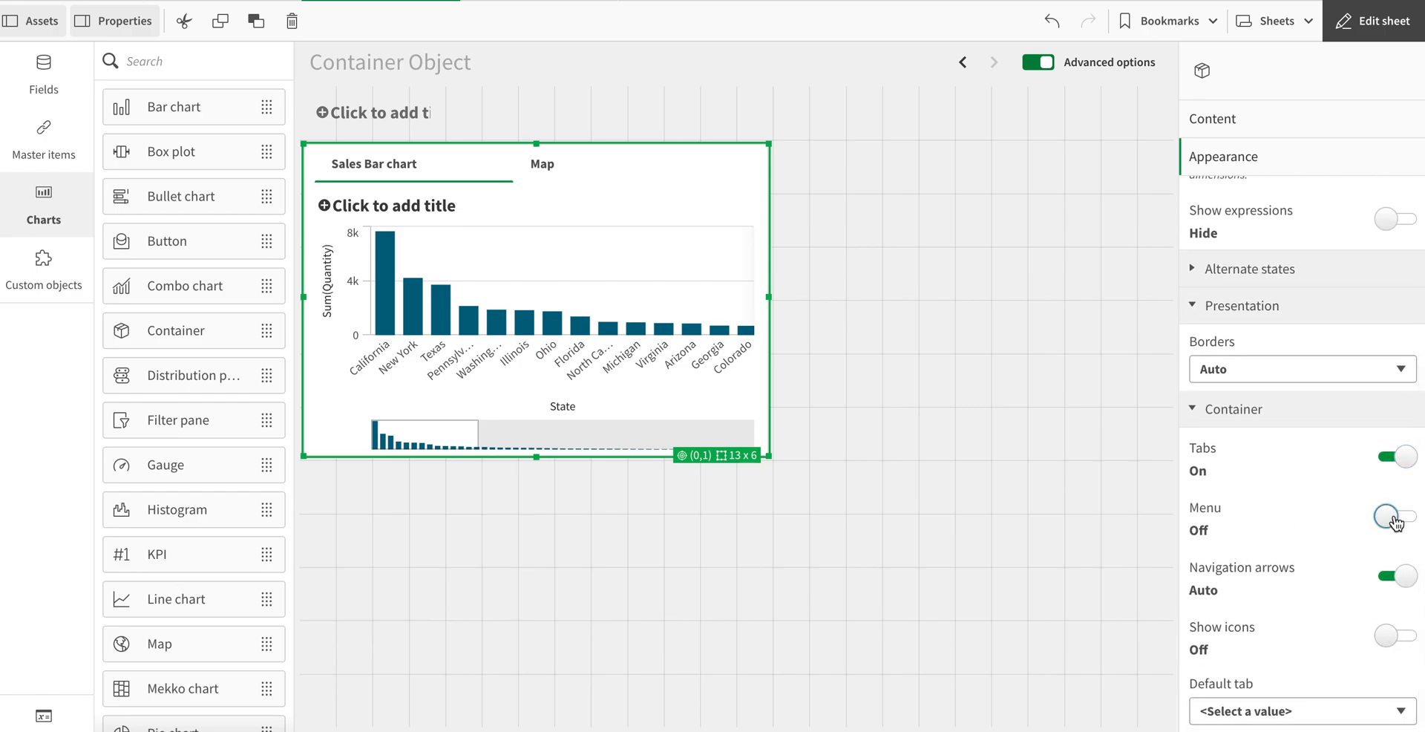
{"action": "left_click", "coordinate": [1392, 516]}
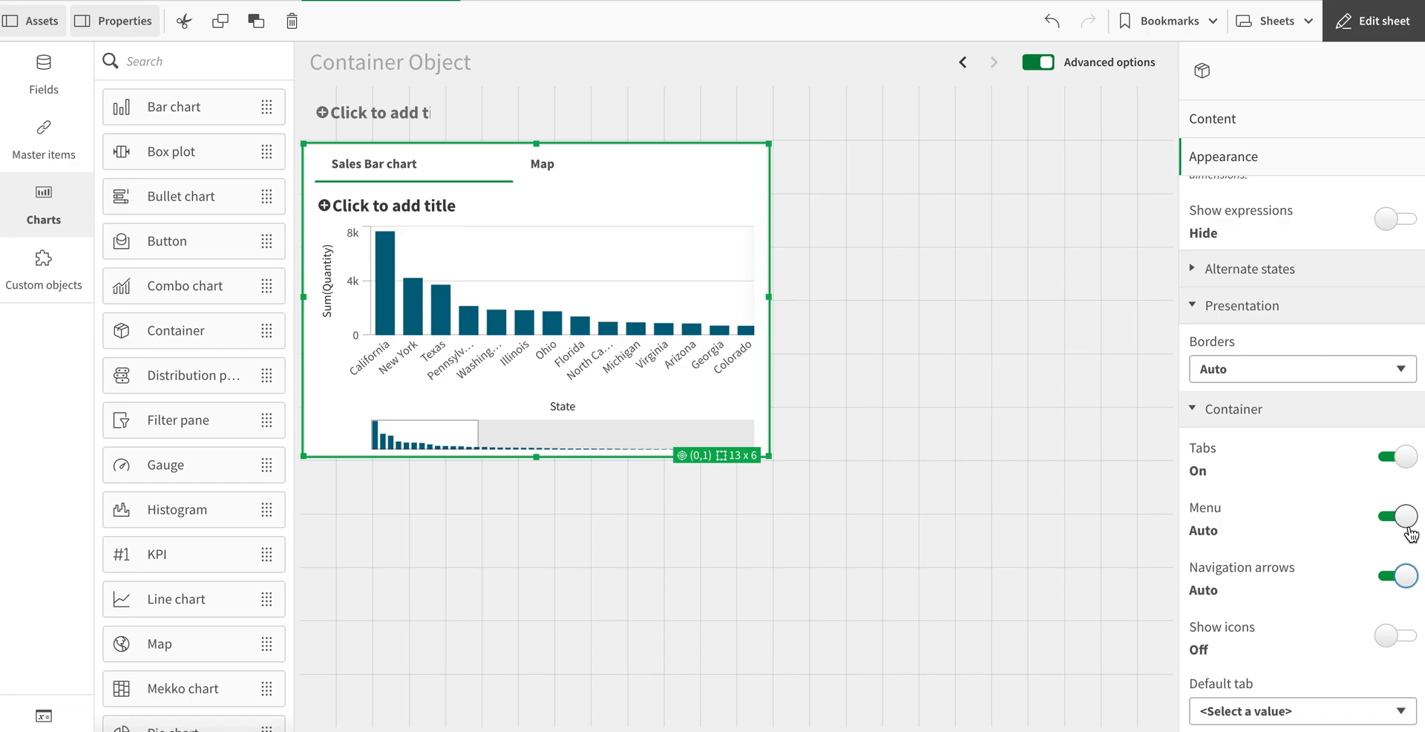
{"action": "mouse_move", "coordinate": [1299, 654]}
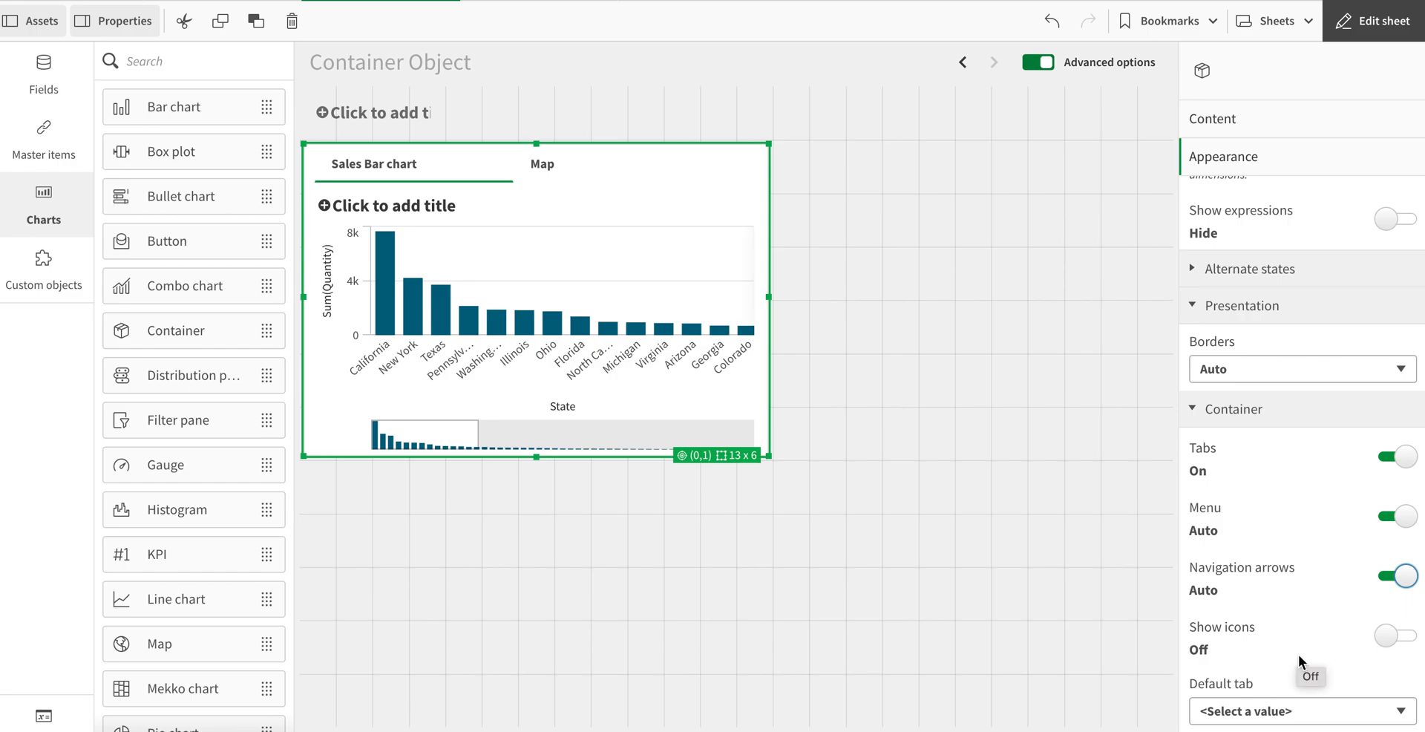
Turn the container's tabs off, make Map the default tab, and preview.
{"action": "left_click", "coordinate": [1397, 635]}
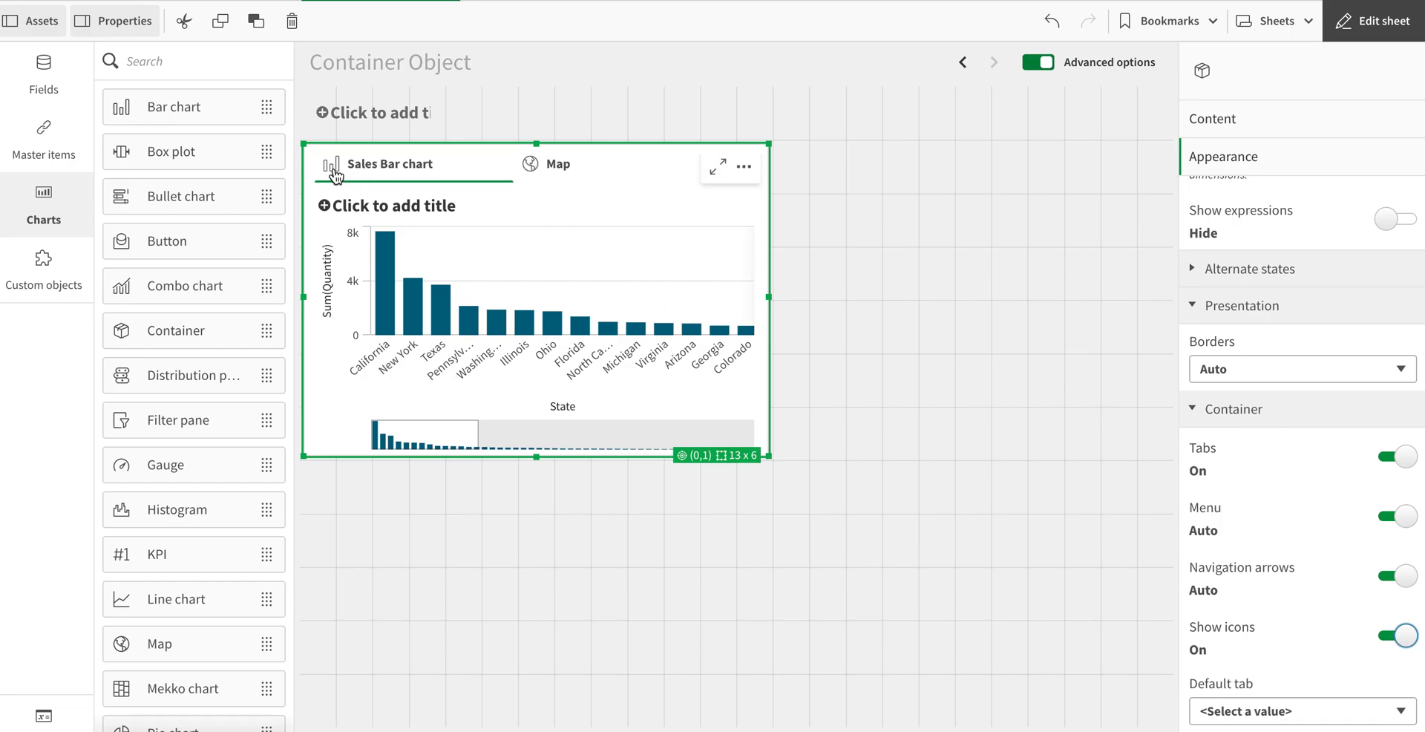
{"action": "left_click", "coordinate": [1396, 636]}
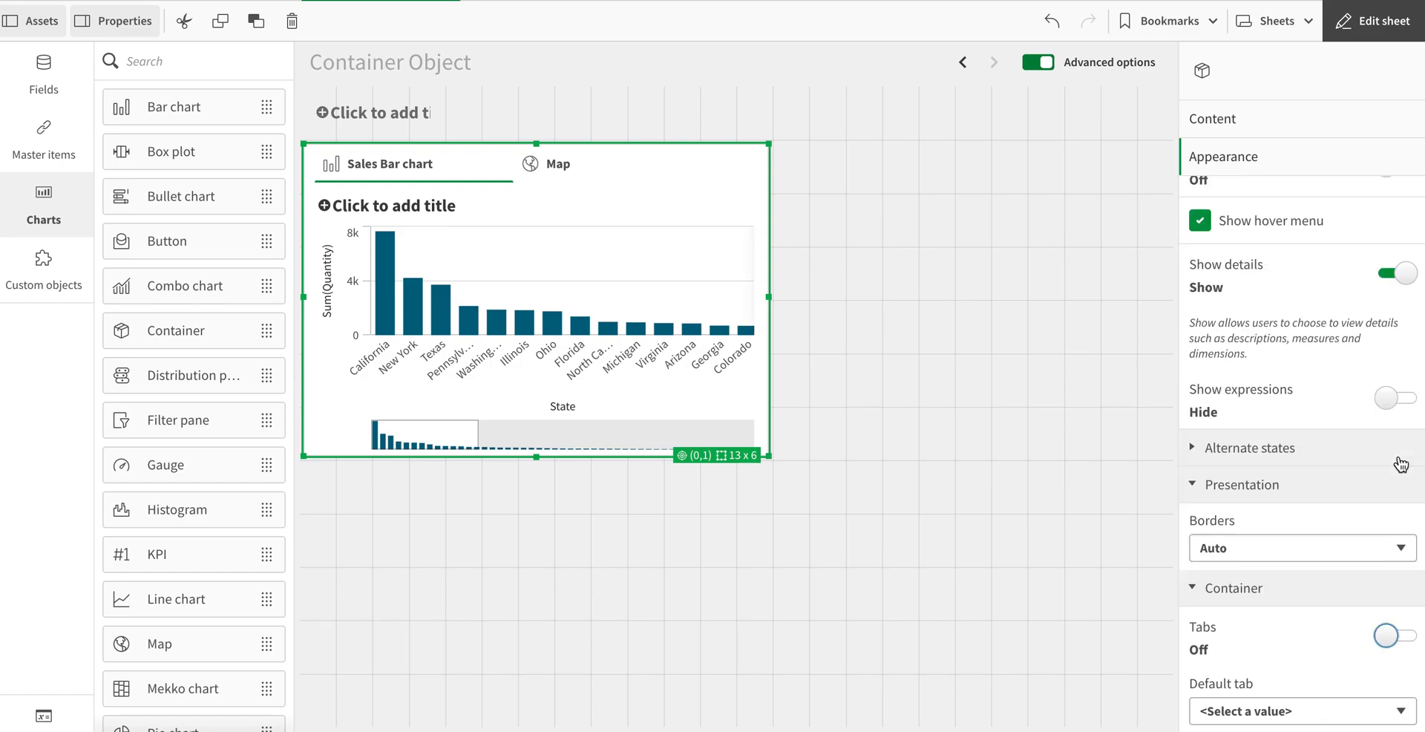
{"action": "left_click", "coordinate": [1301, 710]}
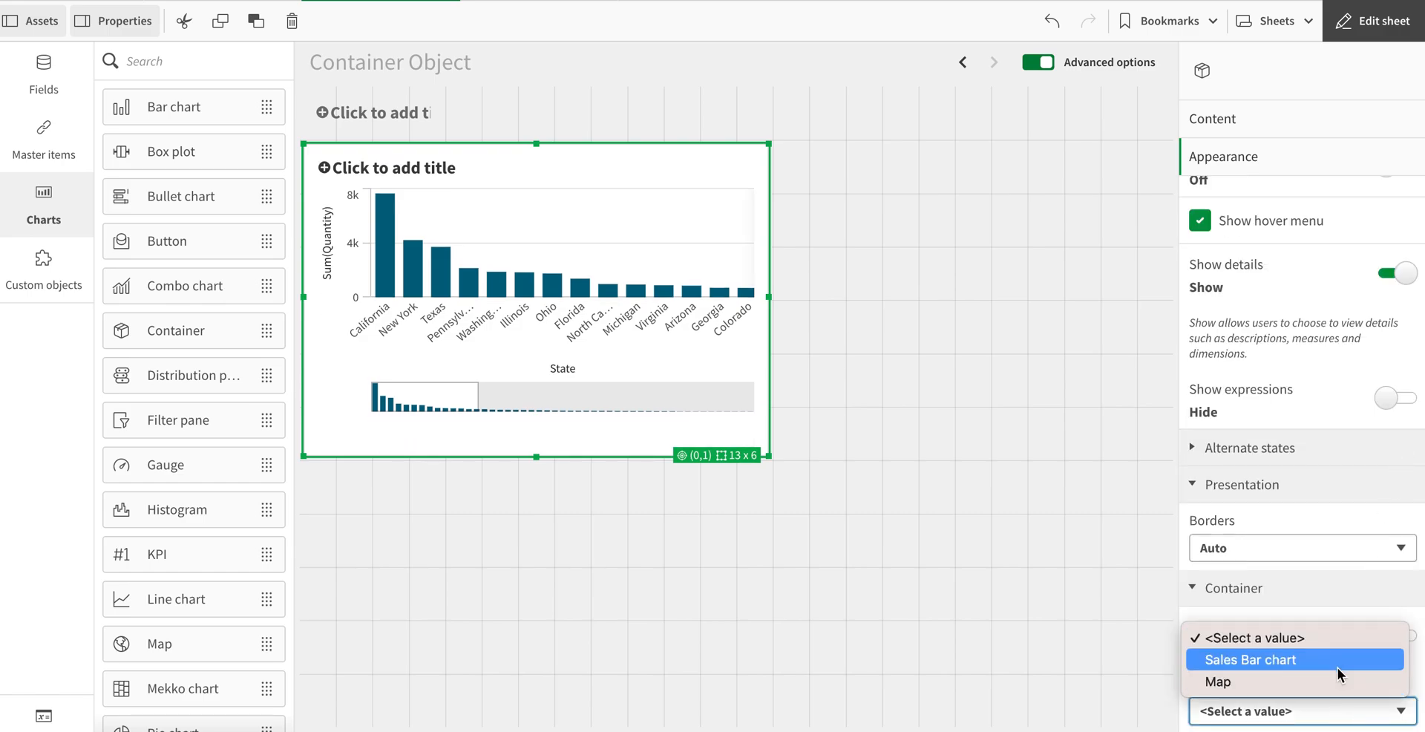
{"action": "mouse_move", "coordinate": [1340, 664]}
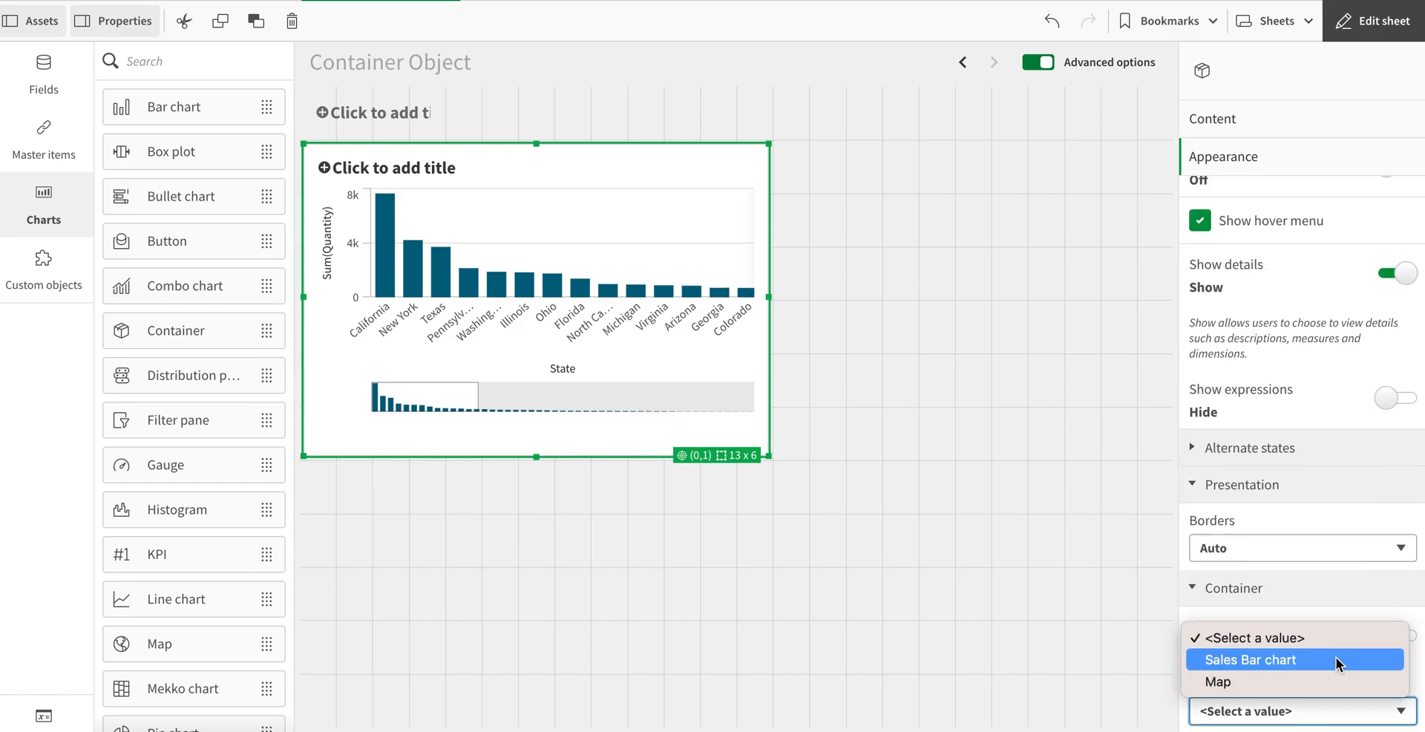
{"action": "left_click", "coordinate": [1218, 682]}
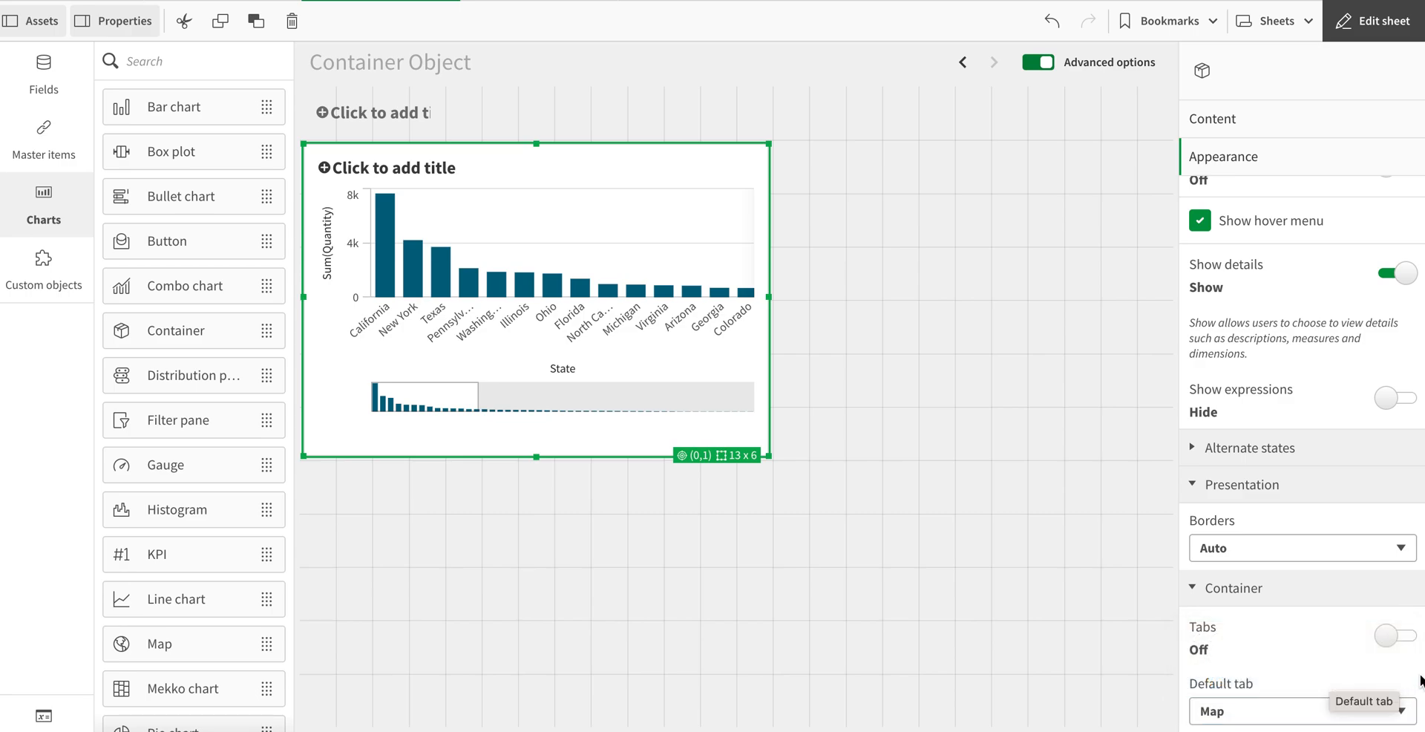
{"action": "mouse_move", "coordinate": [402, 286]}
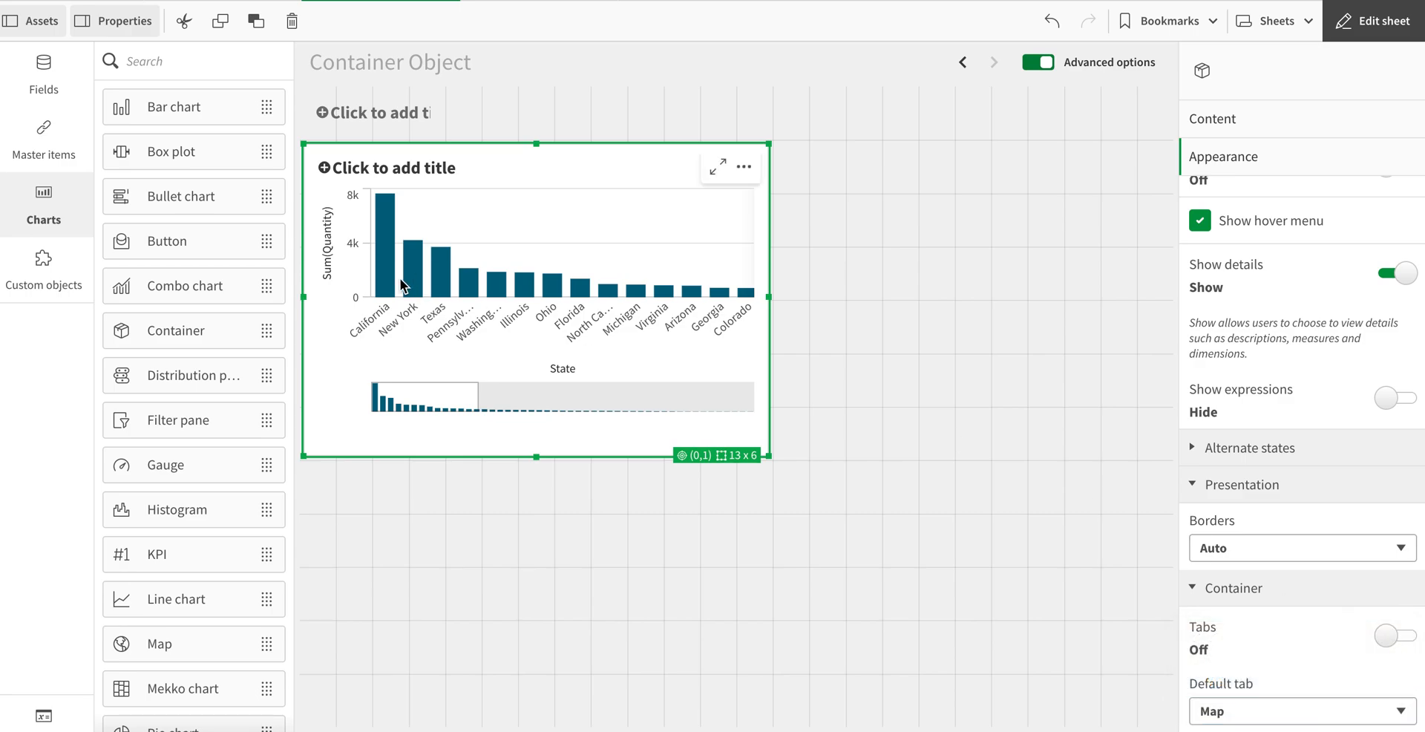
{"action": "left_click", "coordinate": [1381, 20]}
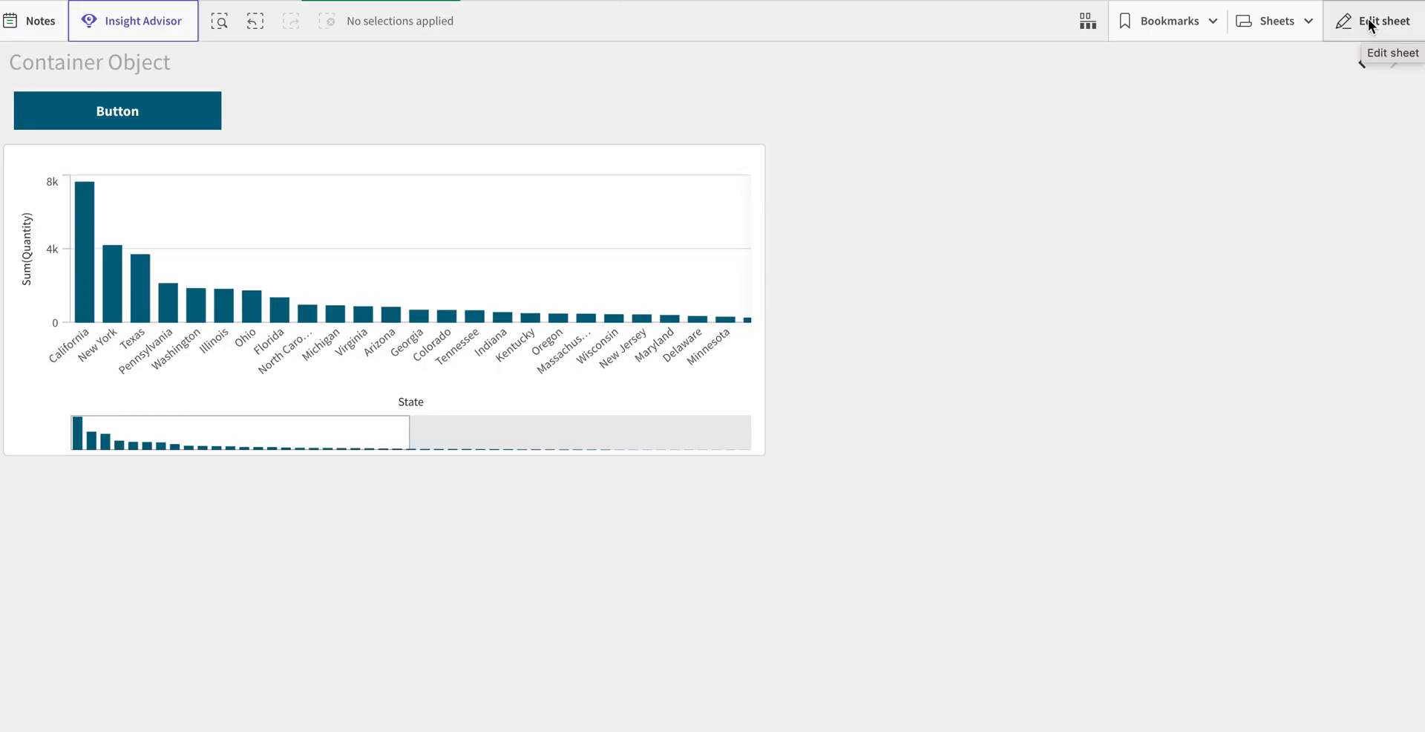
Resume editing and expand the container's chart list with its show conditions.
{"action": "left_click", "coordinate": [1381, 21]}
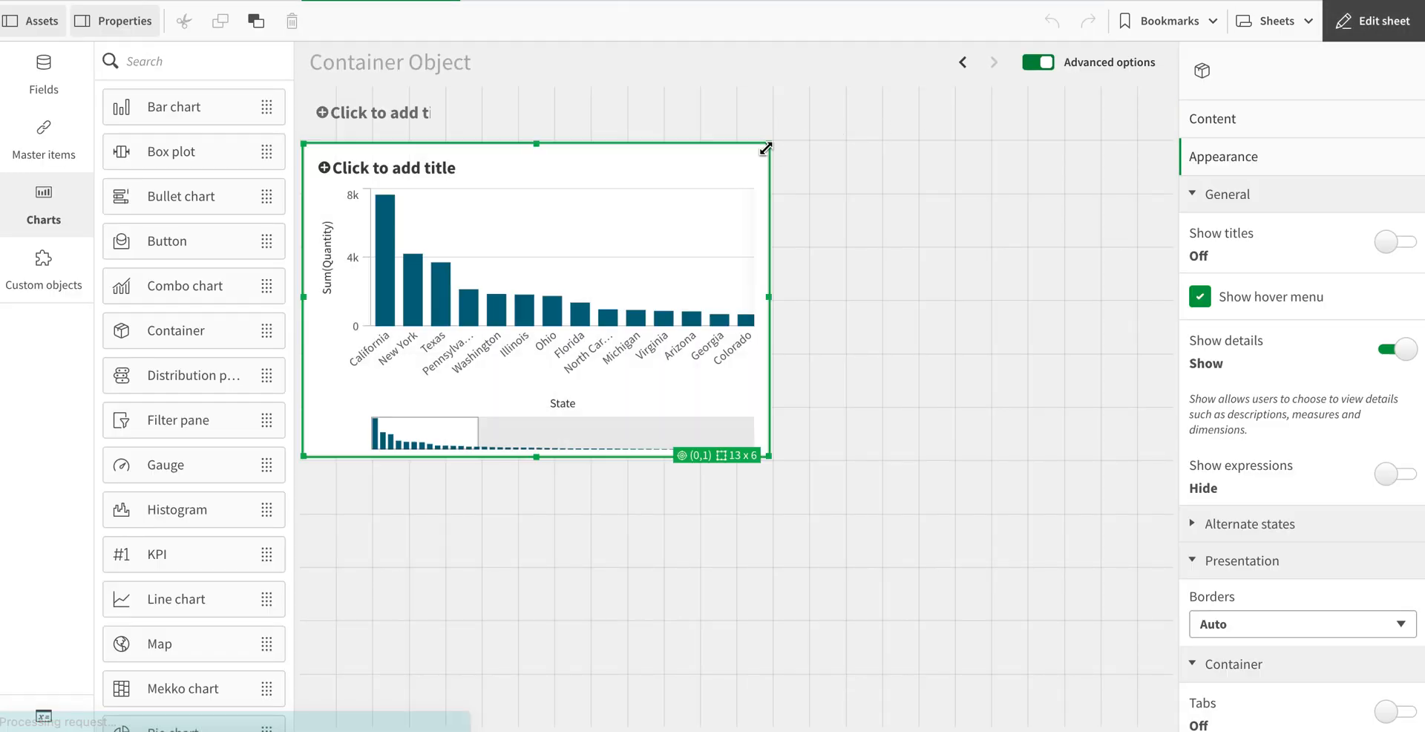
{"action": "left_click", "coordinate": [1211, 118]}
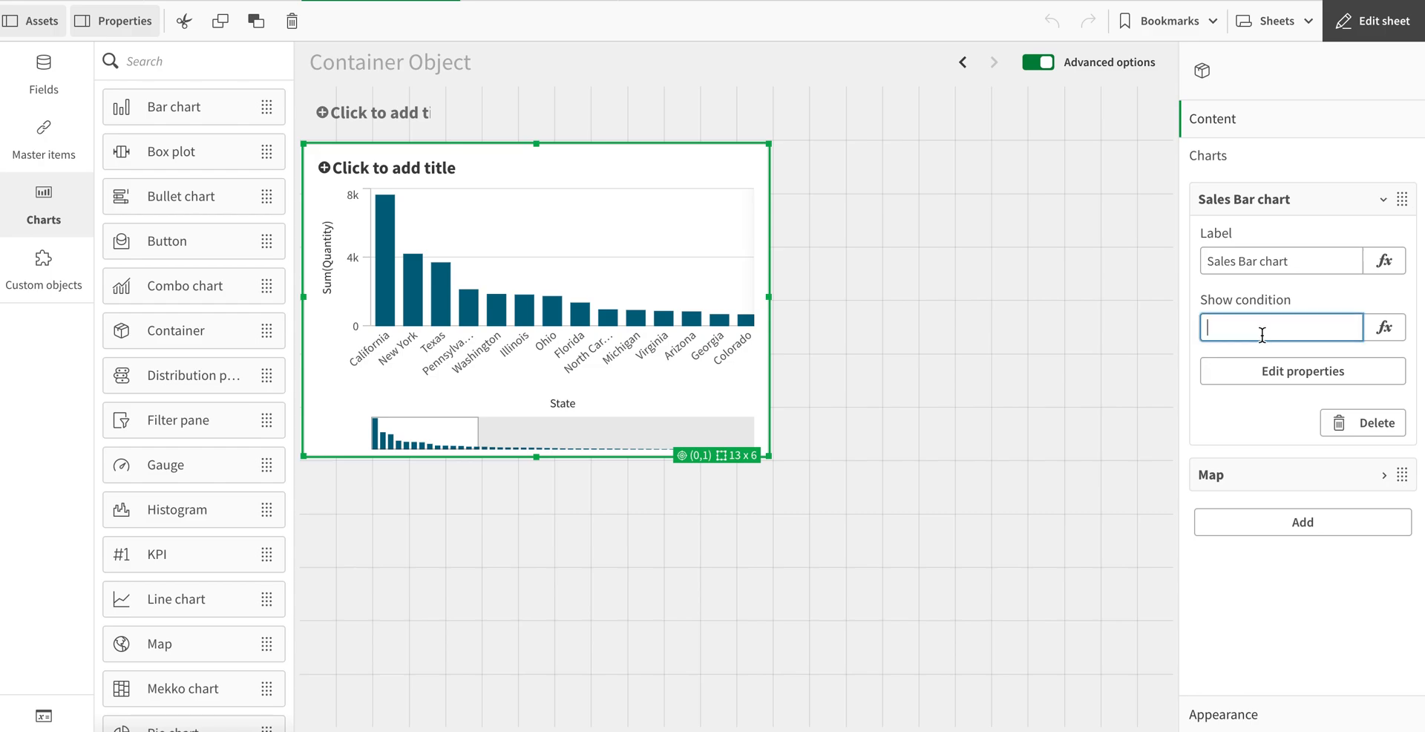
{"action": "mouse_move", "coordinate": [1220, 480]}
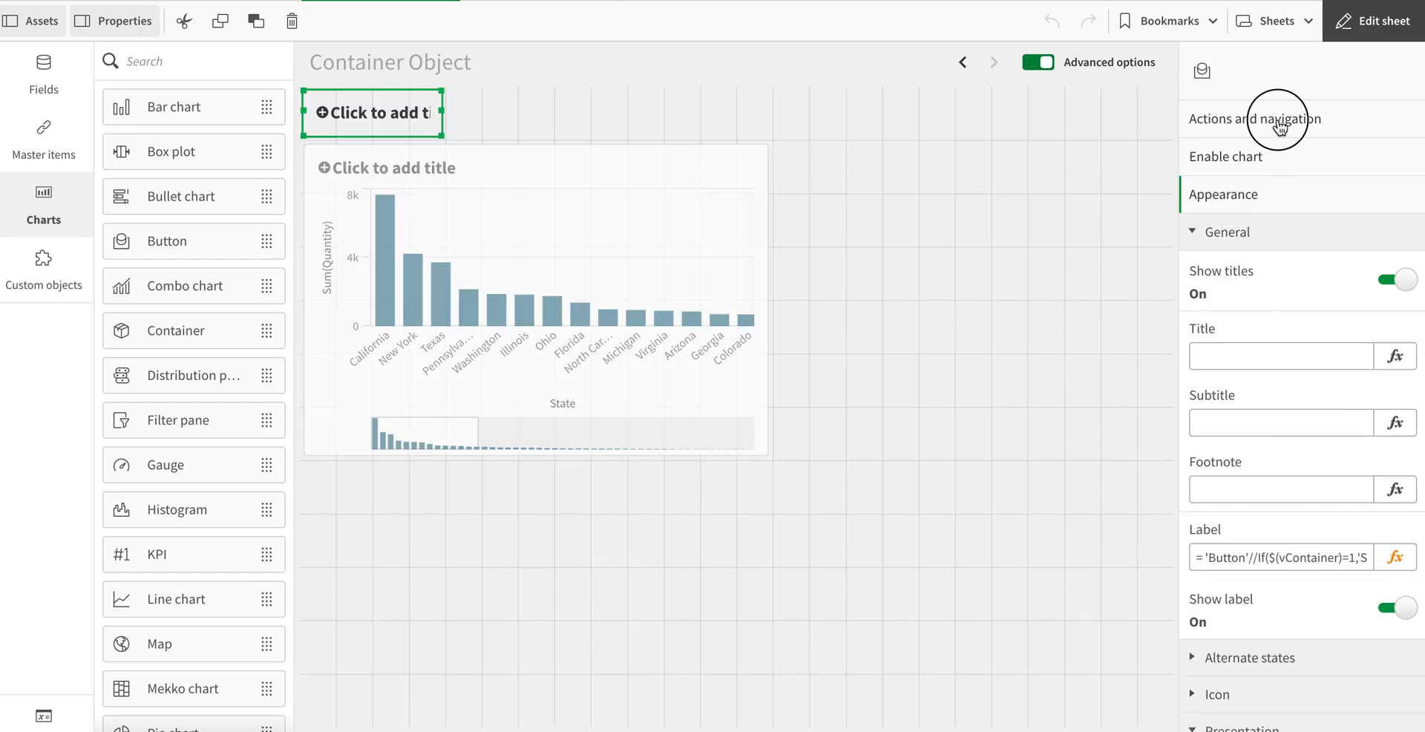
Expand the Button's actions to view its vContainer set-variable toggle.
{"action": "left_click", "coordinate": [1254, 118]}
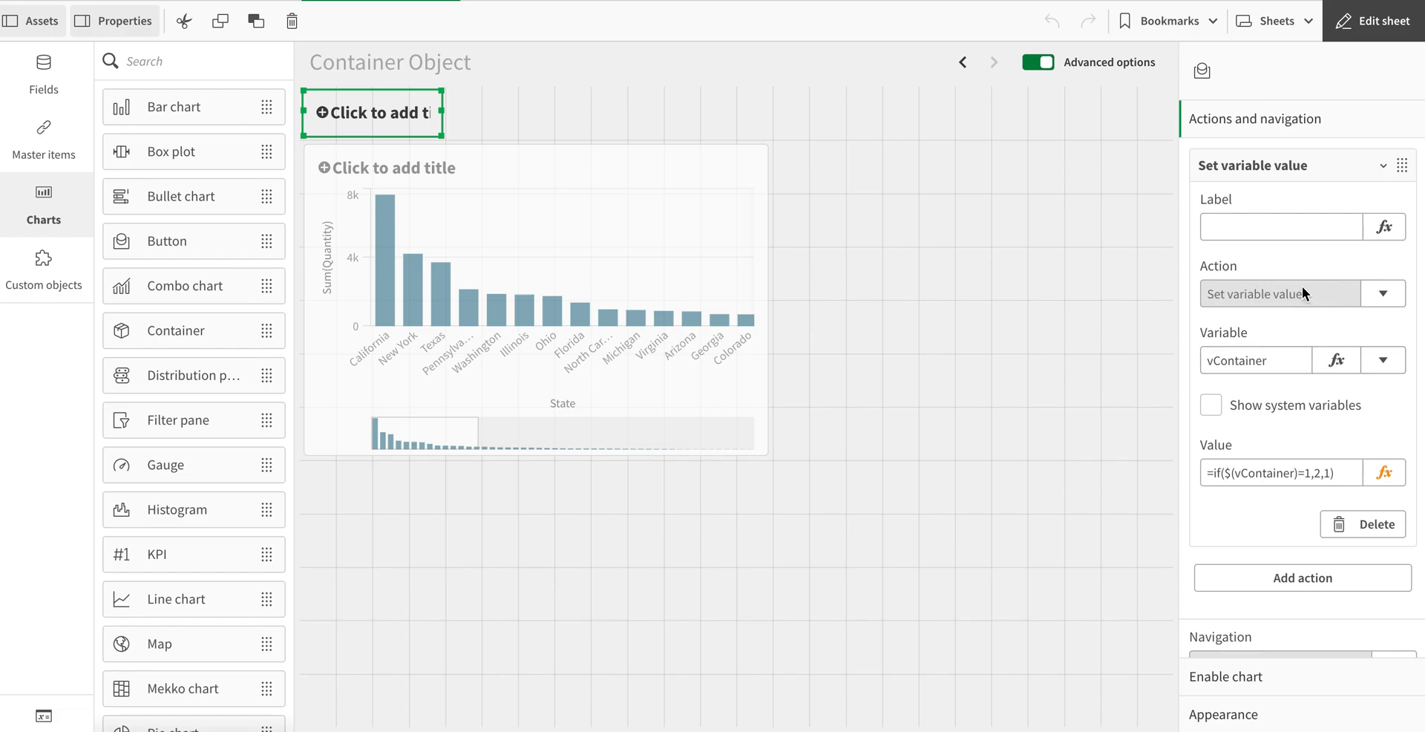
{"action": "left_click", "coordinate": [1254, 360]}
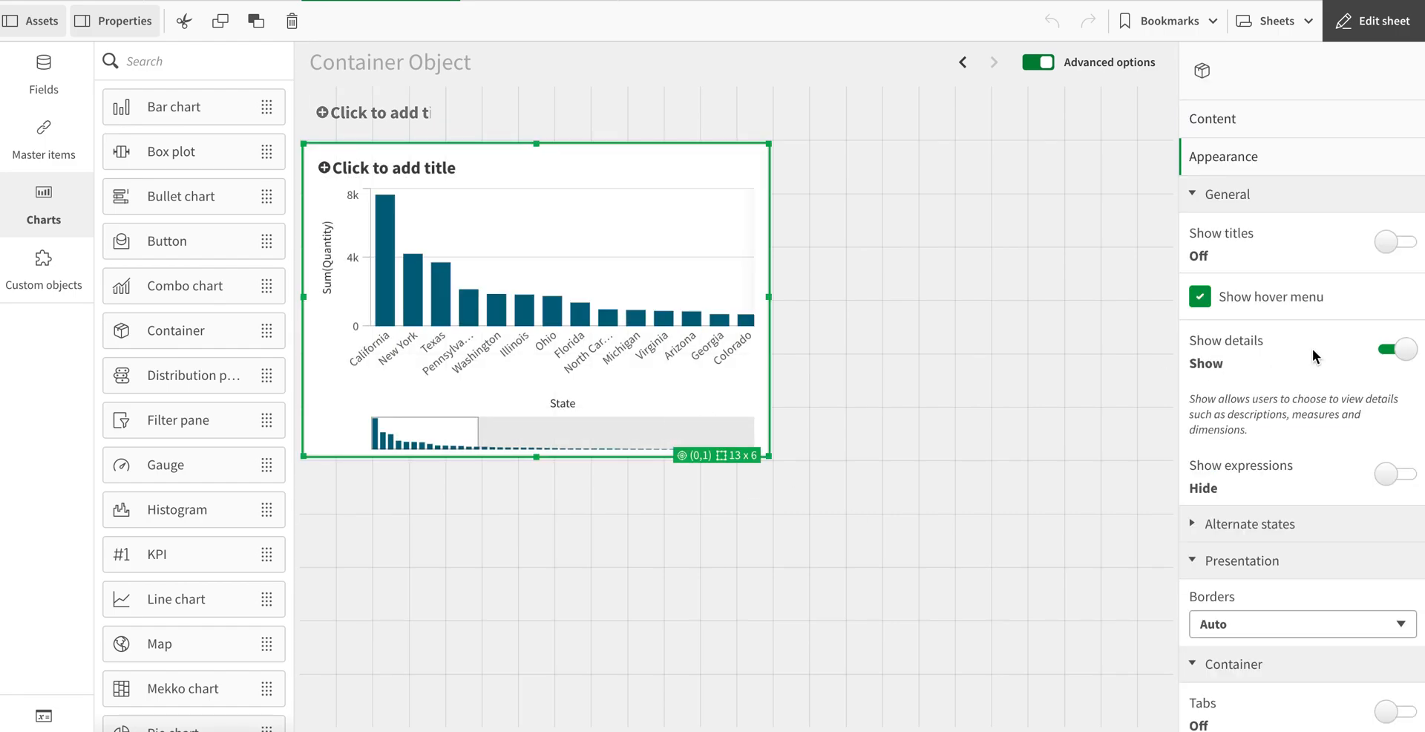
{"action": "mouse_move", "coordinate": [1211, 118]}
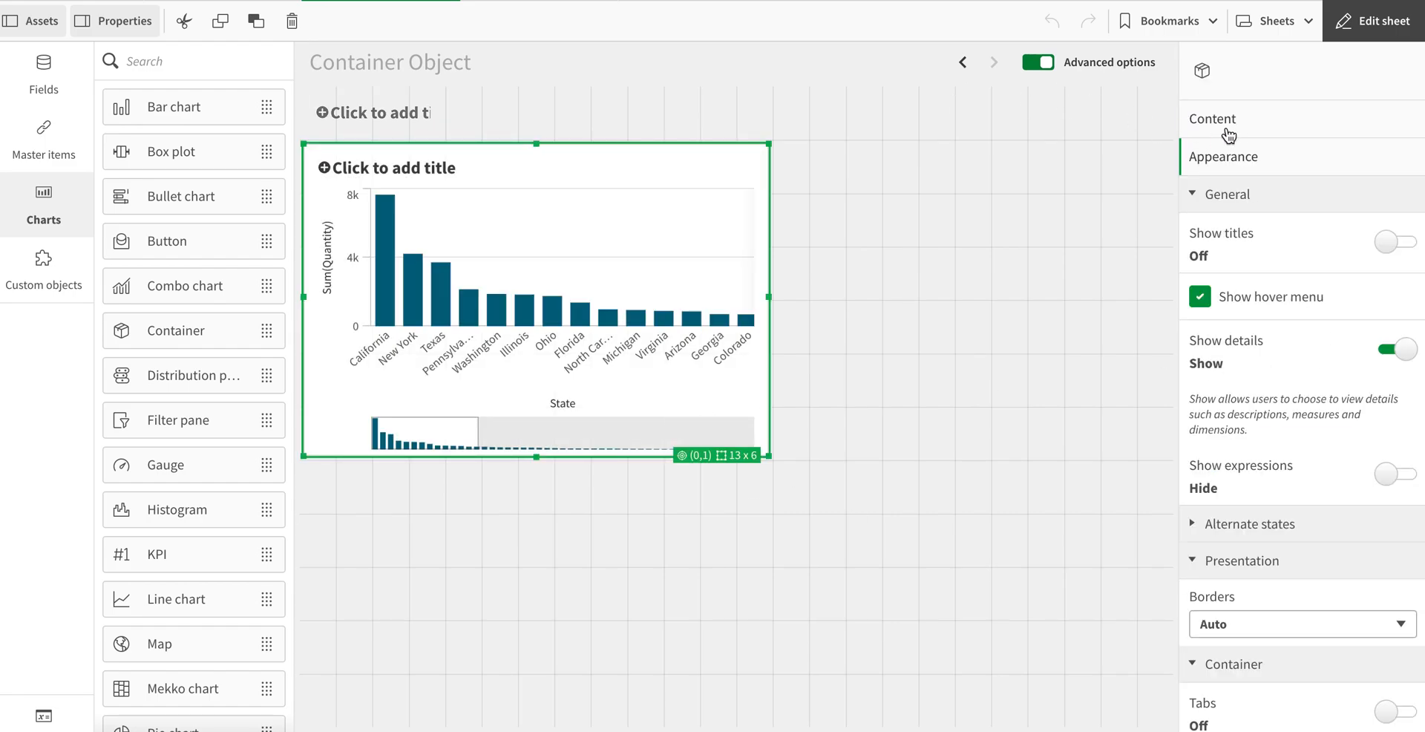
Set the Sales Bar chart show condition to =$(vContainer)=1.
{"action": "left_click", "coordinate": [1211, 118]}
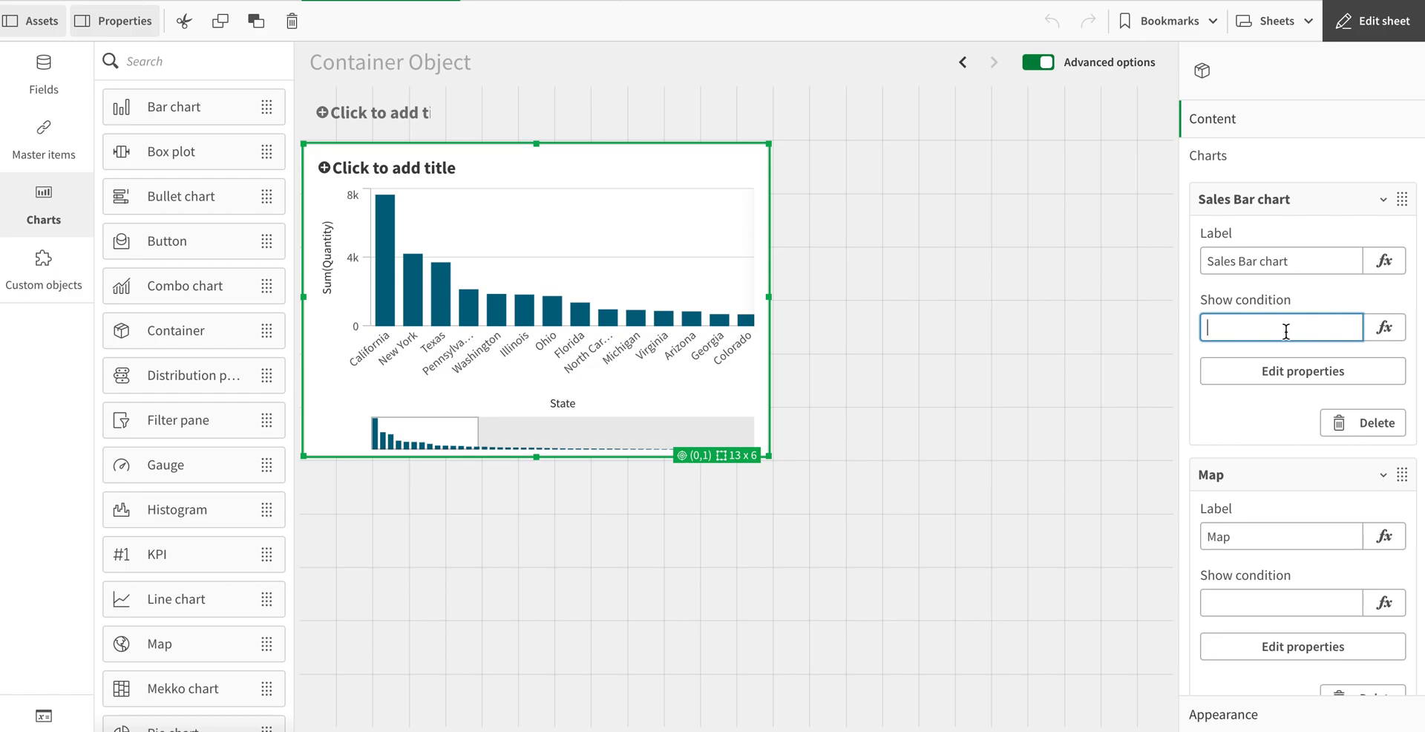
{"action": "type", "text": "$(VCO"}
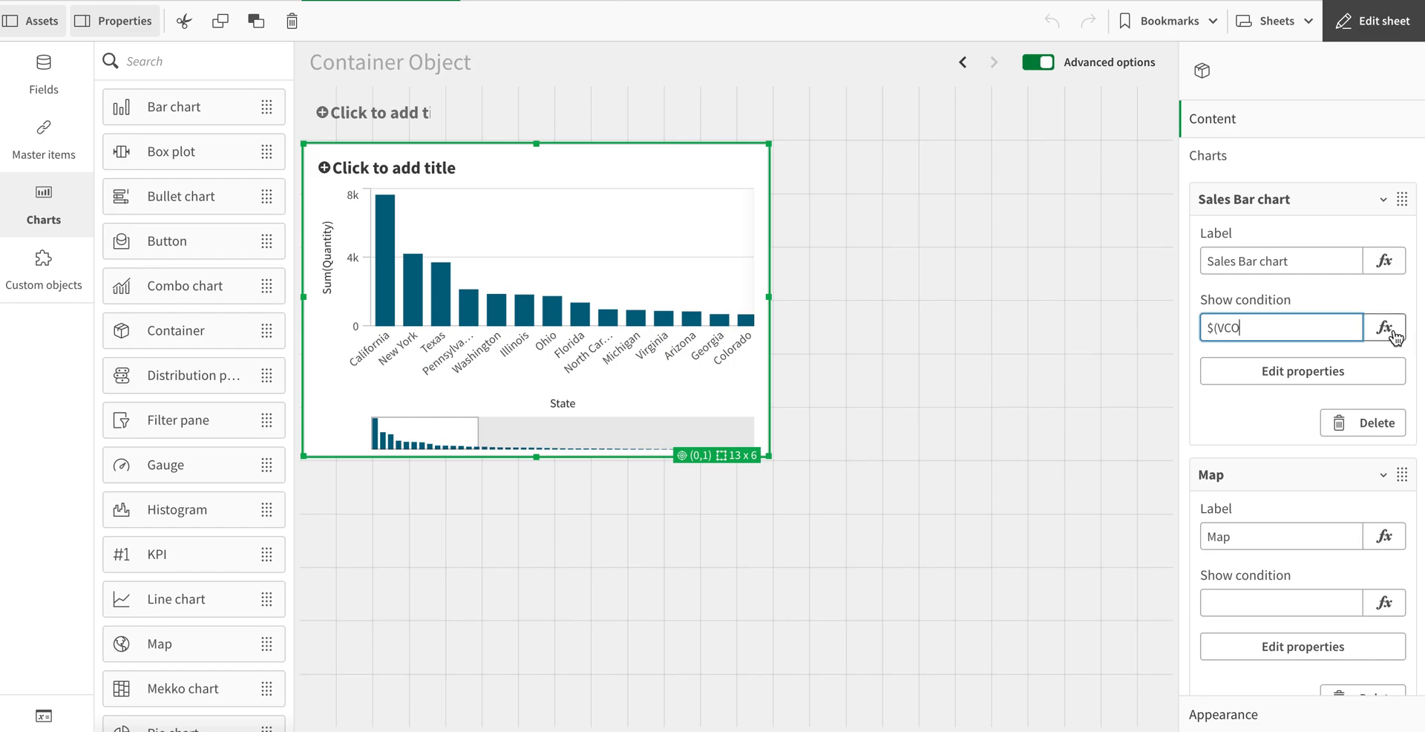
{"action": "left_click", "coordinate": [1385, 328]}
{"action": "type", "text": "=$(vContainer)=1"}
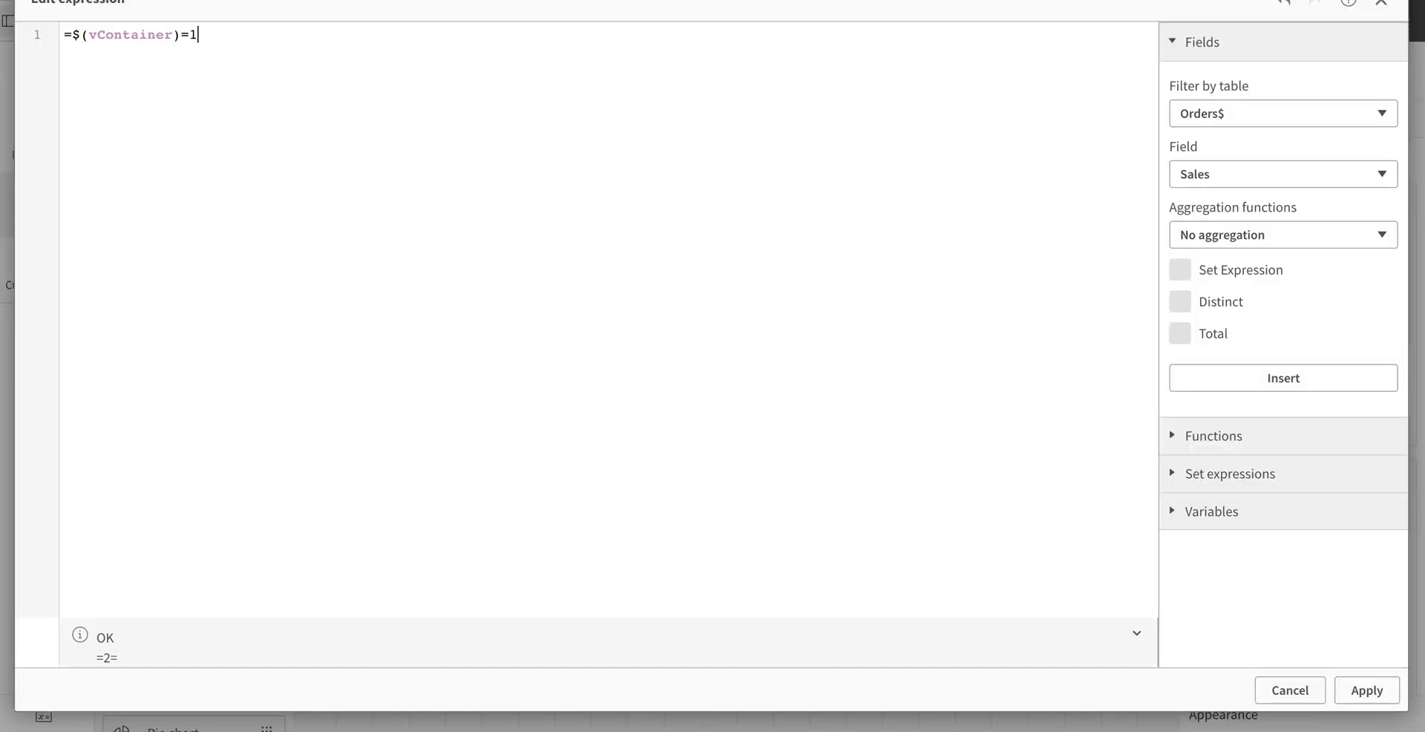
{"action": "left_click", "coordinate": [1365, 690]}
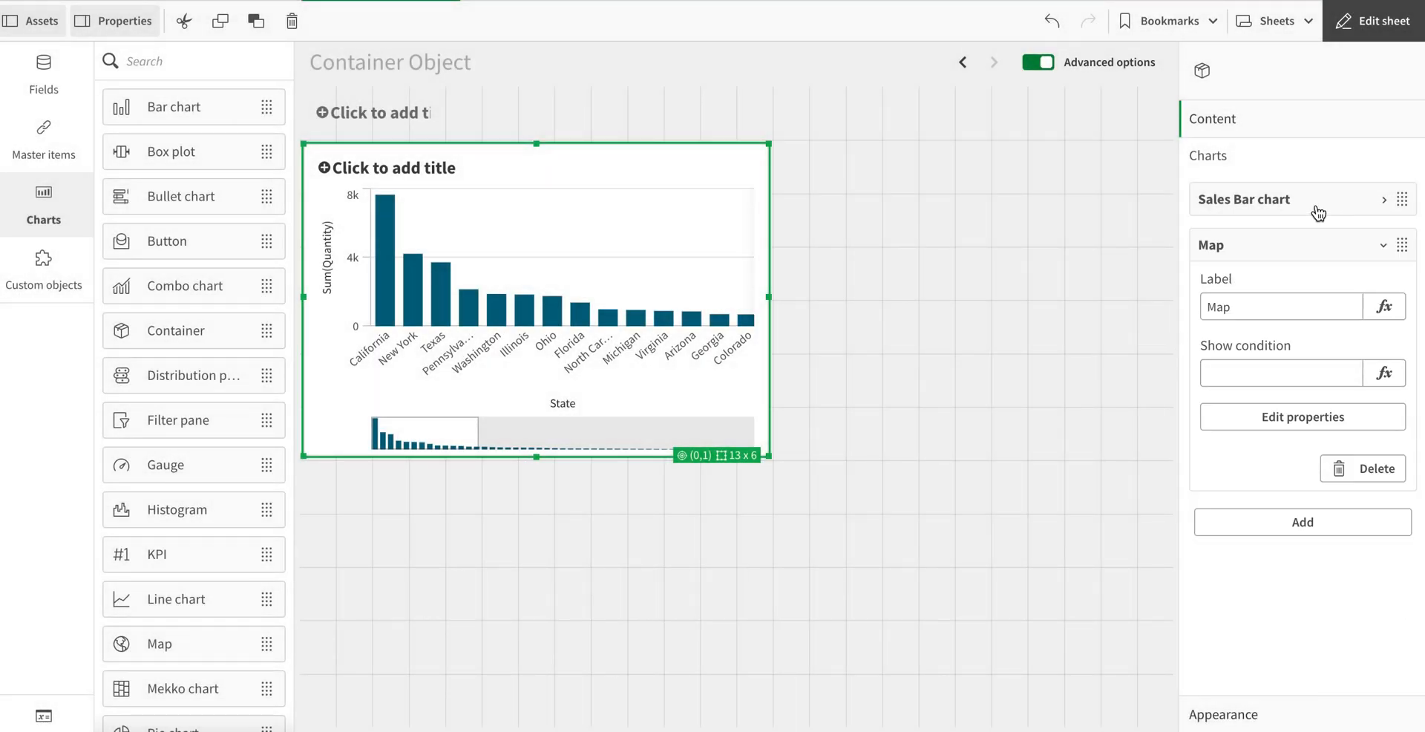
Set the Map show condition to $(vContainer)=2.
{"action": "left_click", "coordinate": [1282, 373]}
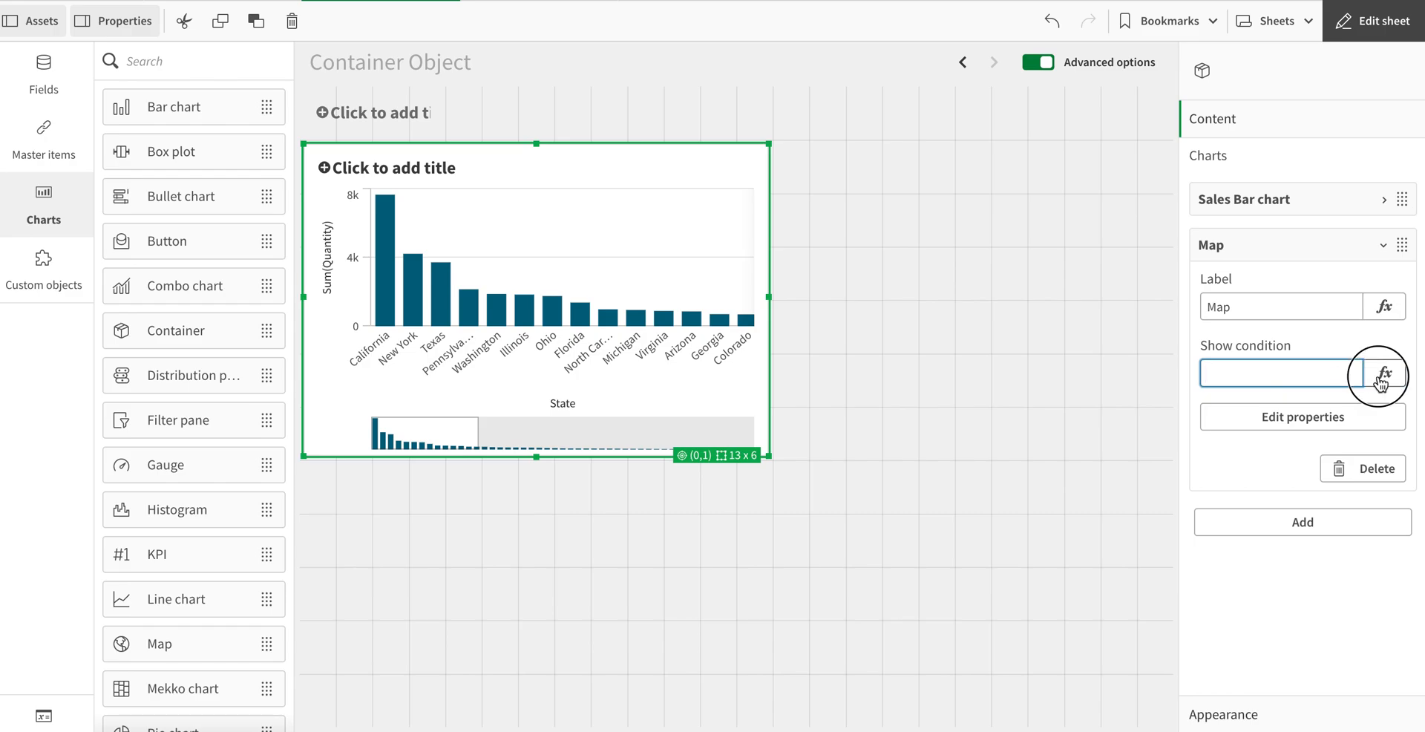
{"action": "left_click", "coordinate": [1381, 376]}
{"action": "type", "text": "$(v"}
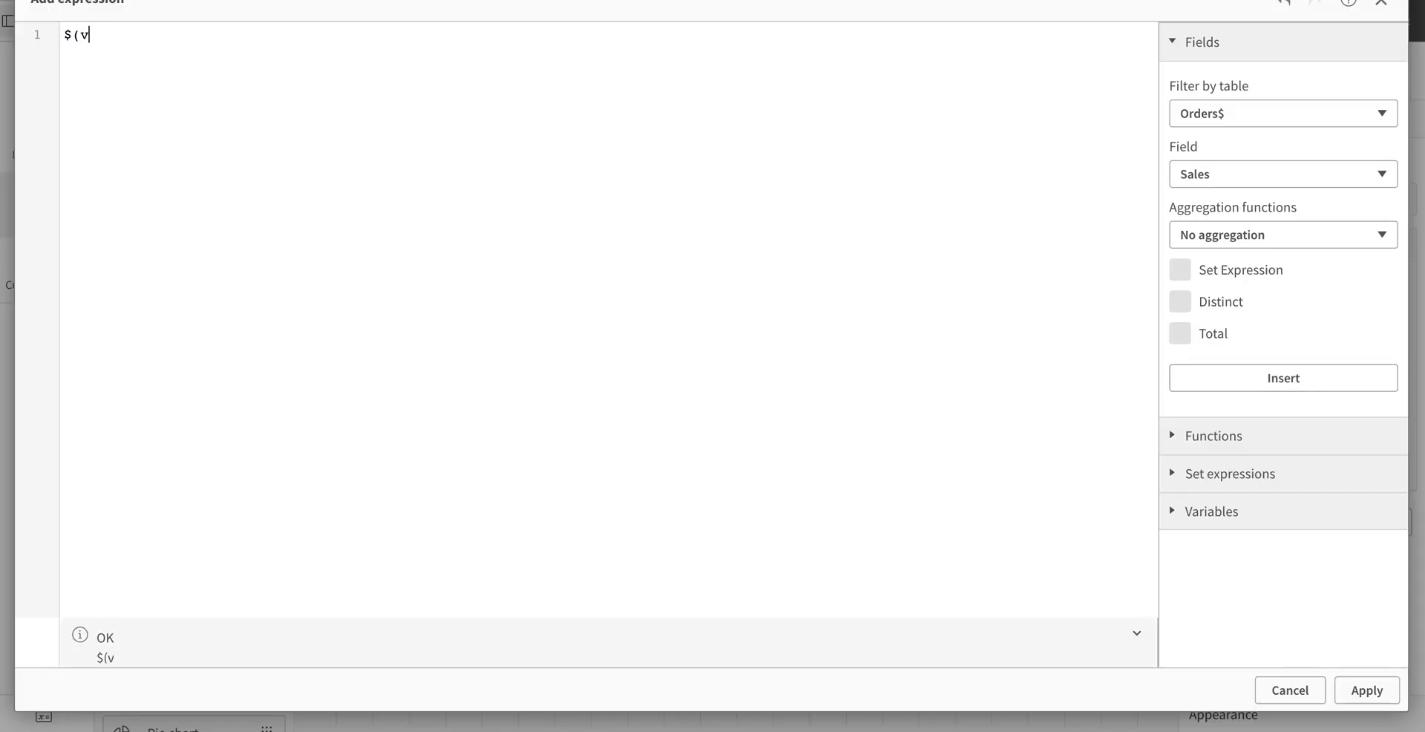
{"action": "type", "text": "Container)"}
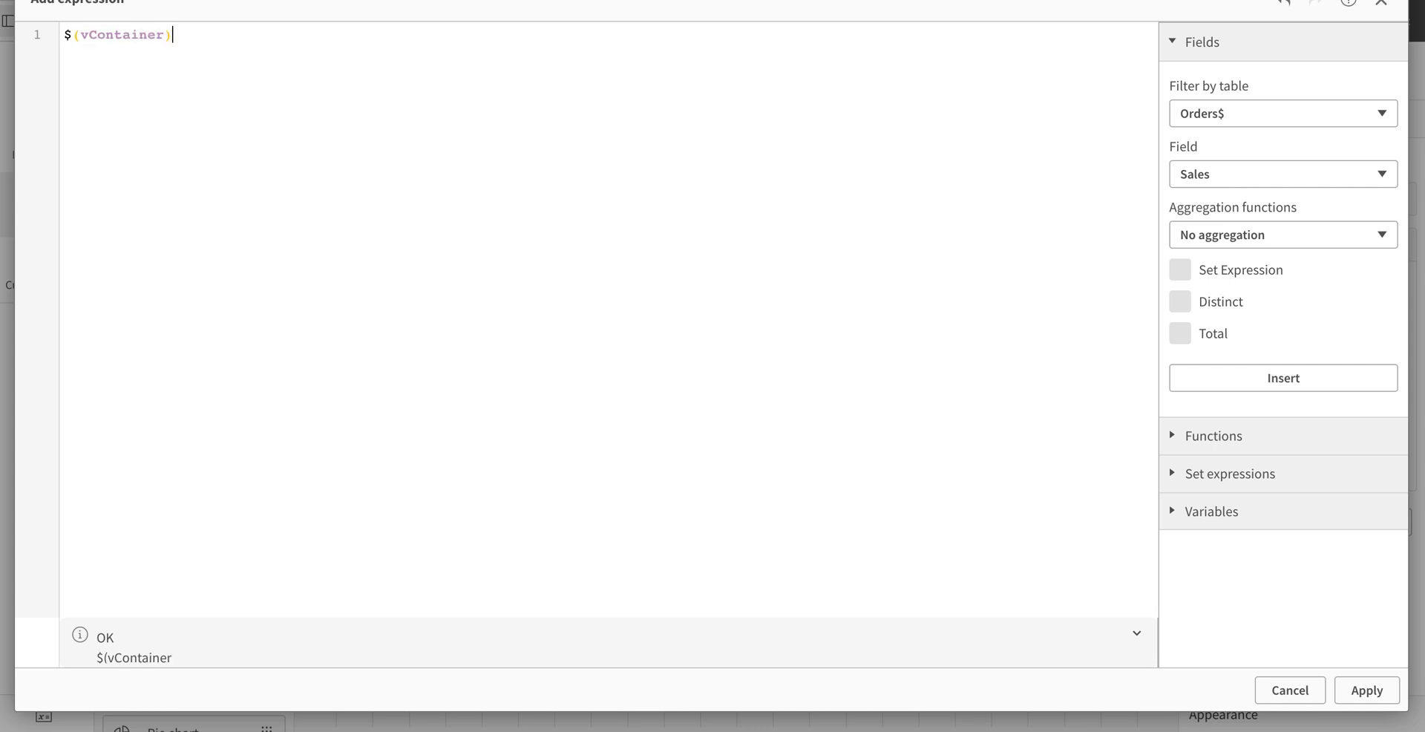
{"action": "type", "text": "=2"}
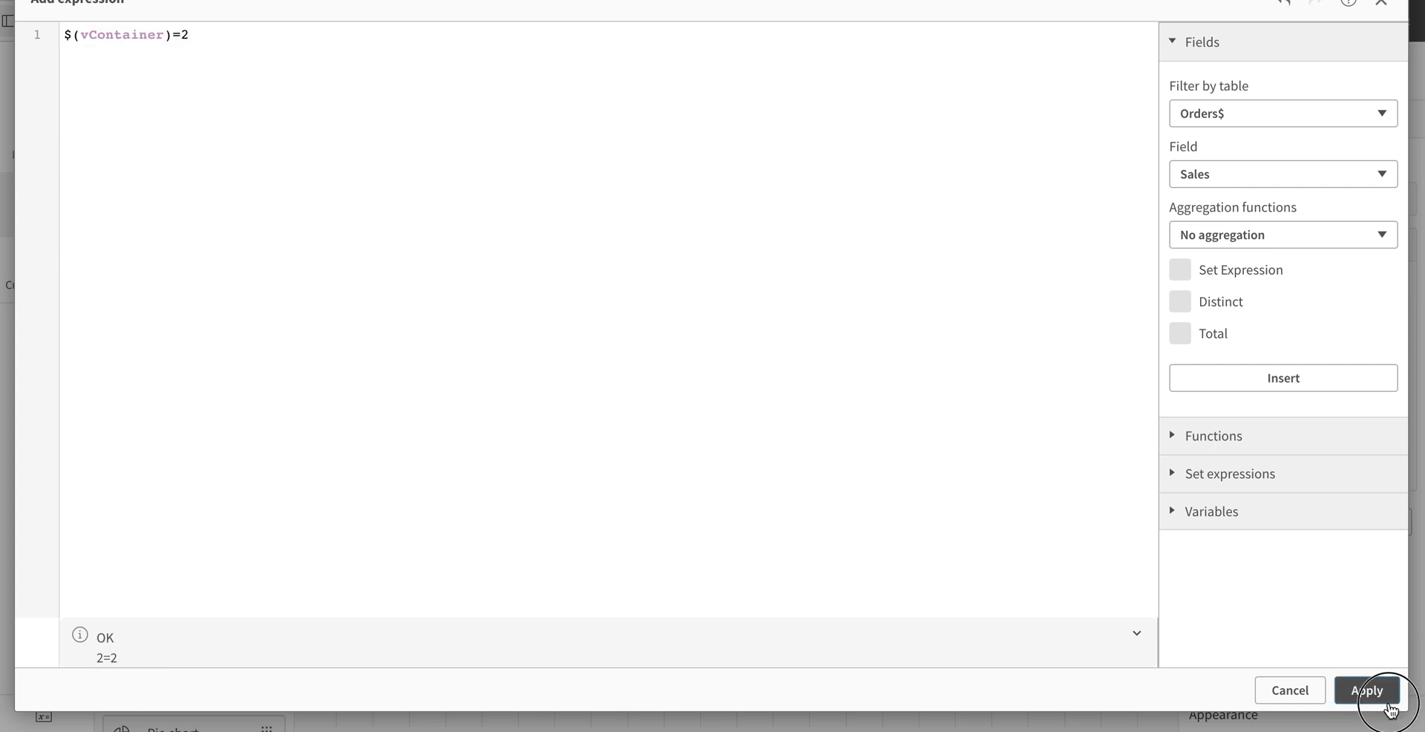
{"action": "left_click", "coordinate": [1366, 689]}
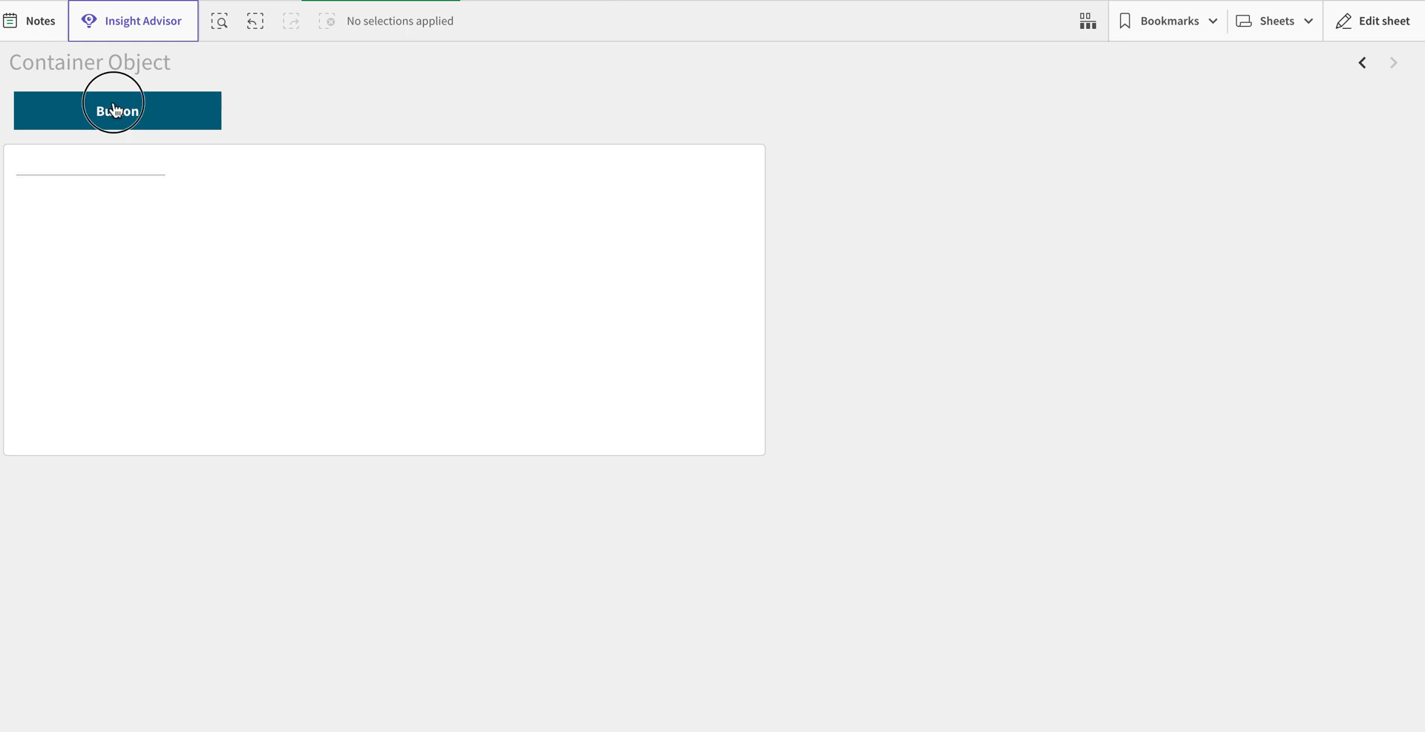
Click the button twice to test the chart/map swap, then re-select it in edit mode.
{"action": "left_click", "coordinate": [116, 110]}
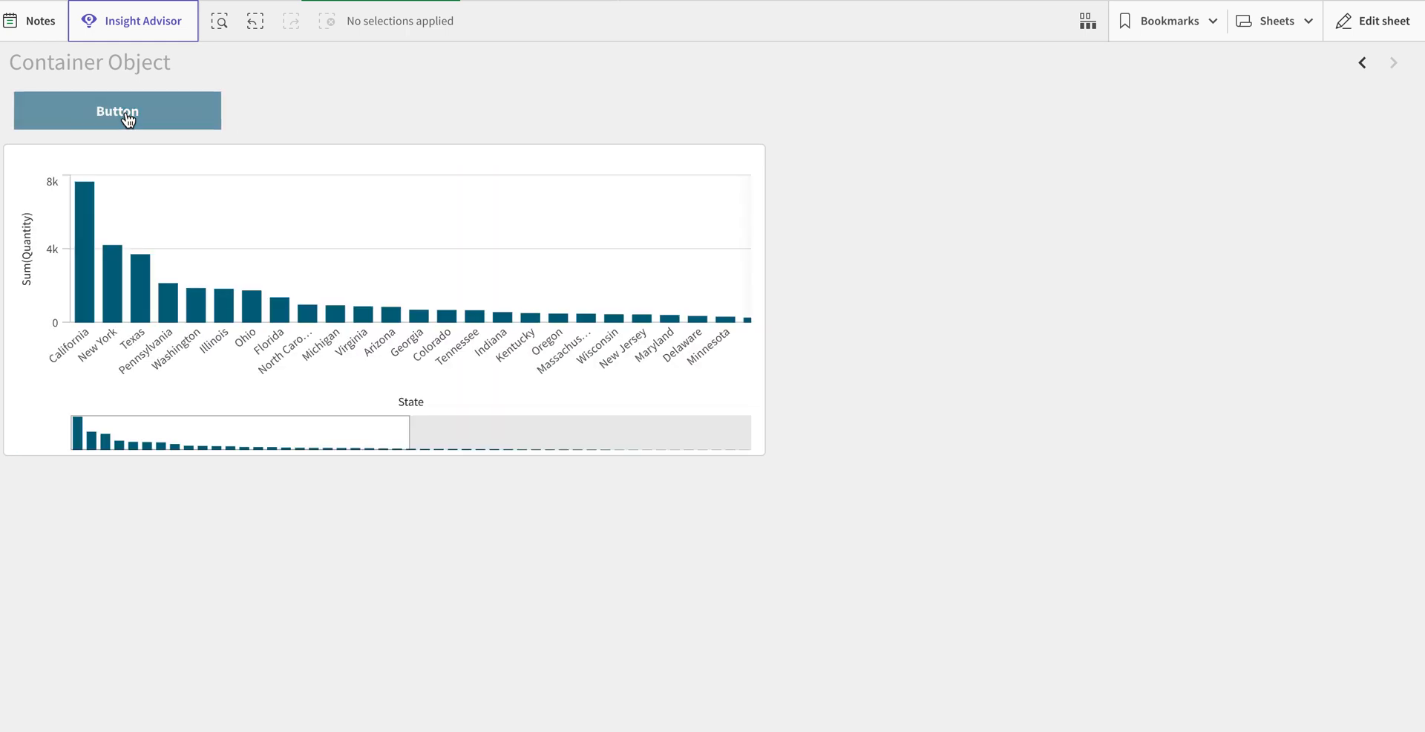
{"action": "left_click", "coordinate": [116, 110]}
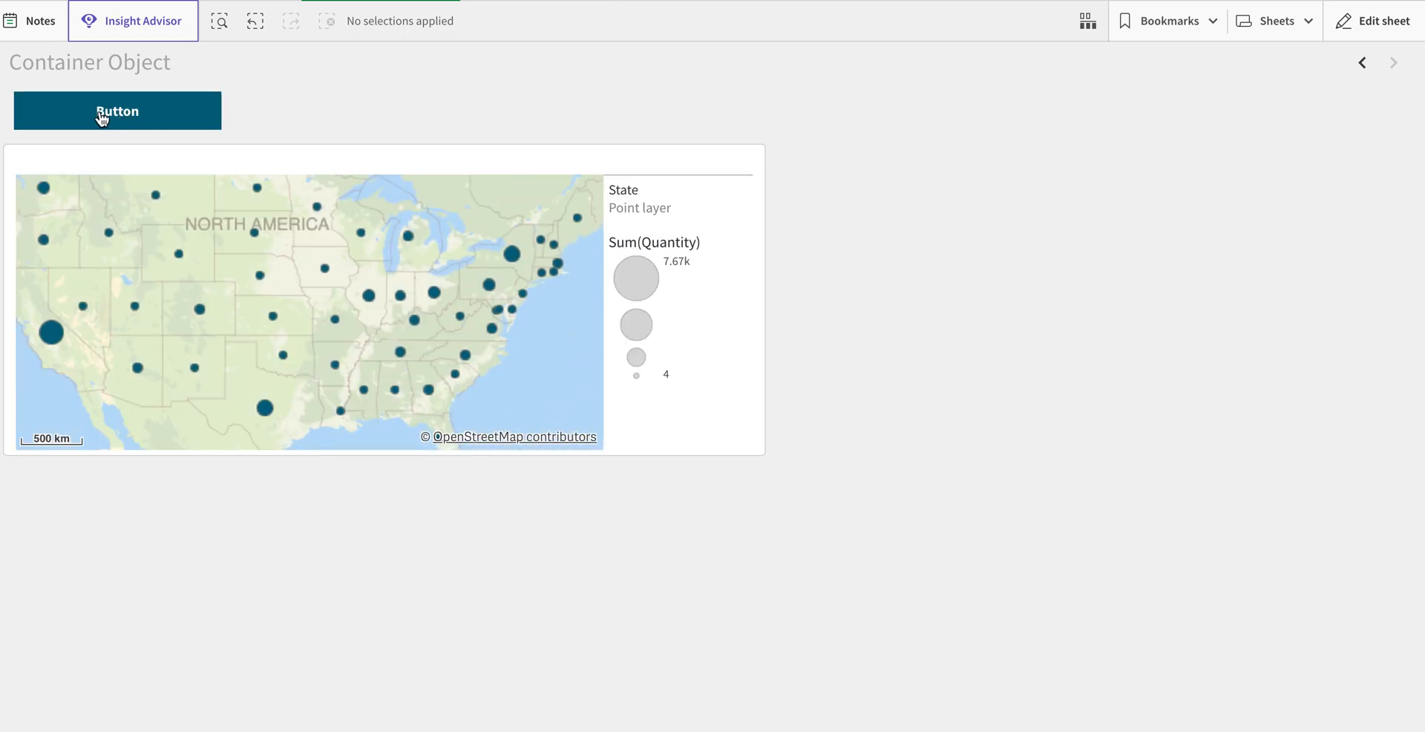
{"action": "left_click", "coordinate": [1377, 21]}
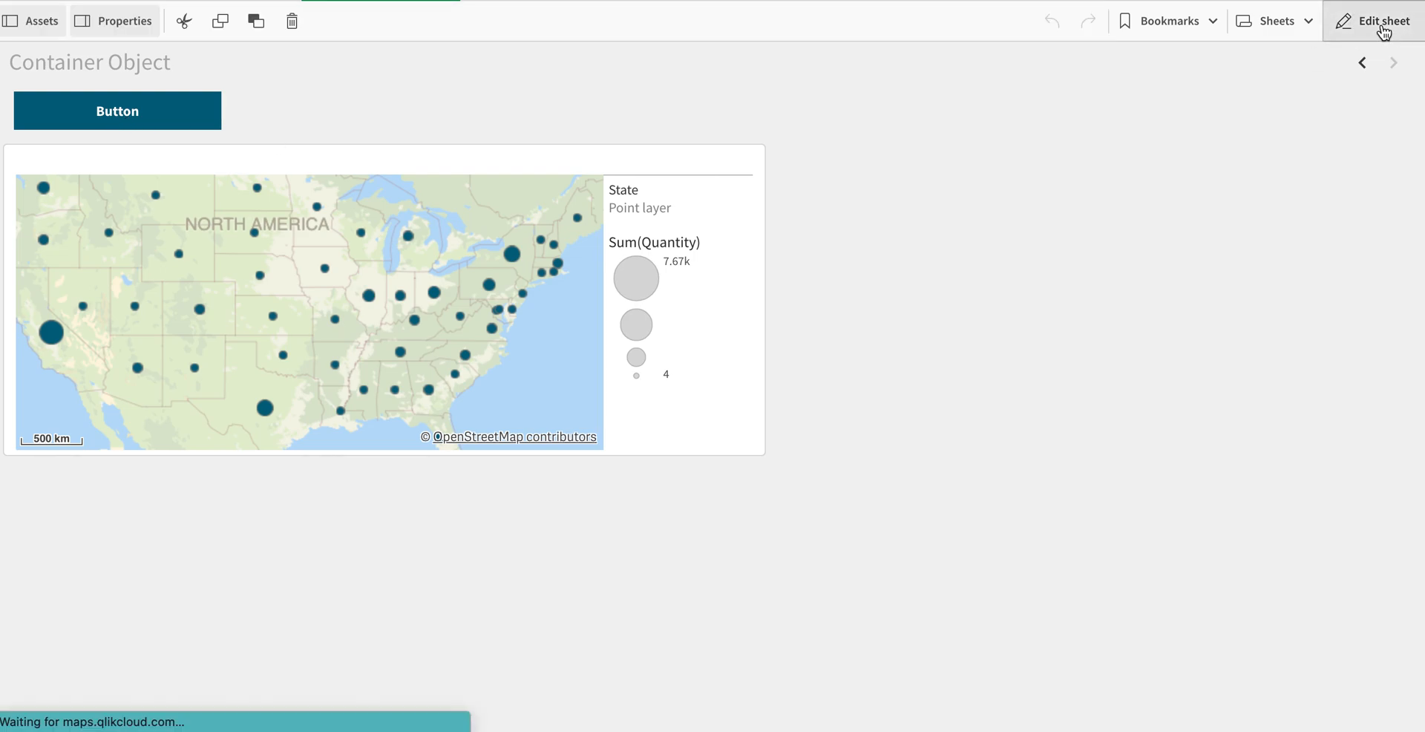
{"action": "left_click", "coordinate": [1380, 20]}
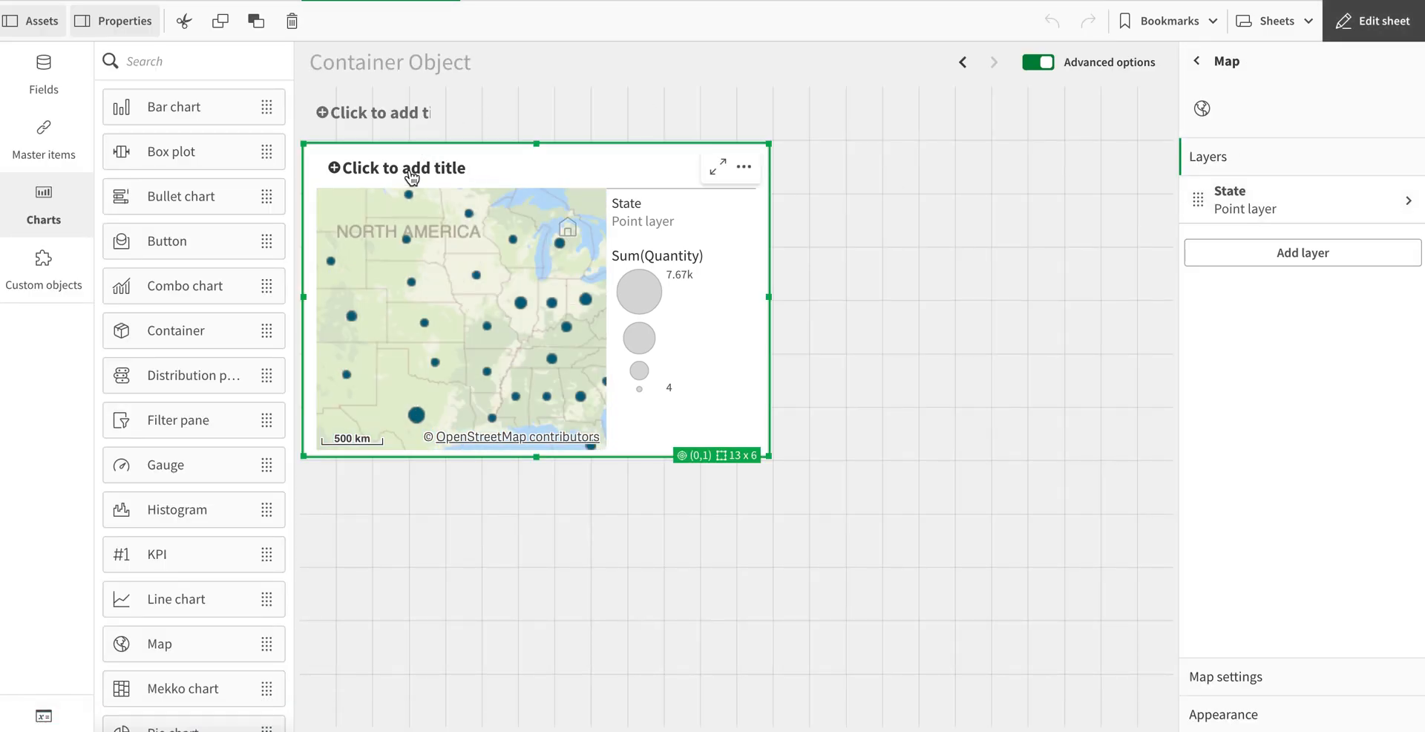
{"action": "left_click", "coordinate": [371, 112]}
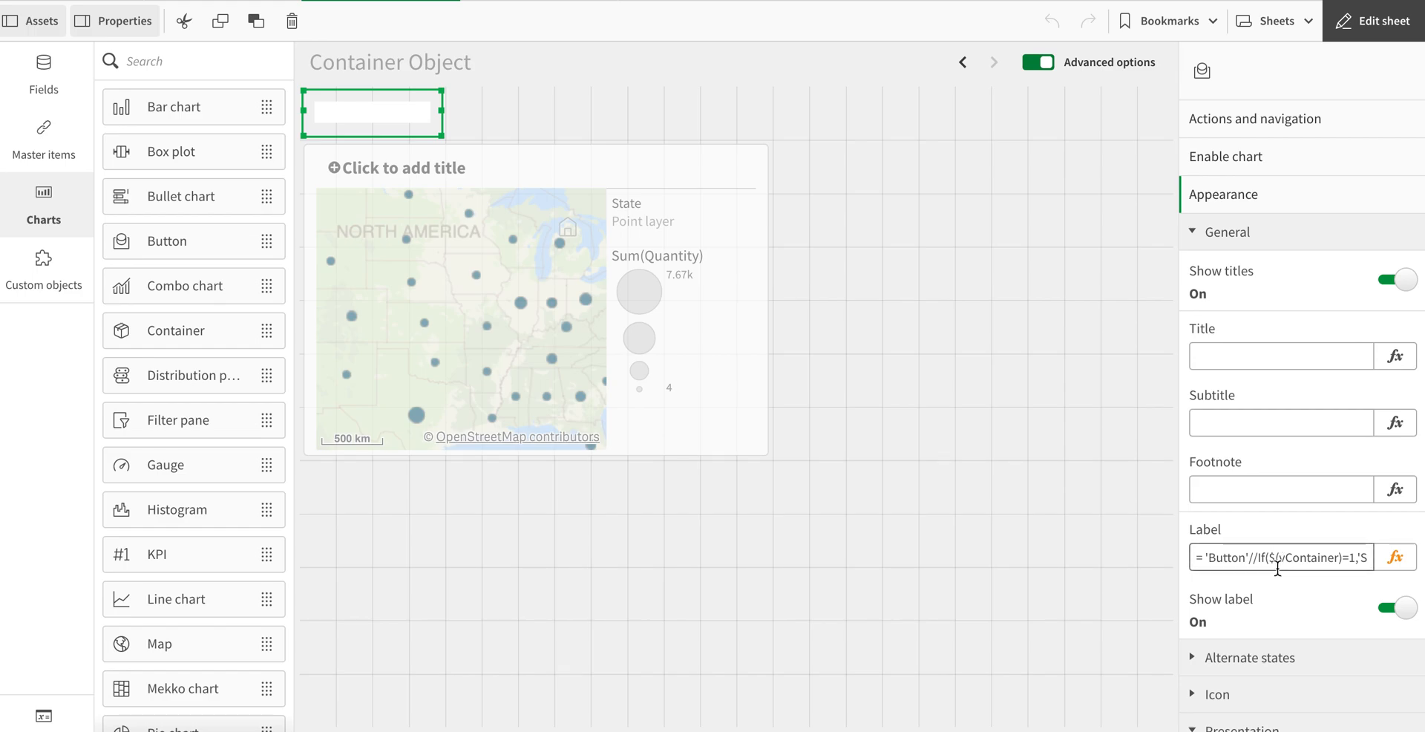
Set the button label to =If($(vContainer)=1,'Show Map','Show Chart') and apply.
{"action": "left_click", "coordinate": [1397, 558]}
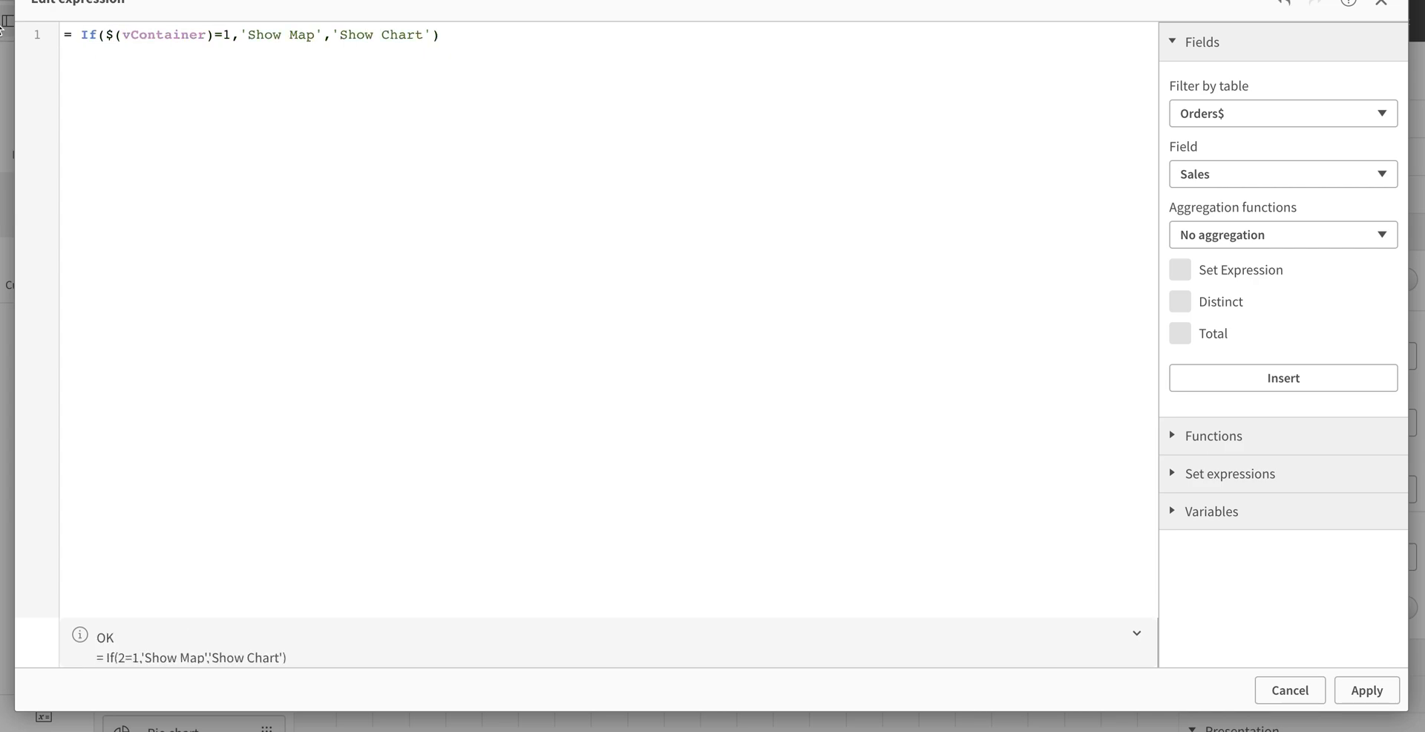
{"action": "left_click", "coordinate": [211, 35]}
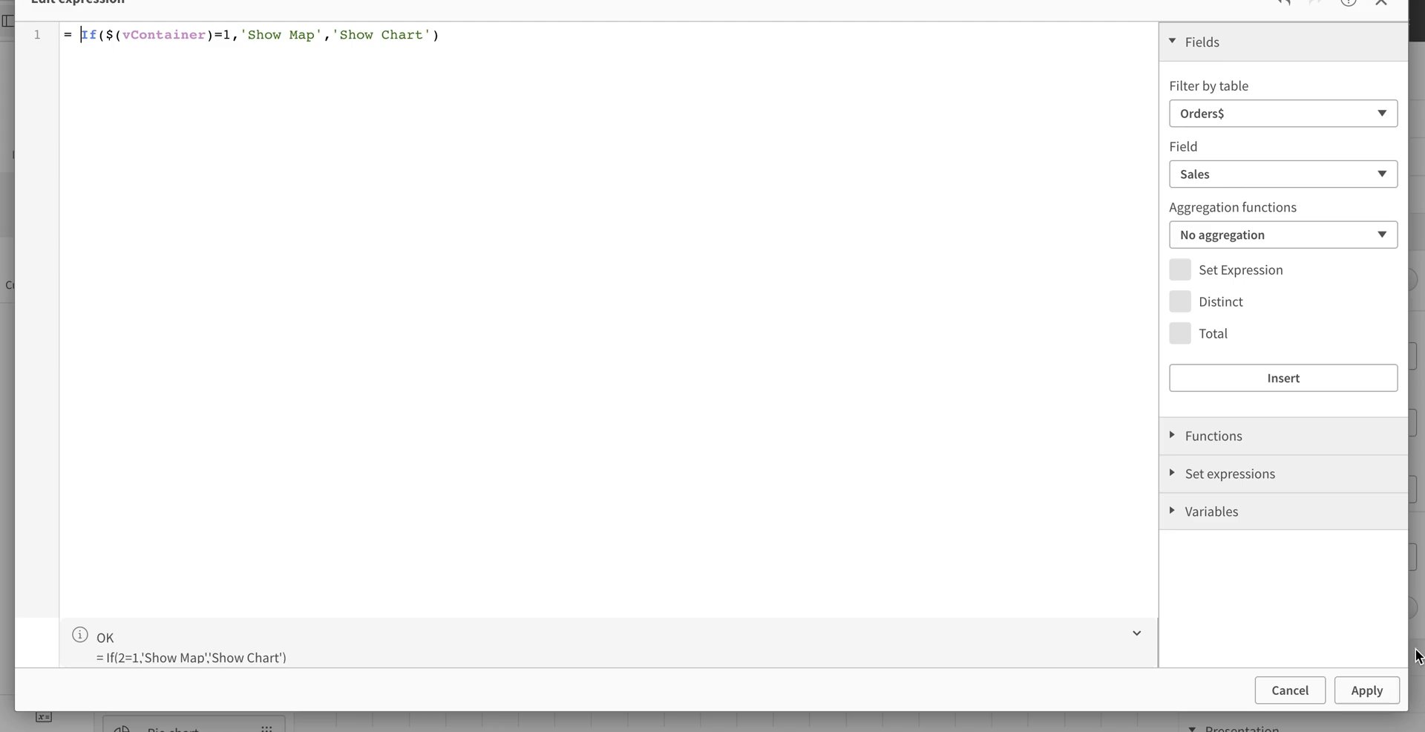
{"action": "left_click", "coordinate": [1365, 690]}
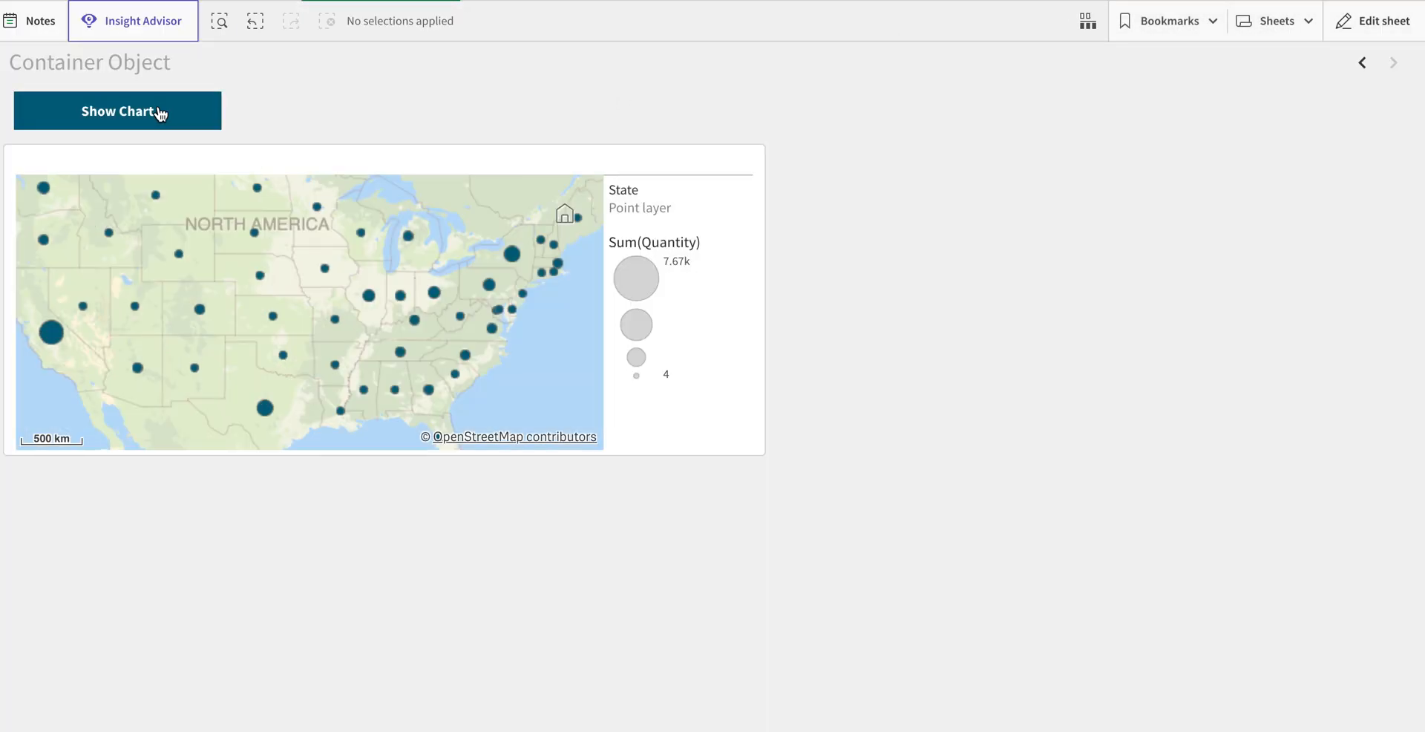
{"action": "left_click", "coordinate": [117, 110]}
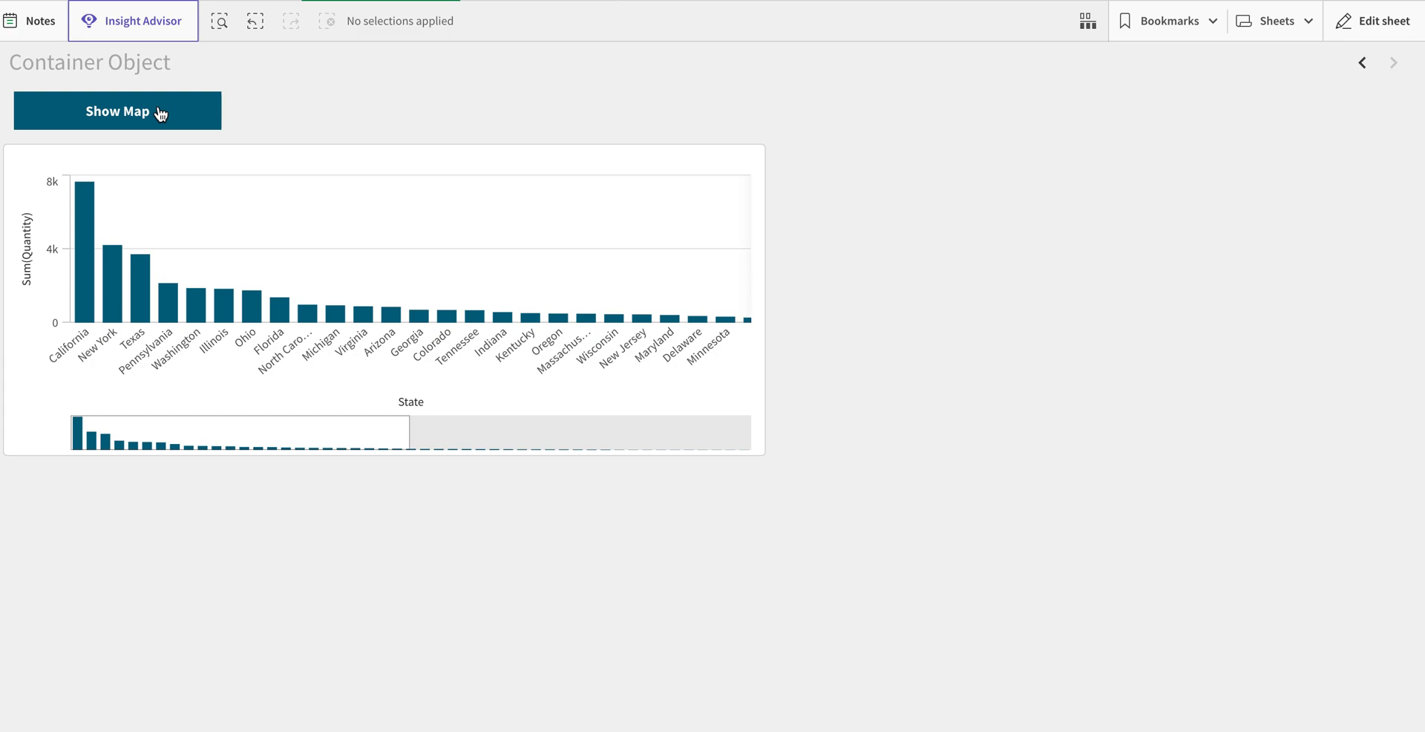
{"action": "left_click", "coordinate": [117, 110]}
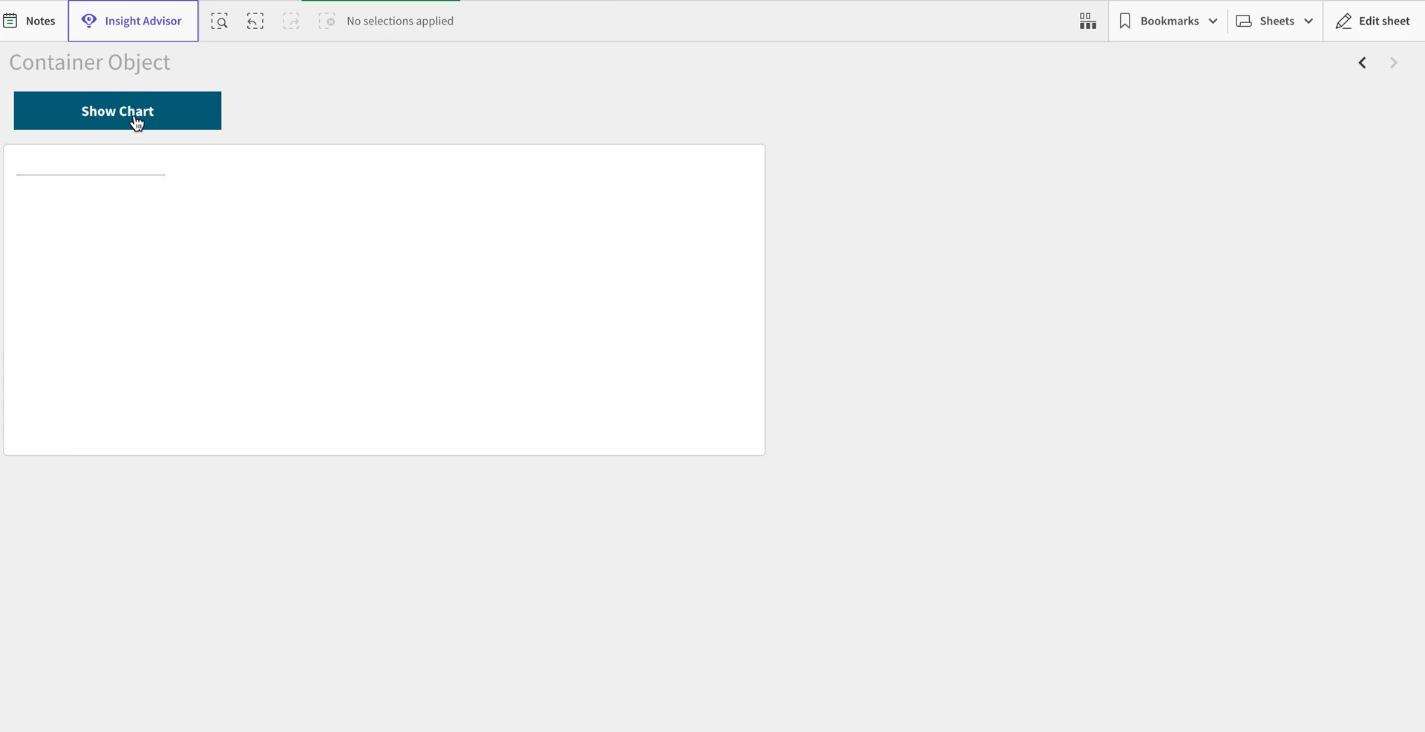
{"action": "left_click", "coordinate": [117, 110]}
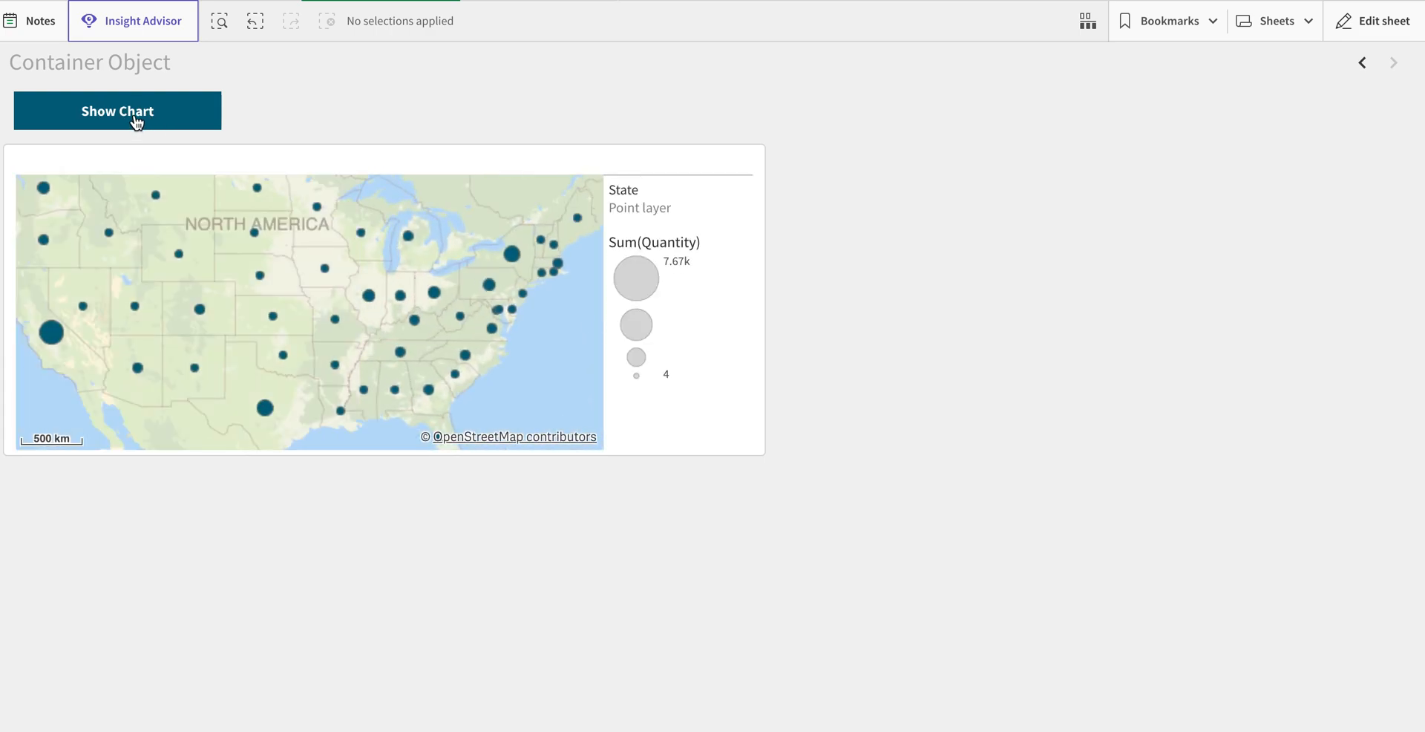
{"action": "mouse_move", "coordinate": [490, 100]}
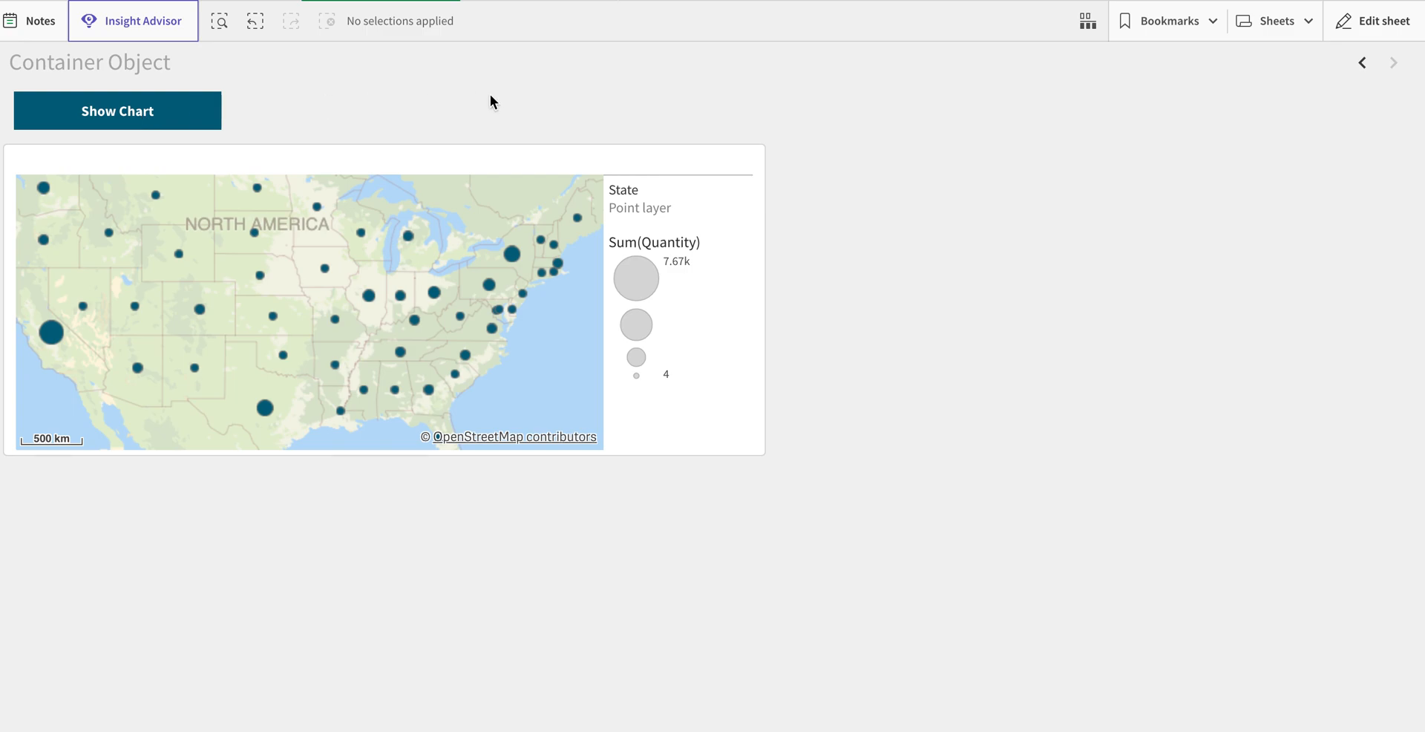